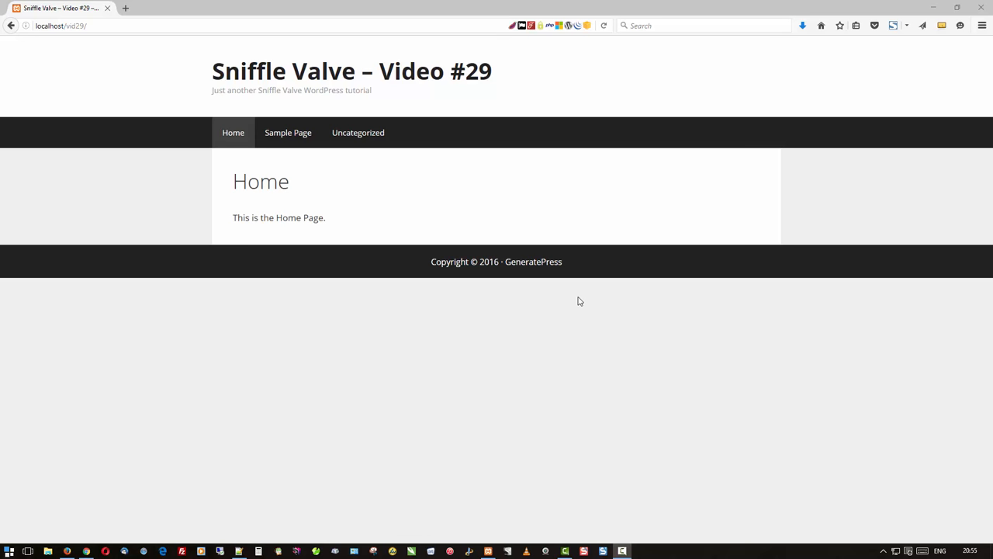
pyautogui.moveTo(475, 273)
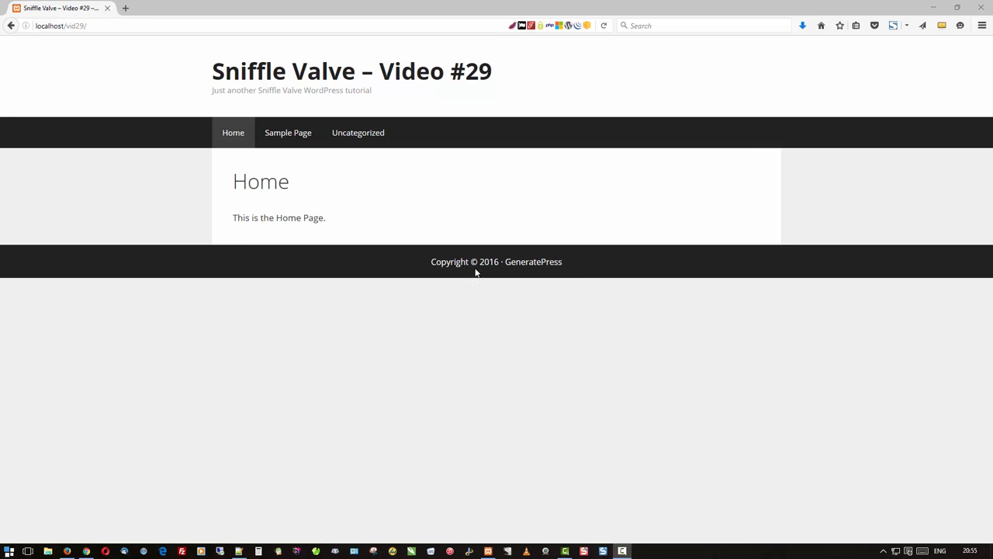
pyautogui.moveTo(121, 480)
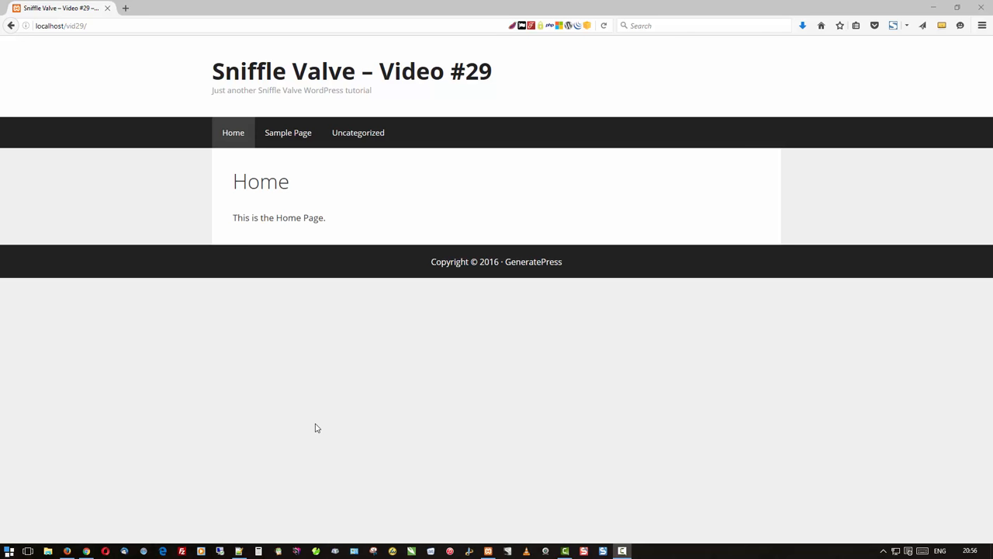
pyautogui.moveTo(201, 441)
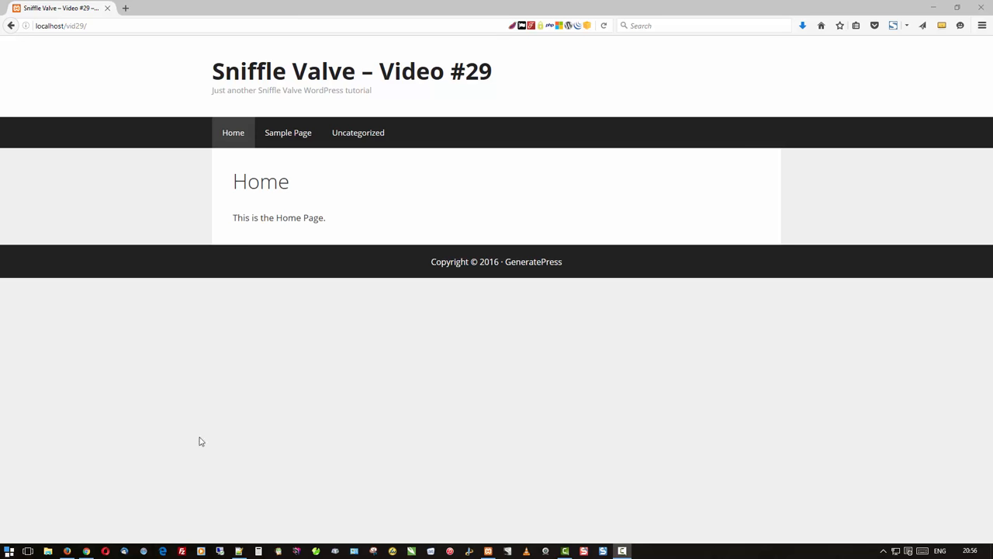
pyautogui.moveTo(65, 551)
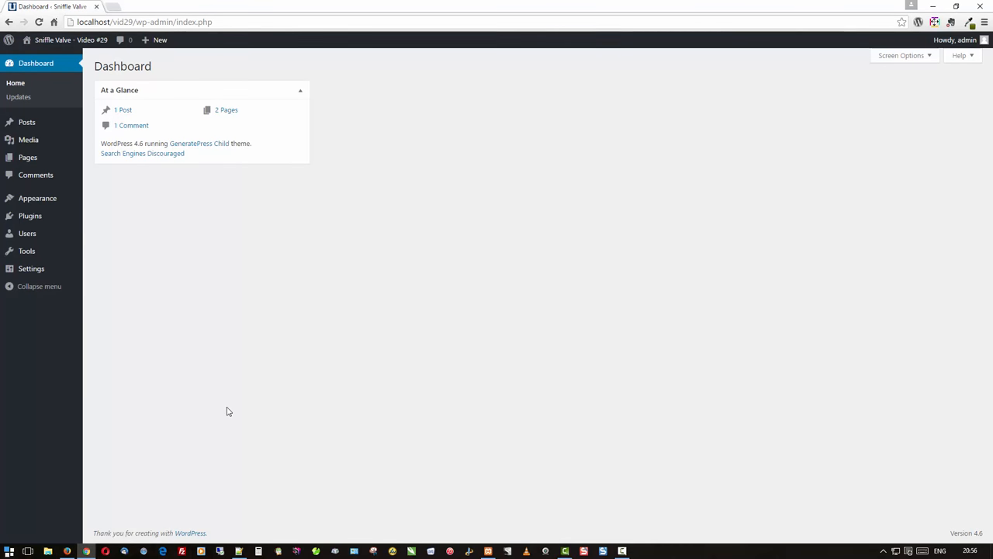
pyautogui.moveTo(29, 216)
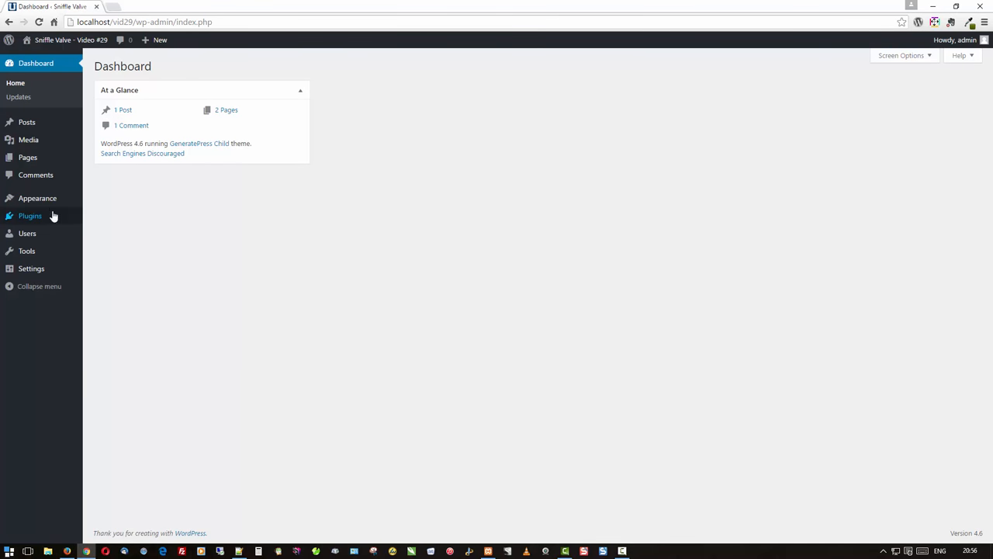
# - Show the installed themes, with GeneratePress Child active beside GeneratePress and Twenty Sixteen
pyautogui.click(37, 198)
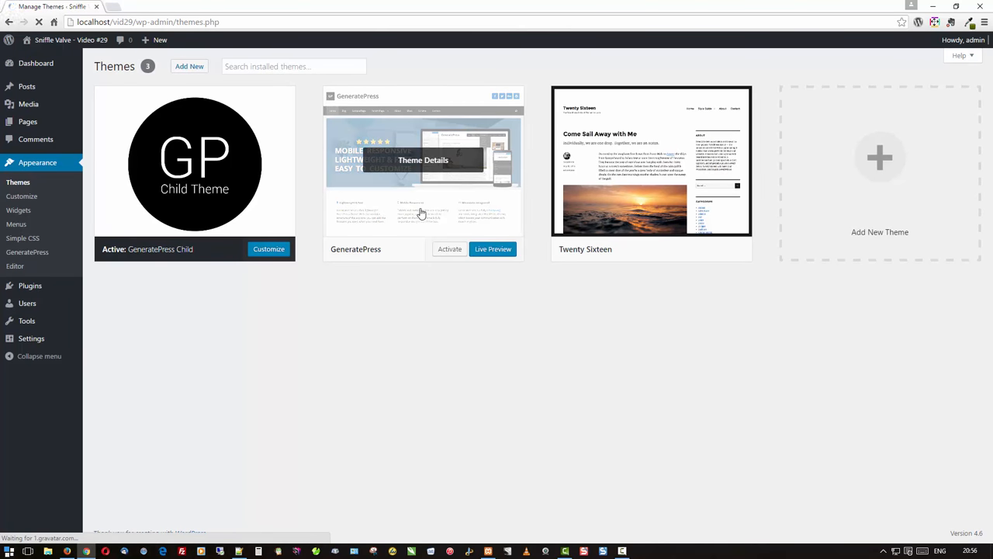
pyautogui.moveTo(264, 225)
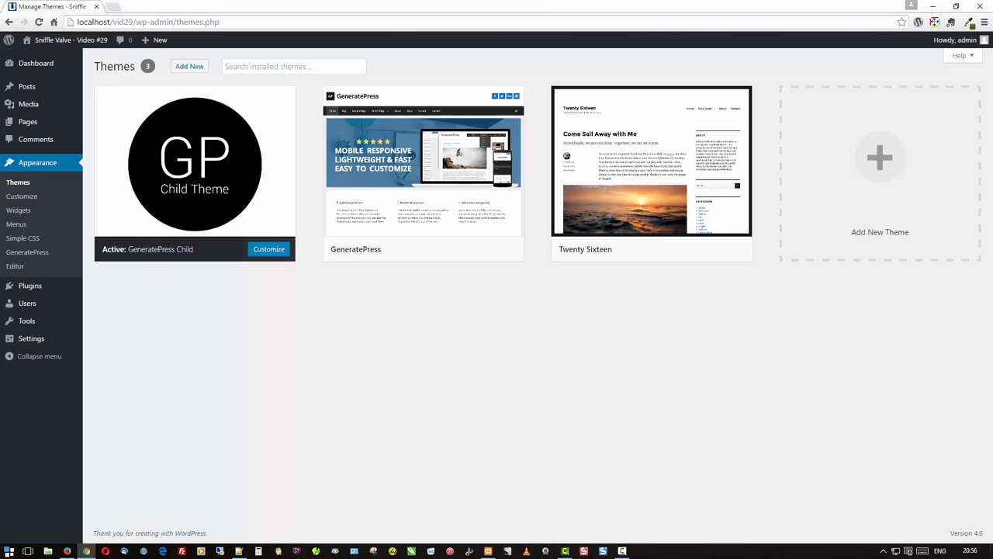
pyautogui.moveTo(291, 423)
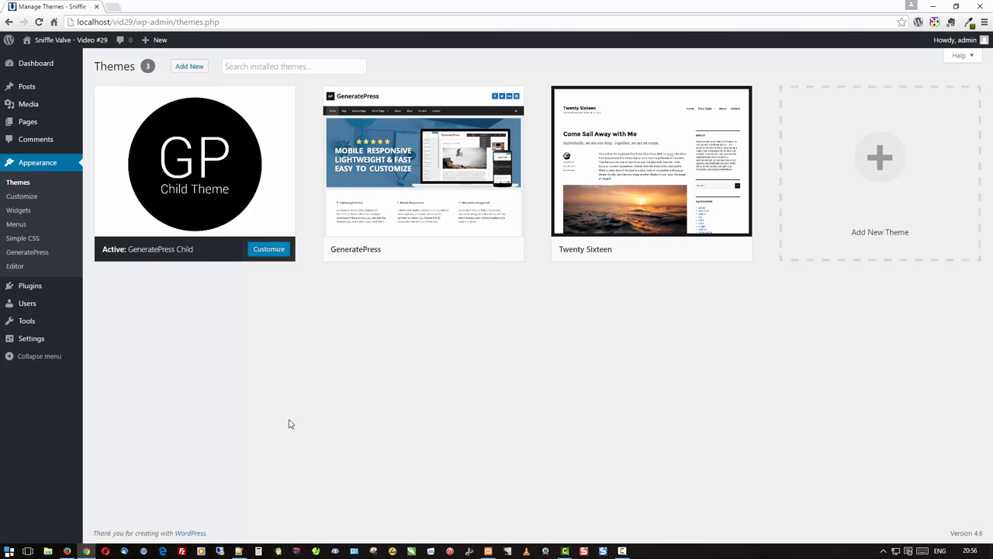
pyautogui.moveTo(279, 386)
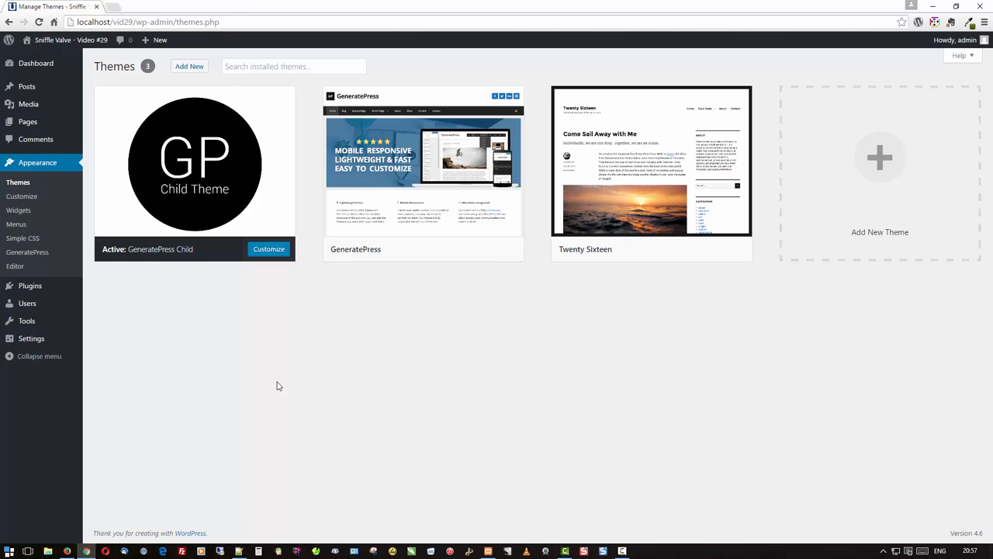
pyautogui.moveTo(369, 373)
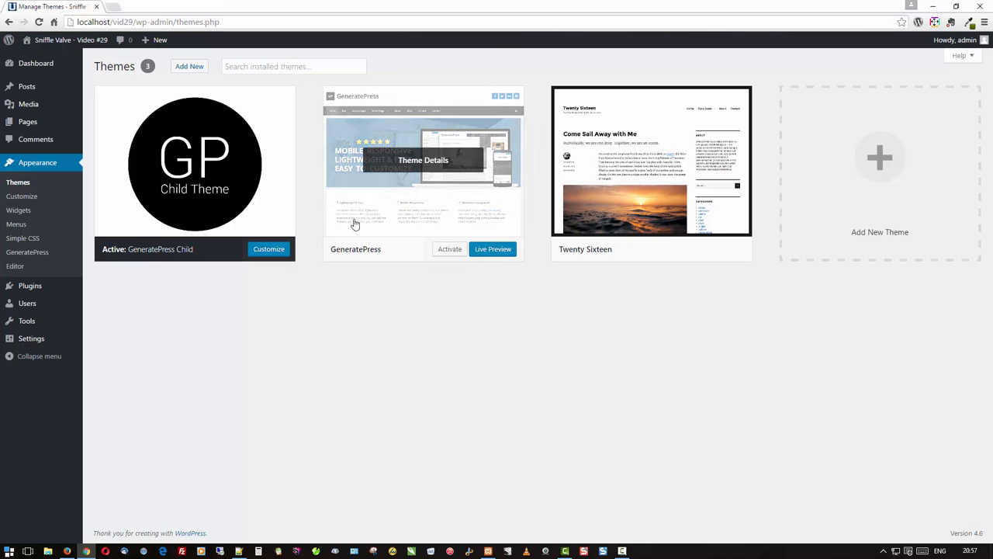
pyautogui.moveTo(28, 251)
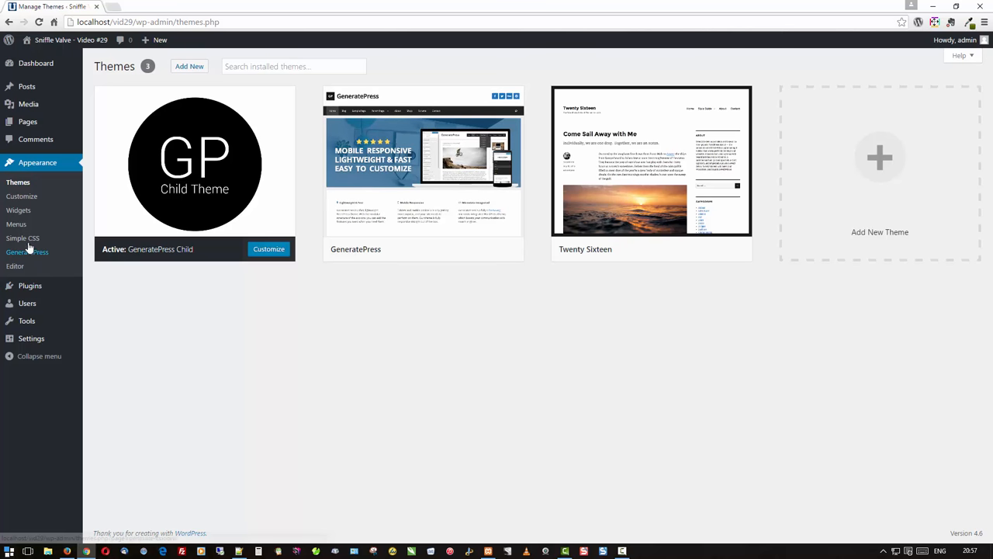
pyautogui.moveTo(21, 239)
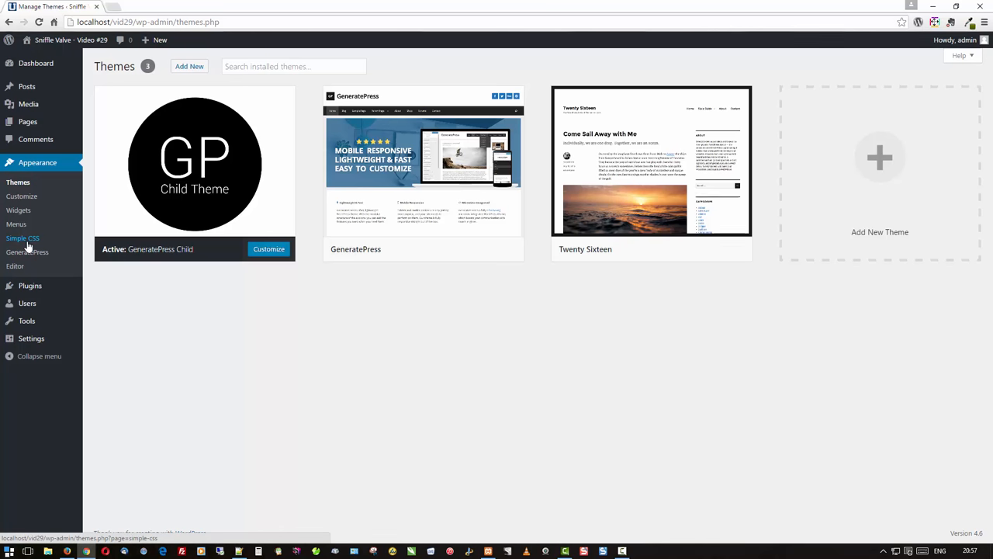
pyautogui.moveTo(28, 251)
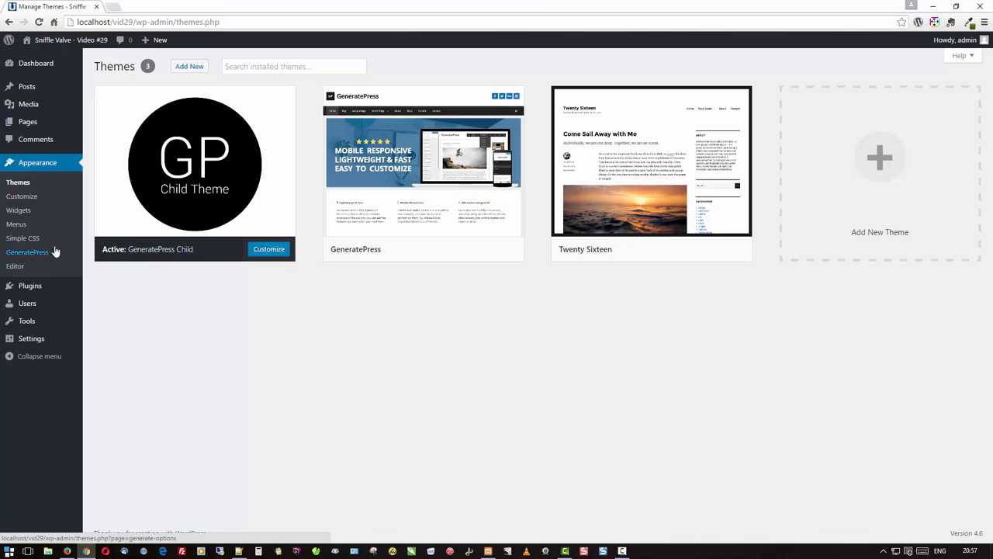
pyautogui.moveTo(22, 239)
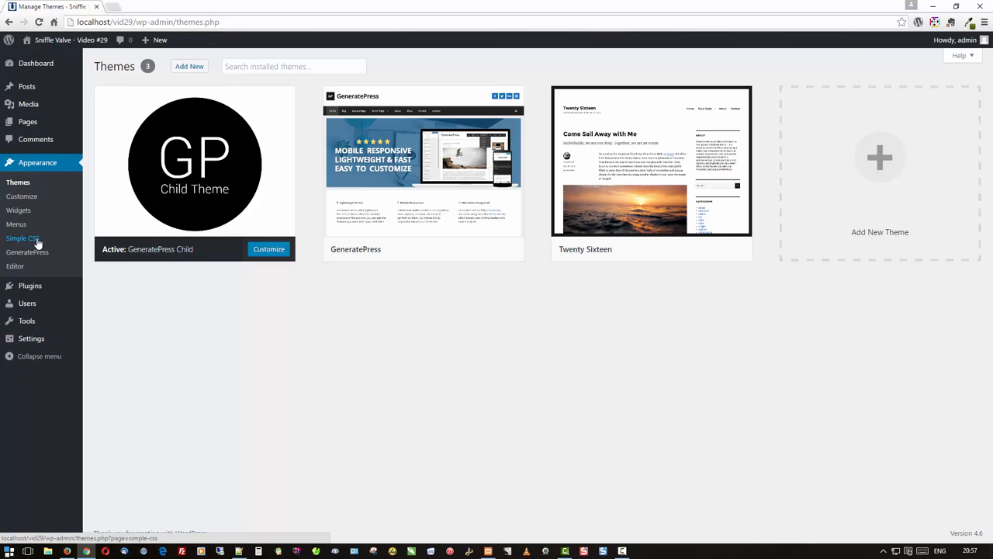
pyautogui.moveTo(53, 256)
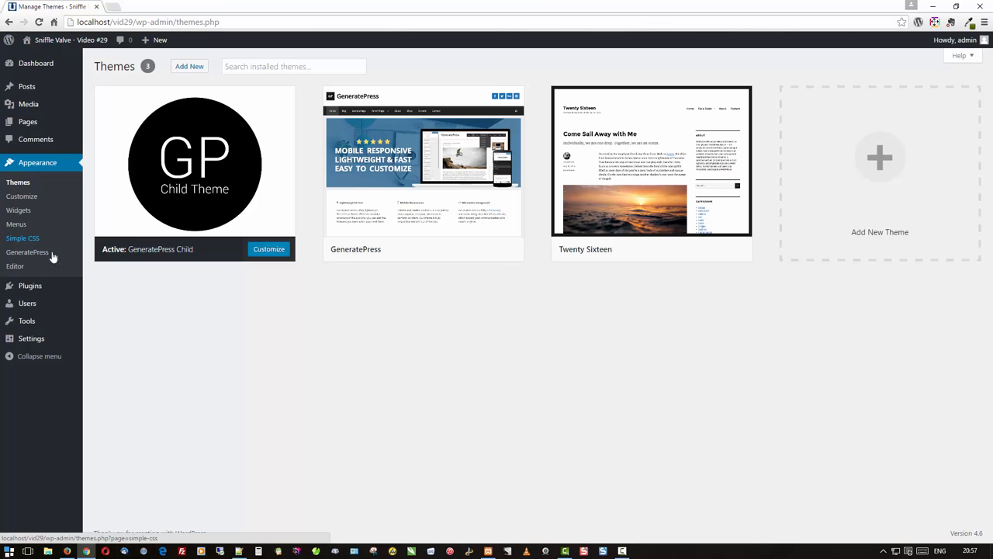
pyautogui.moveTo(208, 335)
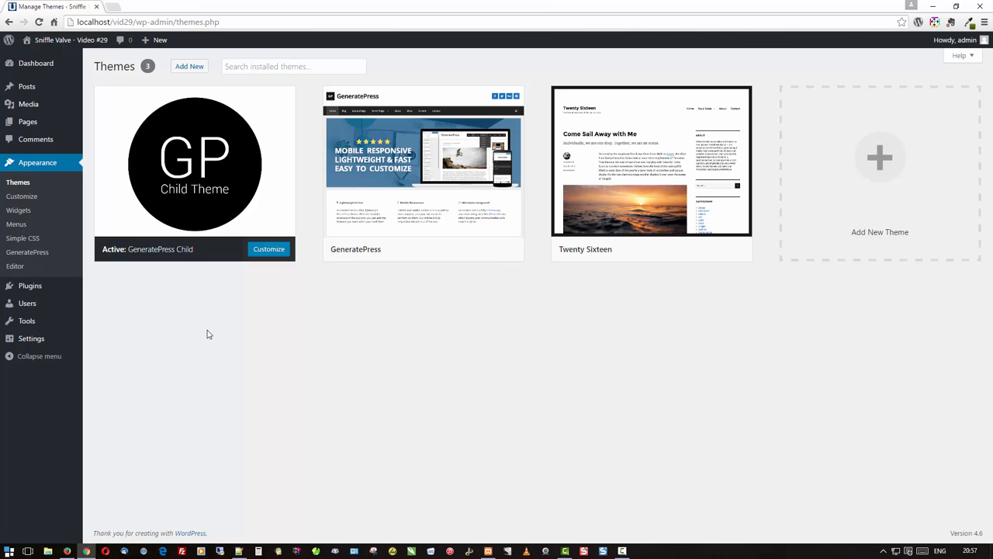
pyautogui.moveTo(273, 416)
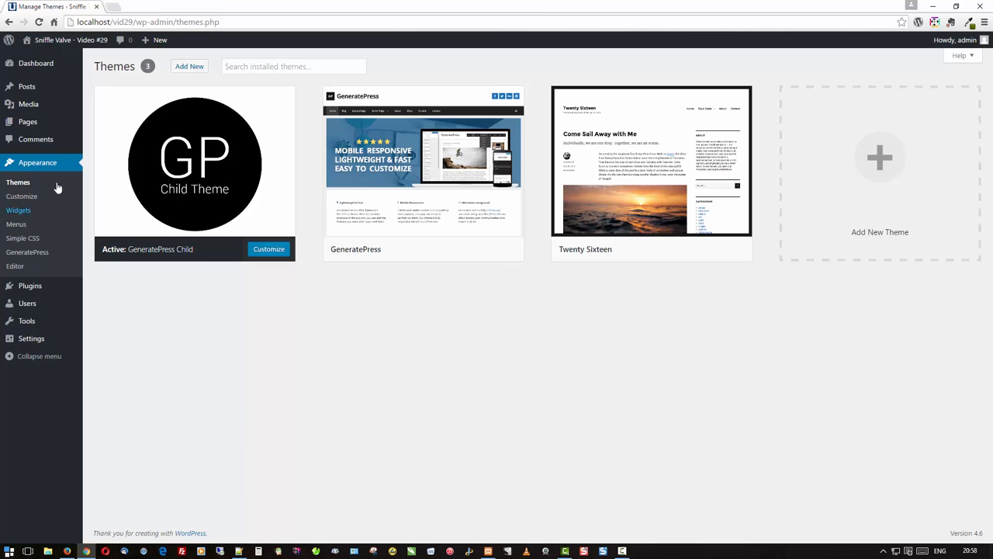
pyautogui.moveTo(28, 252)
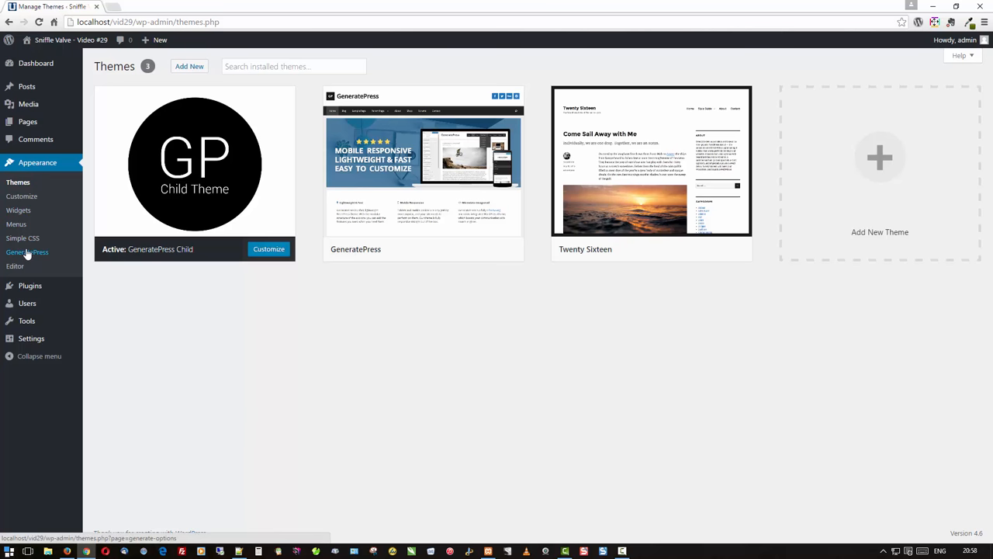
pyautogui.moveTo(16, 224)
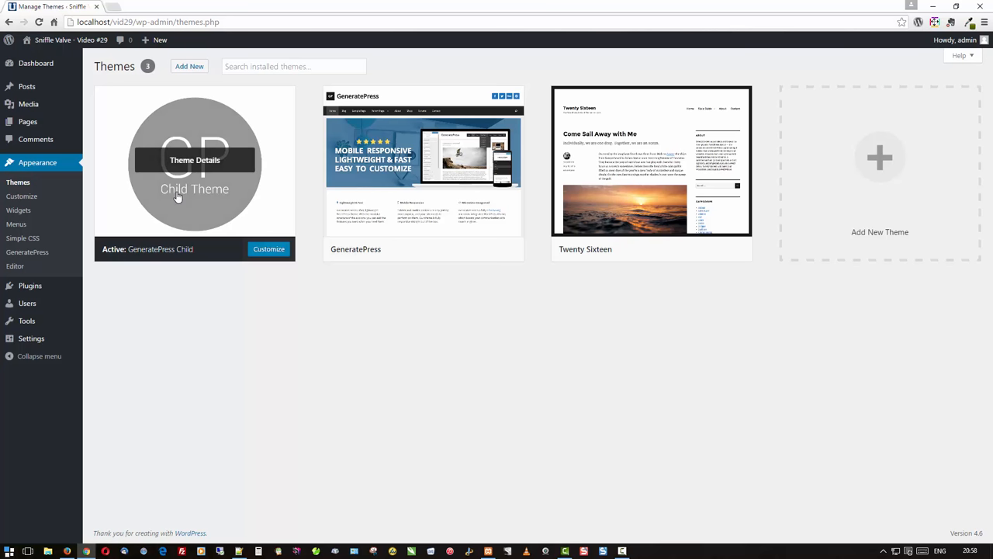
pyautogui.moveTo(179, 223)
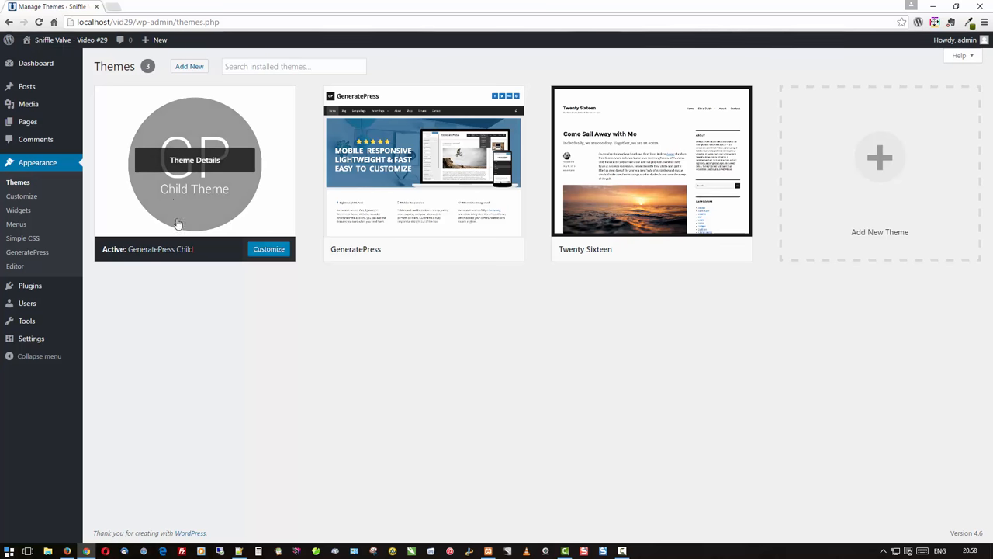
pyautogui.moveTo(174, 310)
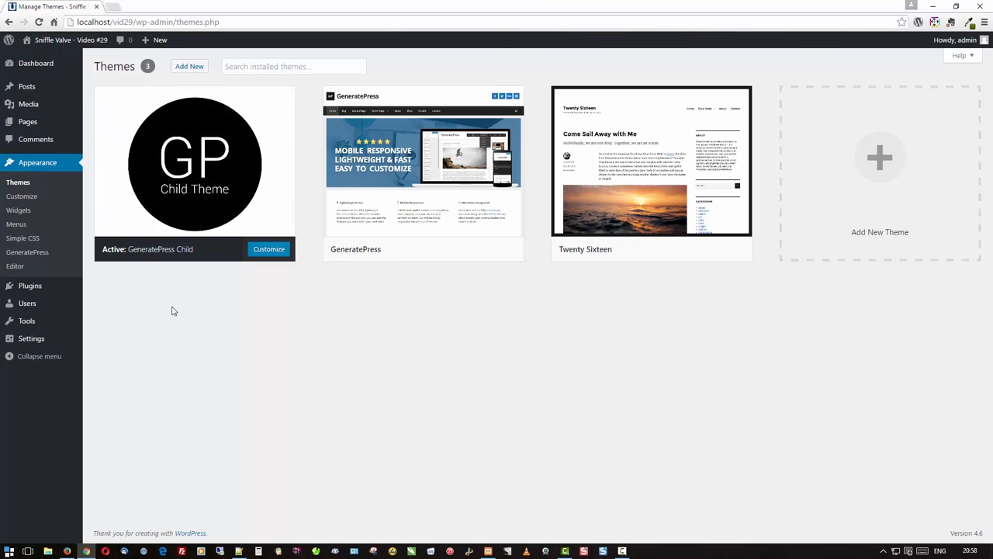
pyautogui.moveTo(103, 285)
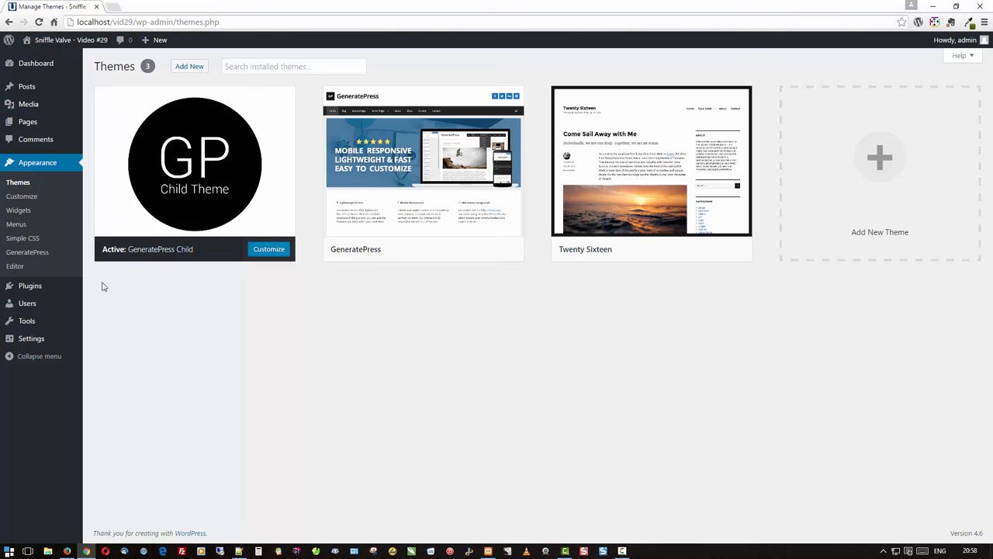
pyautogui.moveTo(14, 267)
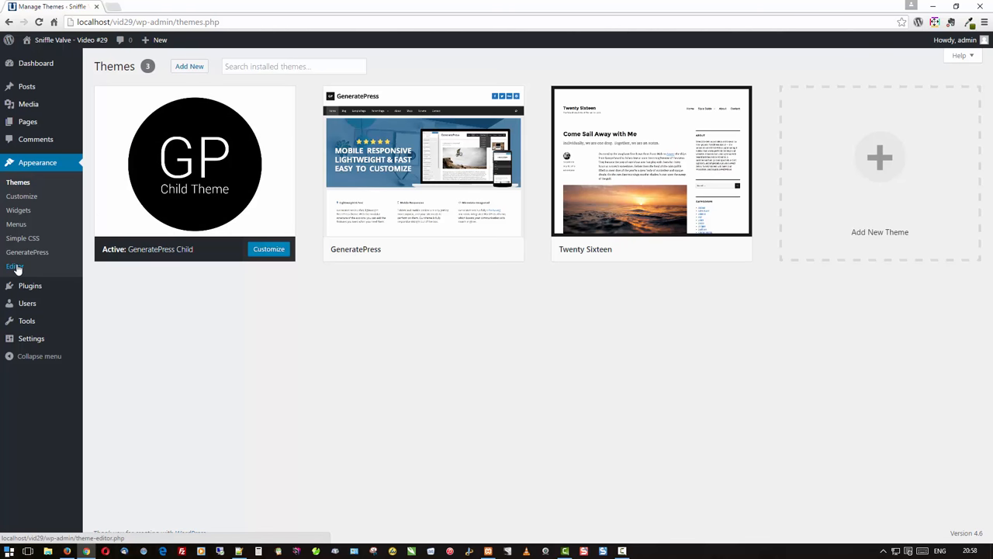
pyautogui.click(15, 267)
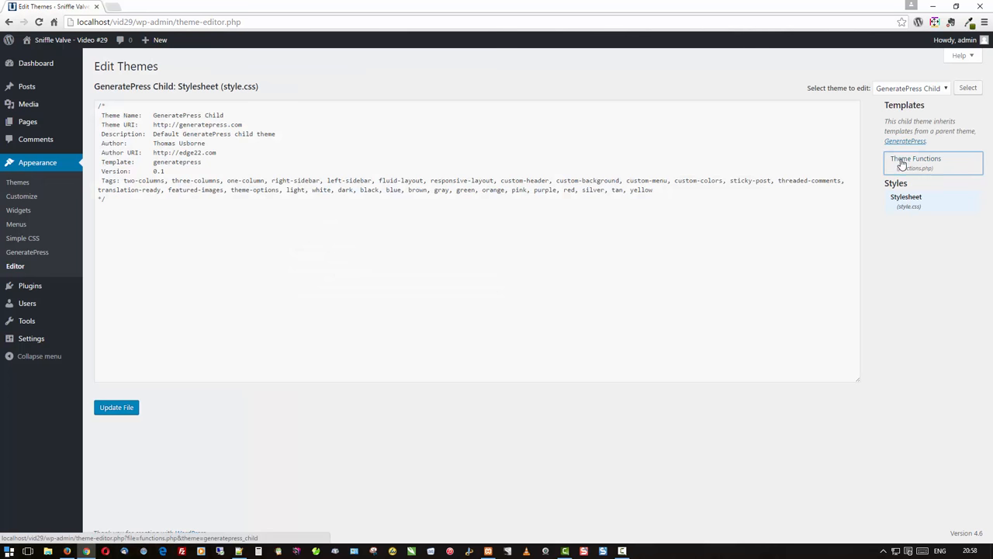
pyautogui.click(915, 158)
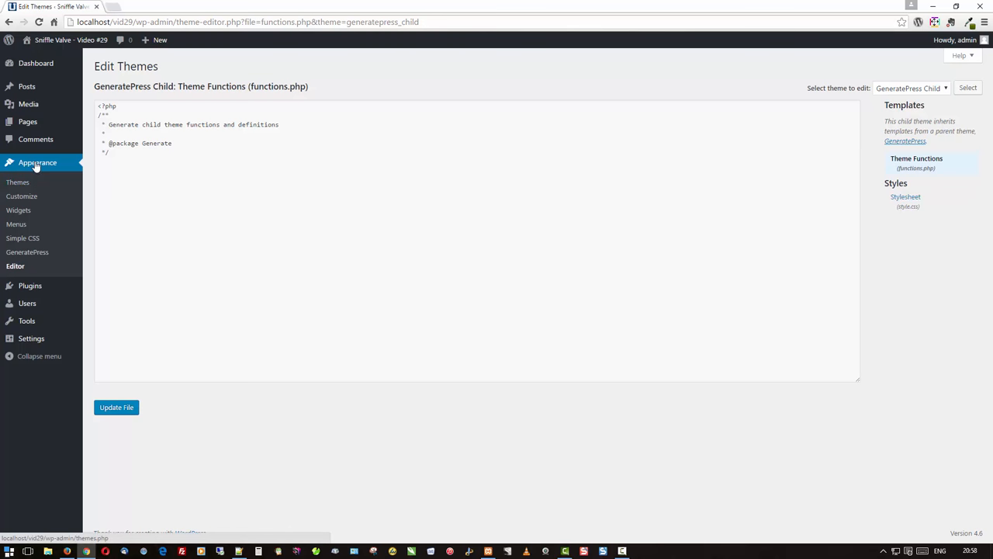
pyautogui.click(17, 182)
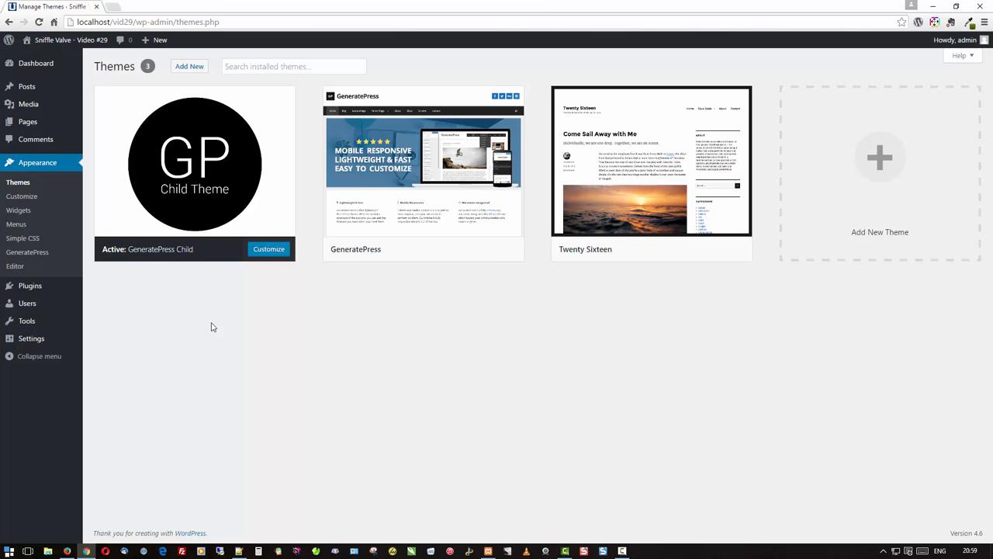
pyautogui.moveTo(422, 163)
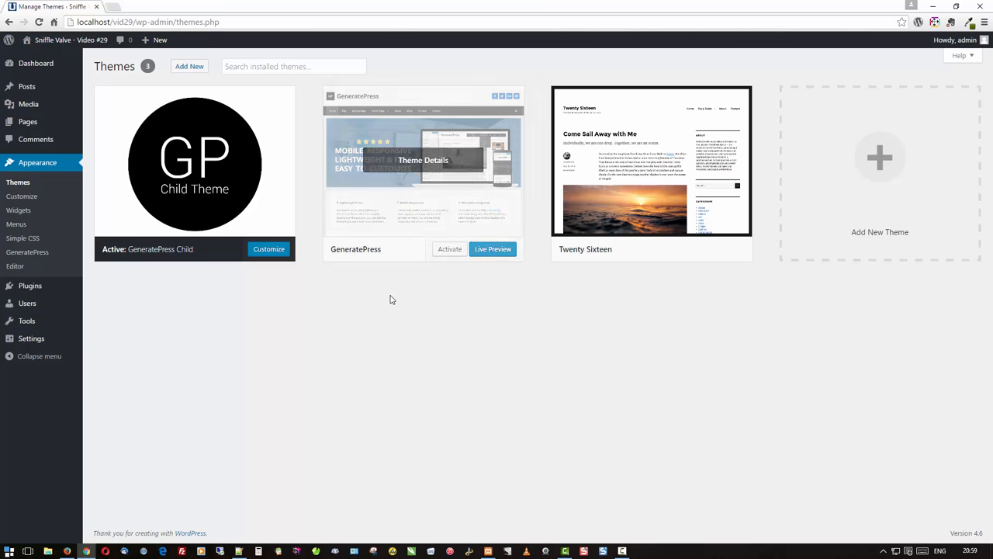
pyautogui.moveTo(382, 292)
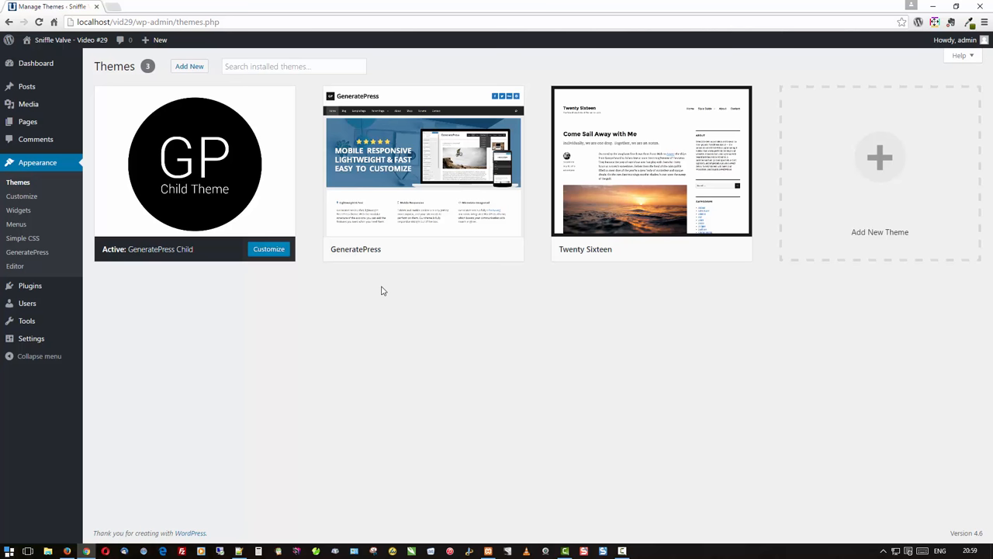
pyautogui.moveTo(580, 372)
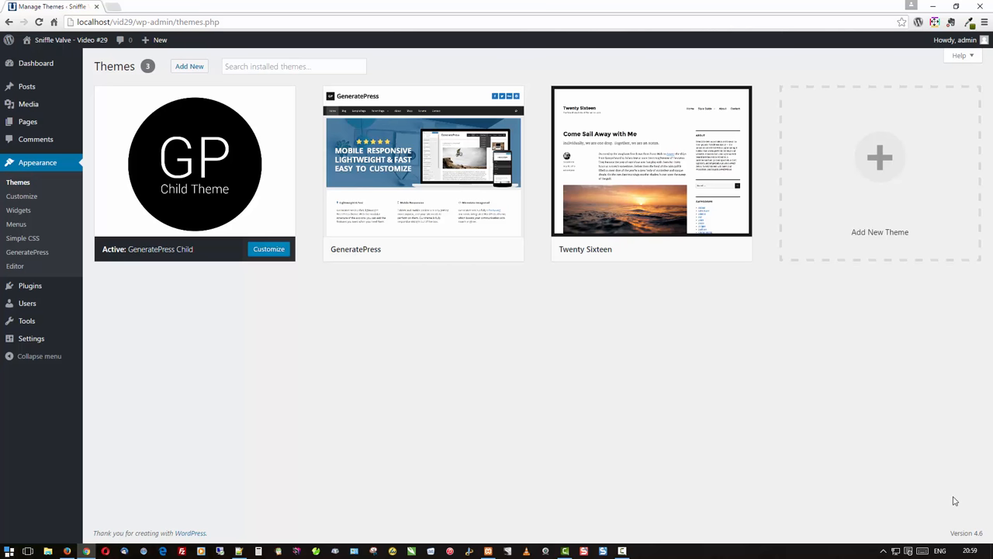
pyautogui.moveTo(666, 518)
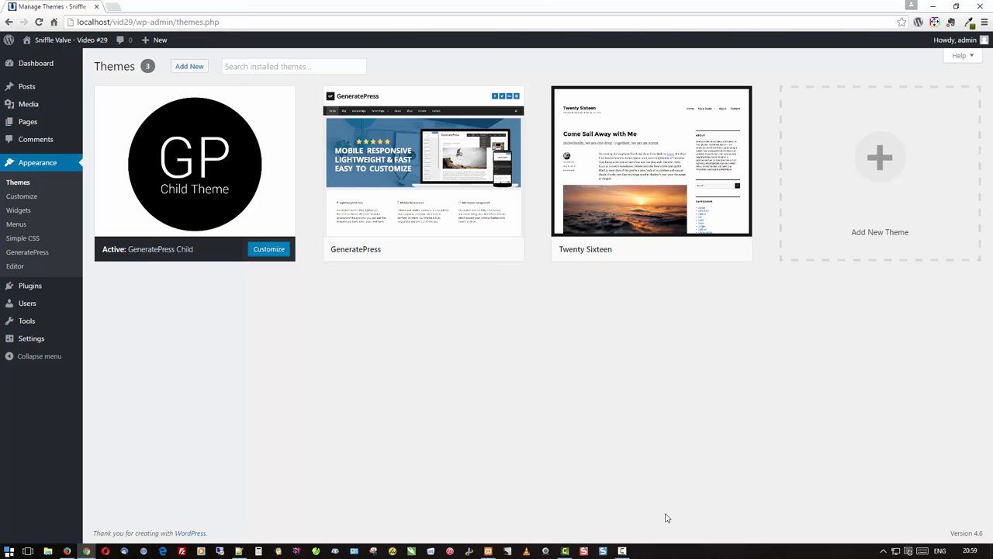
pyautogui.moveTo(308, 403)
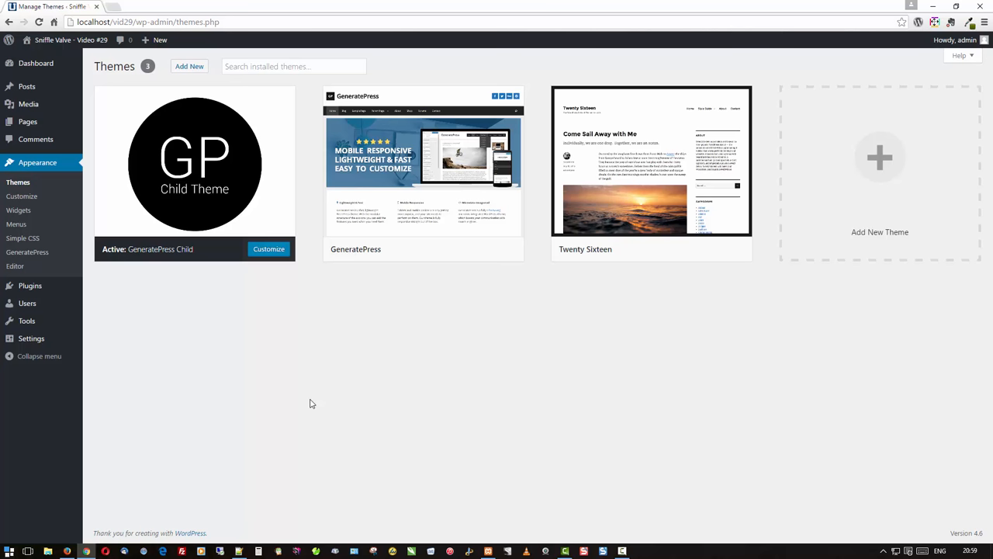
pyautogui.moveTo(422, 163)
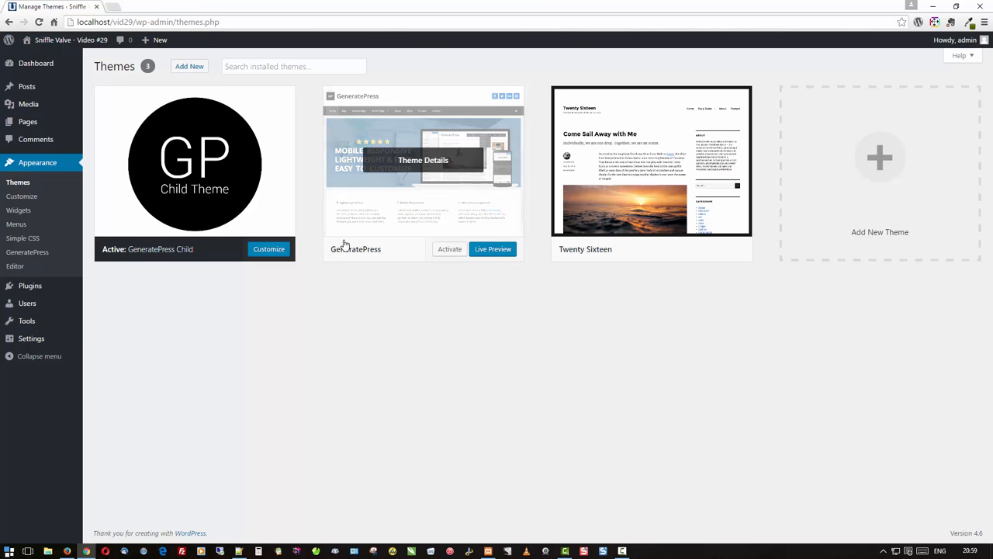
pyautogui.moveTo(342, 290)
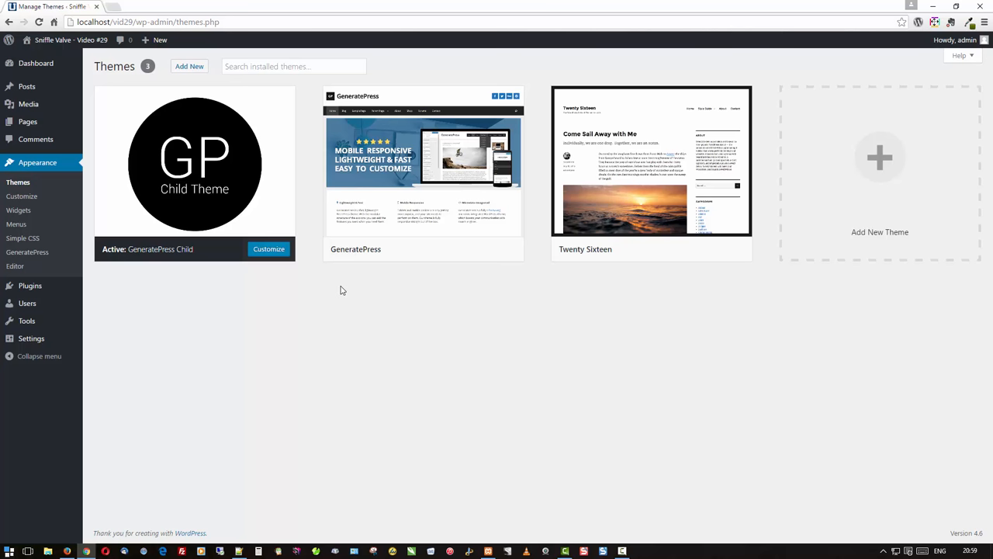
pyautogui.moveTo(242, 328)
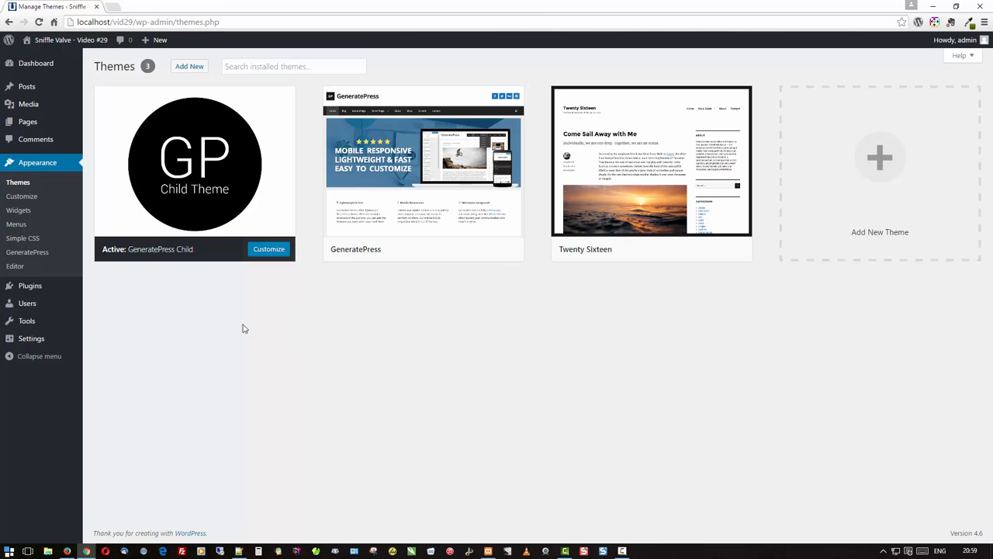
pyautogui.moveTo(230, 174)
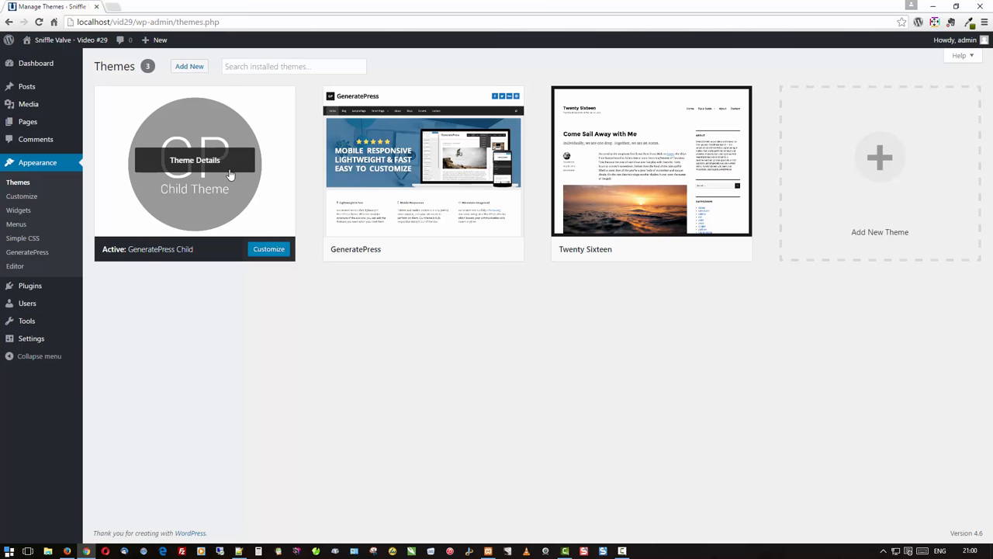
pyautogui.moveTo(66, 247)
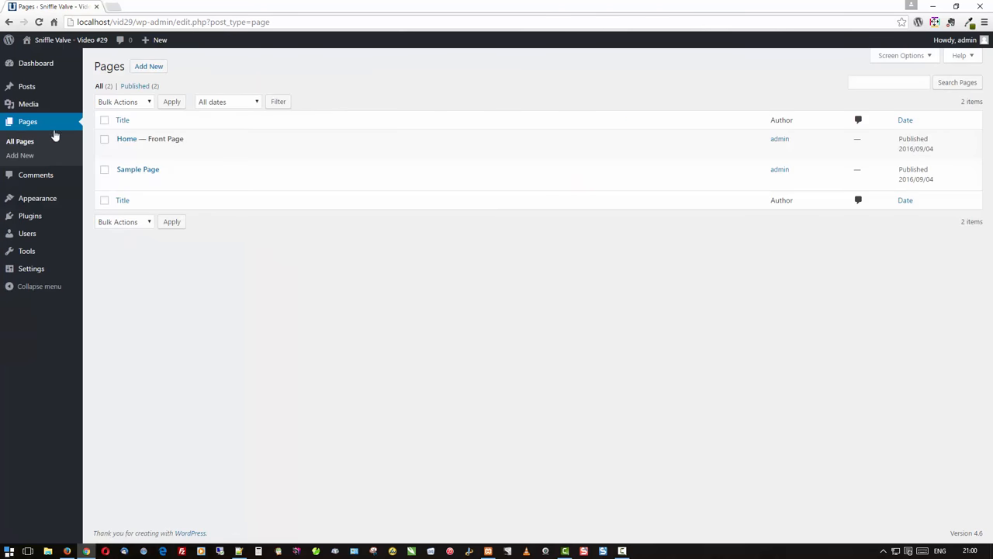
pyautogui.moveTo(147, 138)
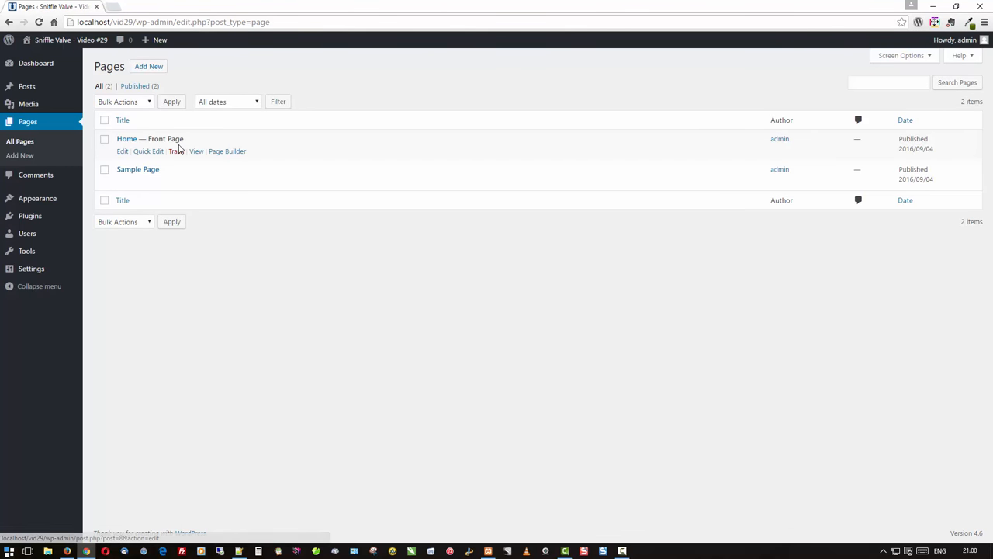
pyautogui.moveTo(137, 170)
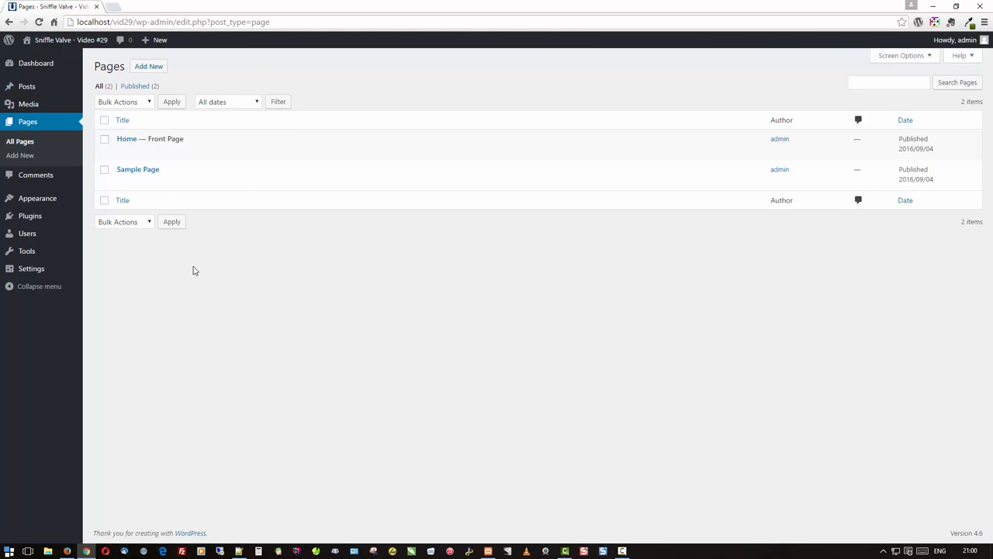
pyautogui.moveTo(249, 285)
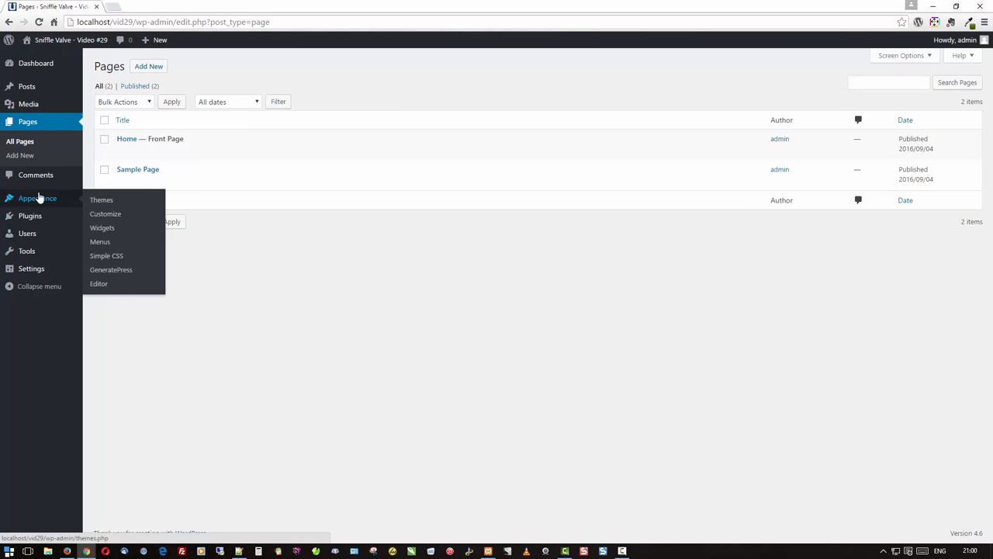
pyautogui.click(100, 242)
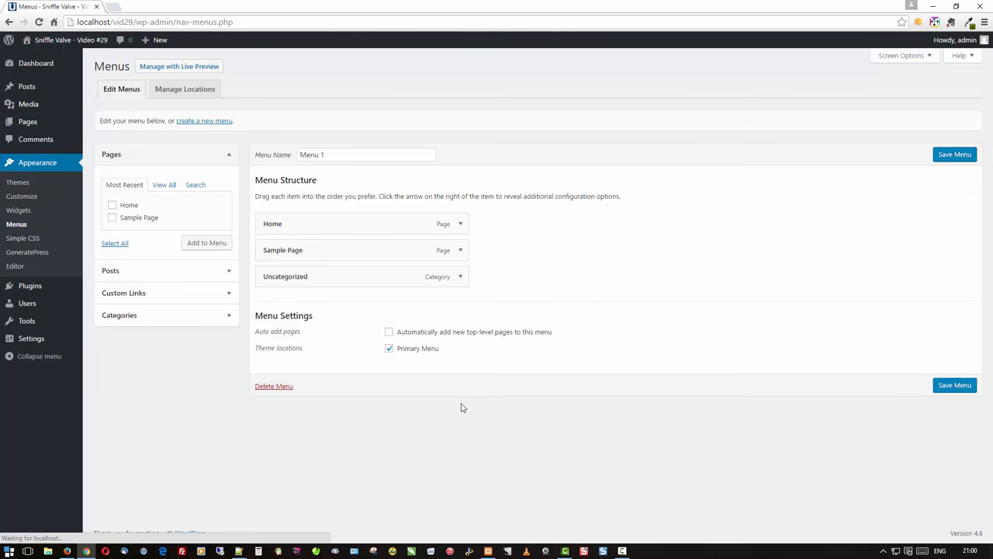
pyautogui.moveTo(210, 369)
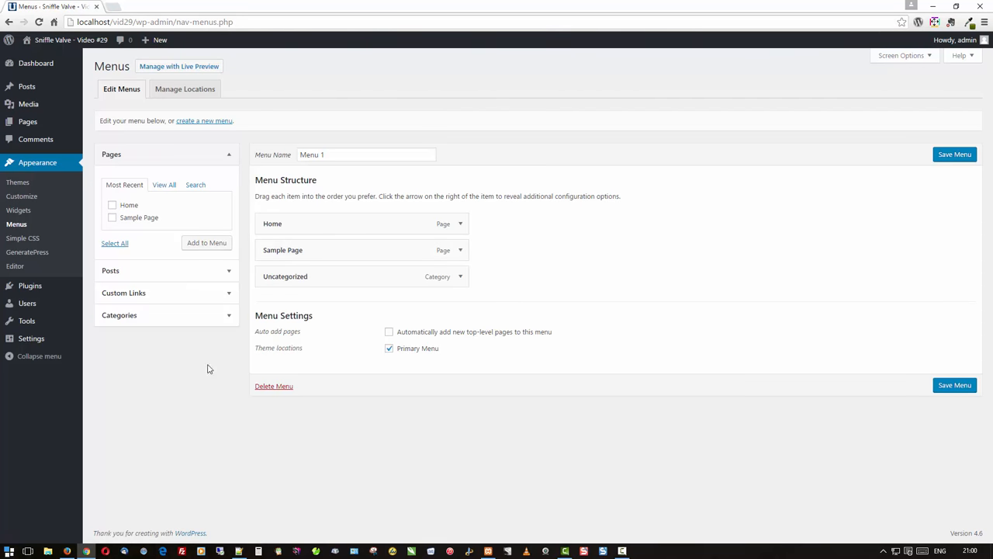
pyautogui.moveTo(152, 360)
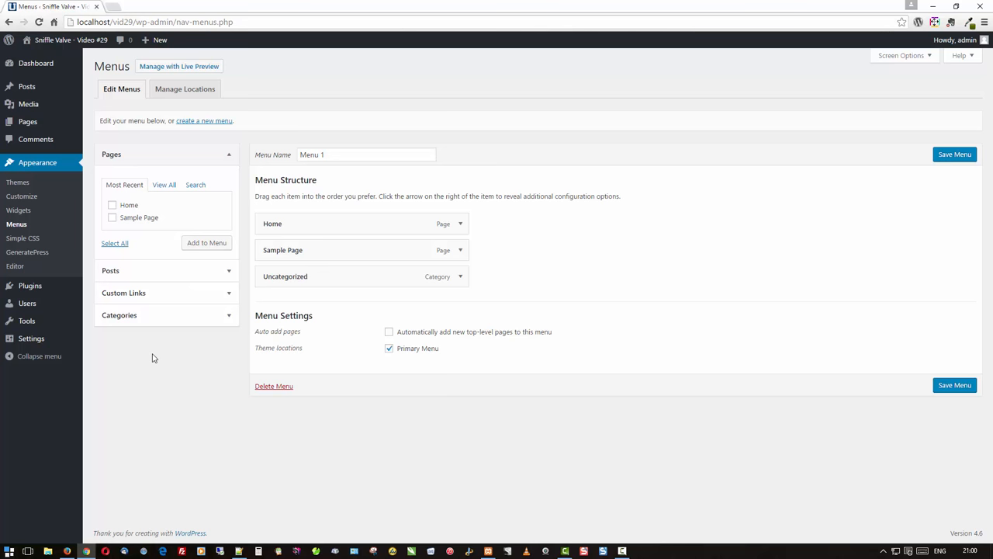
pyautogui.moveTo(22, 239)
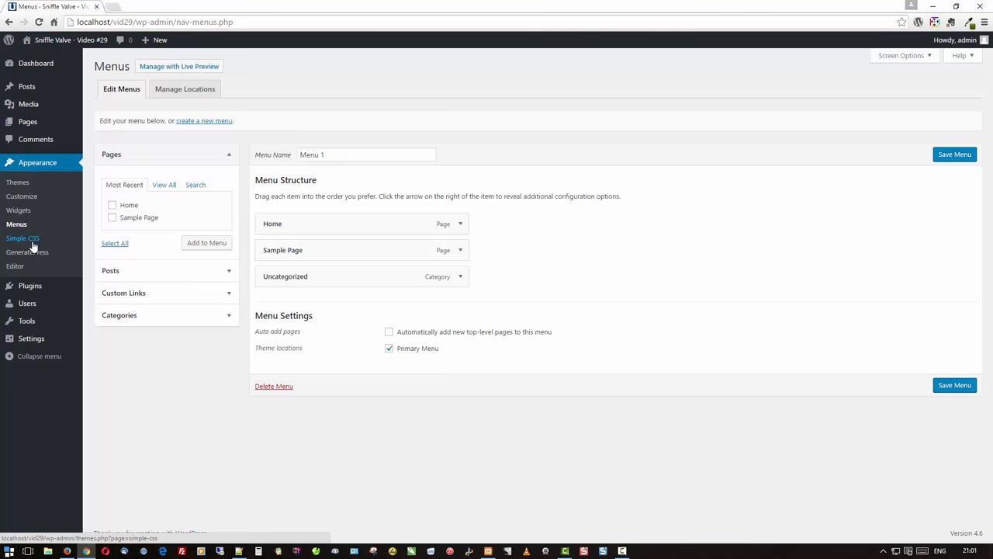
pyautogui.moveTo(36, 140)
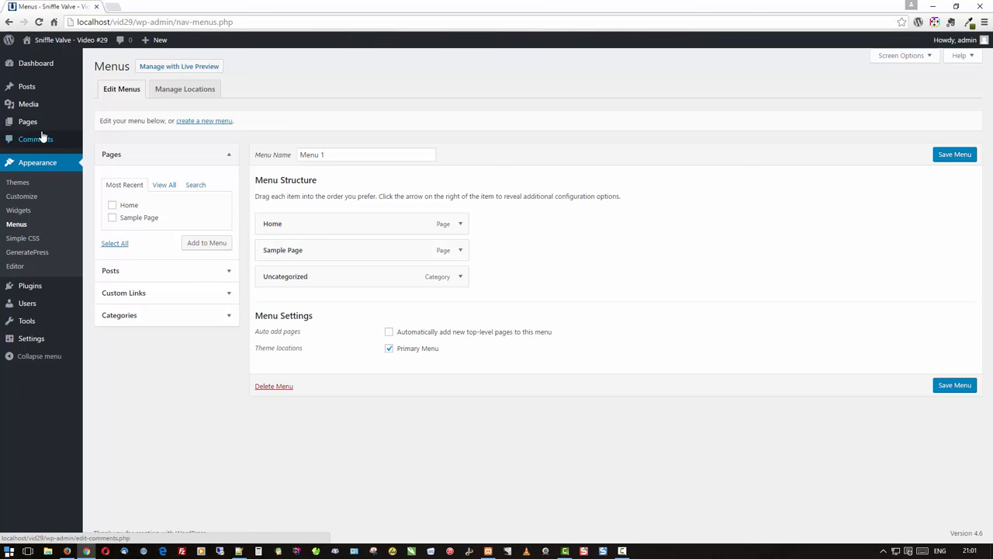
pyautogui.click(28, 121)
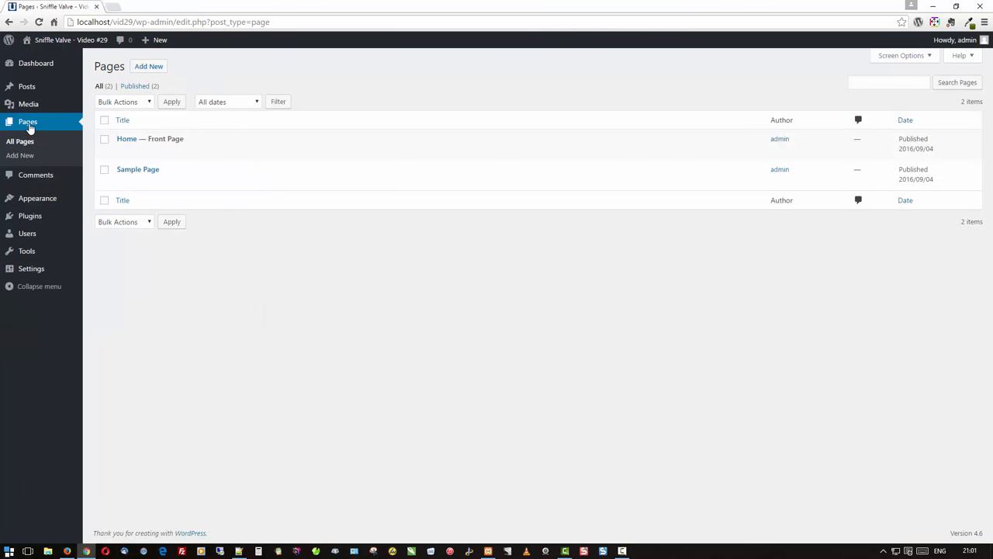
pyautogui.moveTo(196, 329)
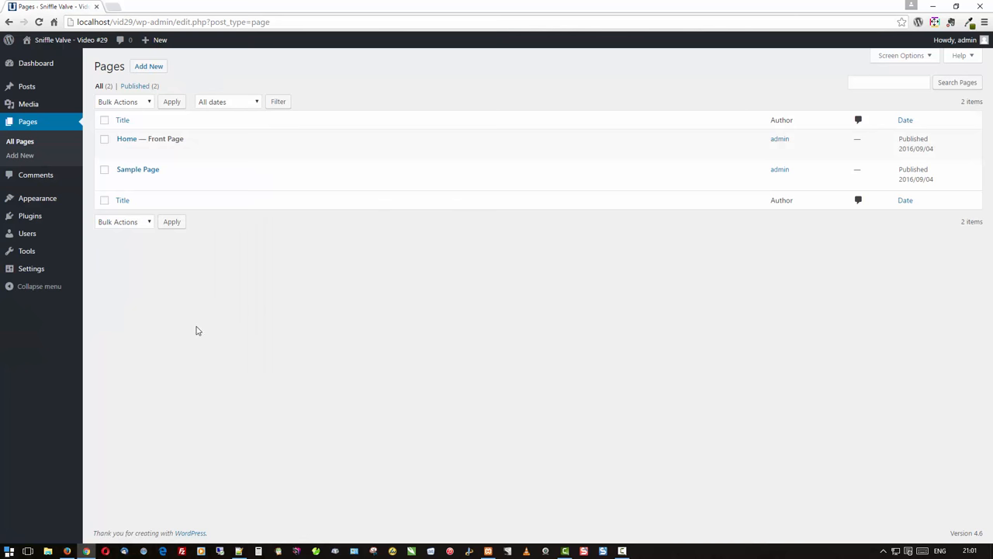
pyautogui.click(149, 65)
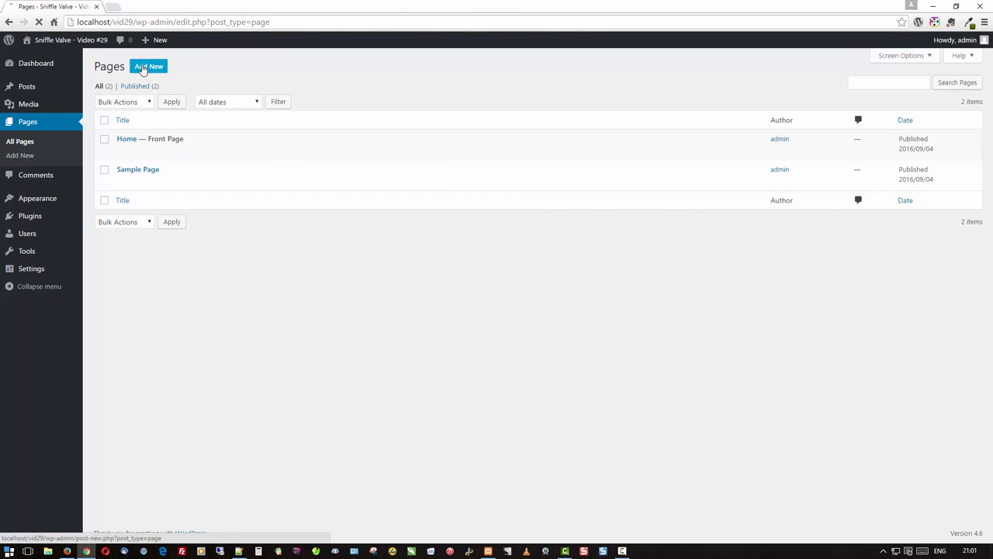
# - Publish a new page titled Footer and switch its editor to the Page Builder
pyautogui.click(149, 65)
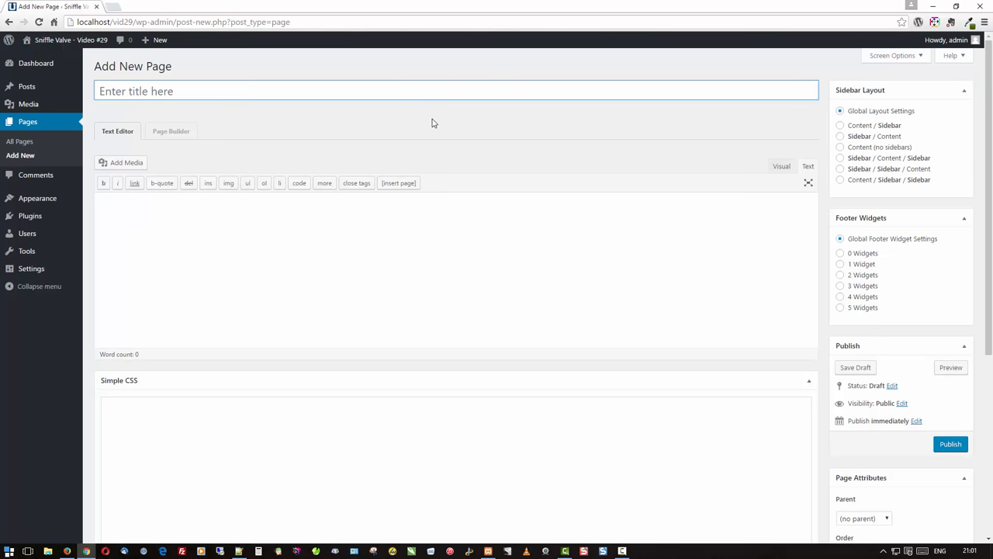
pyautogui.write('Footer')
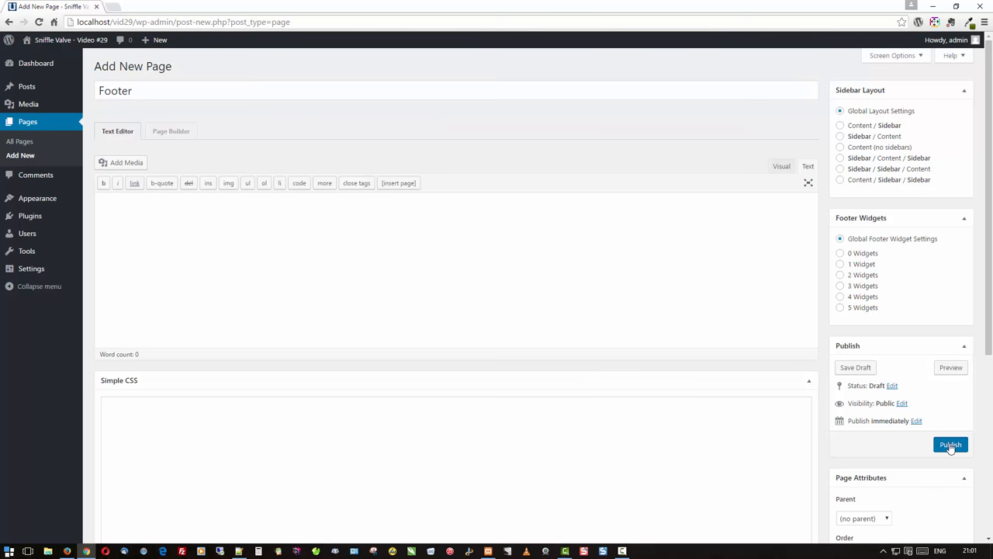
pyautogui.click(950, 444)
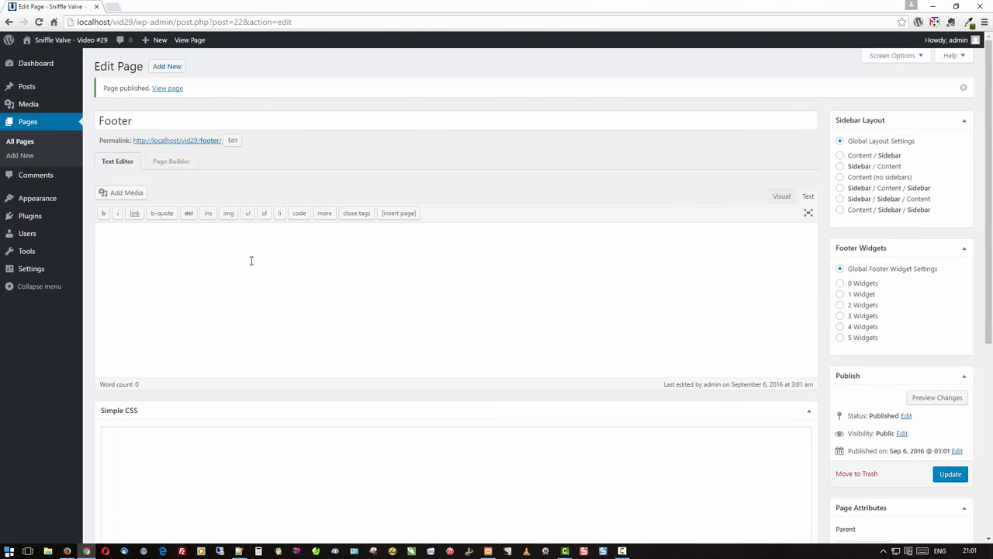
pyautogui.click(171, 159)
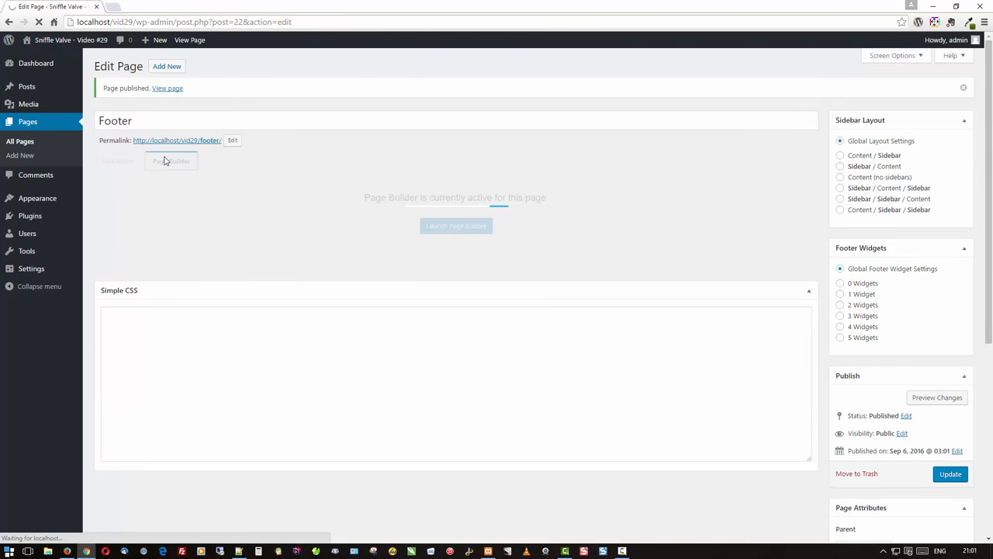
# - Launch Beaver Builder on Footer, skip the layout templates and add a 3 Columns row
pyautogui.click(456, 226)
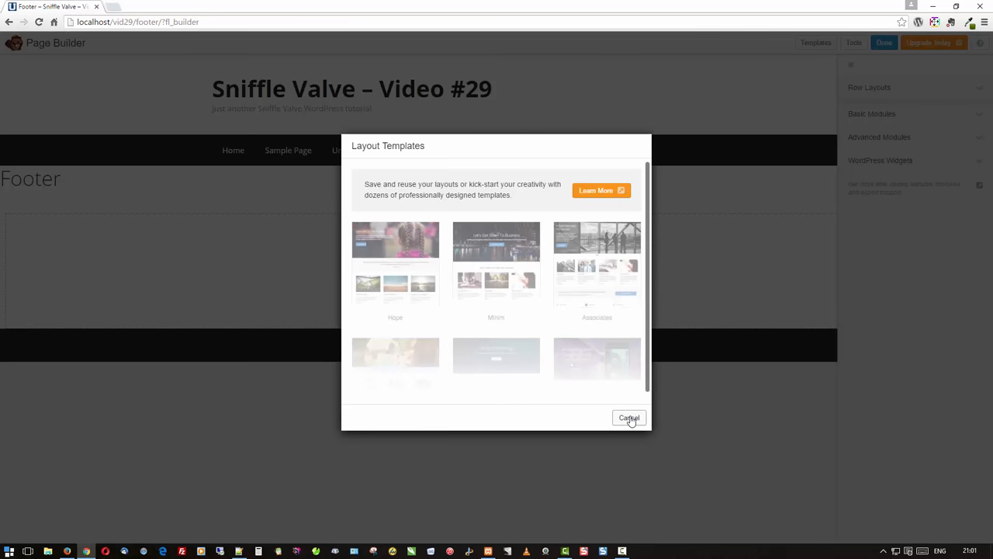
pyautogui.click(629, 418)
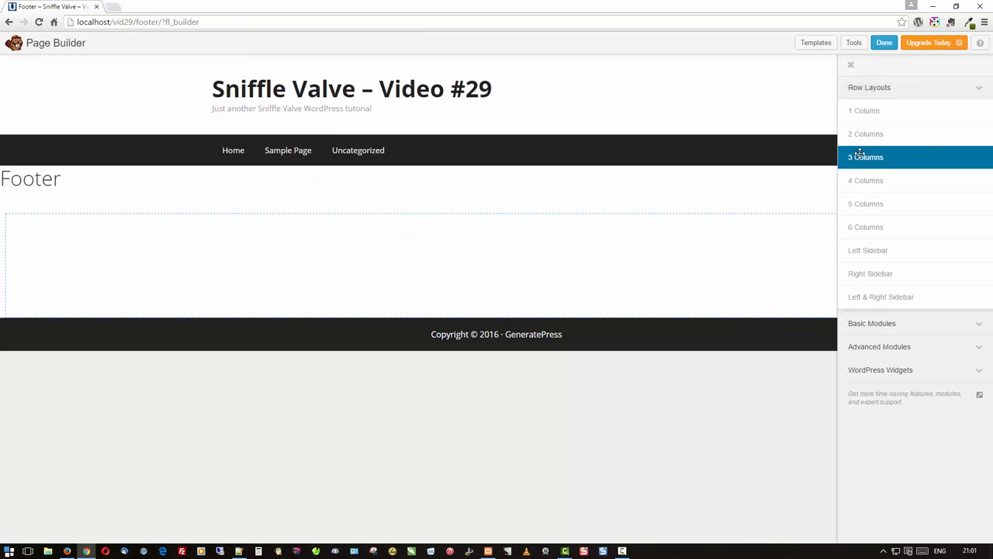
pyautogui.moveTo(866, 157); pyautogui.dragTo(581, 239)
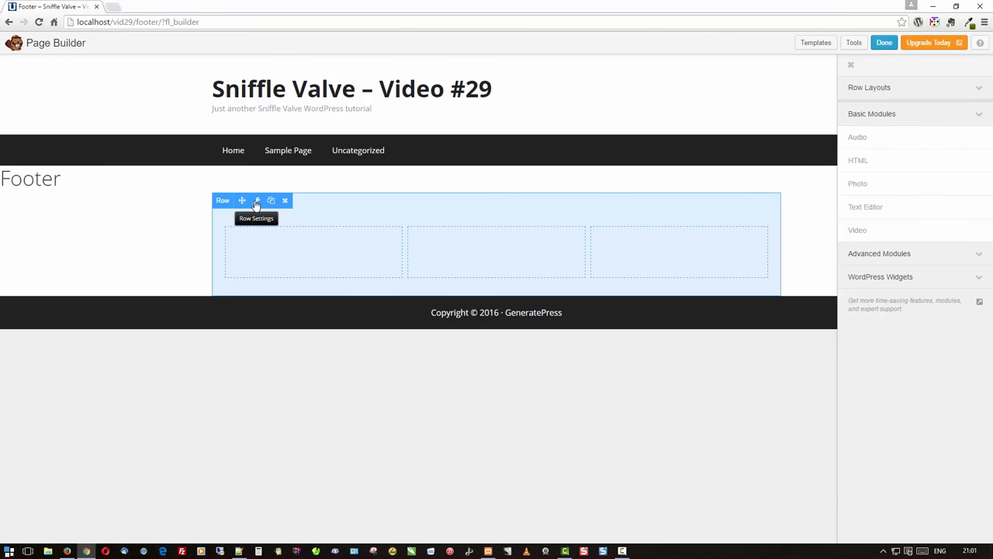
# - Set the row to Full Width with a pale pink Color background and save it
pyautogui.click(258, 200)
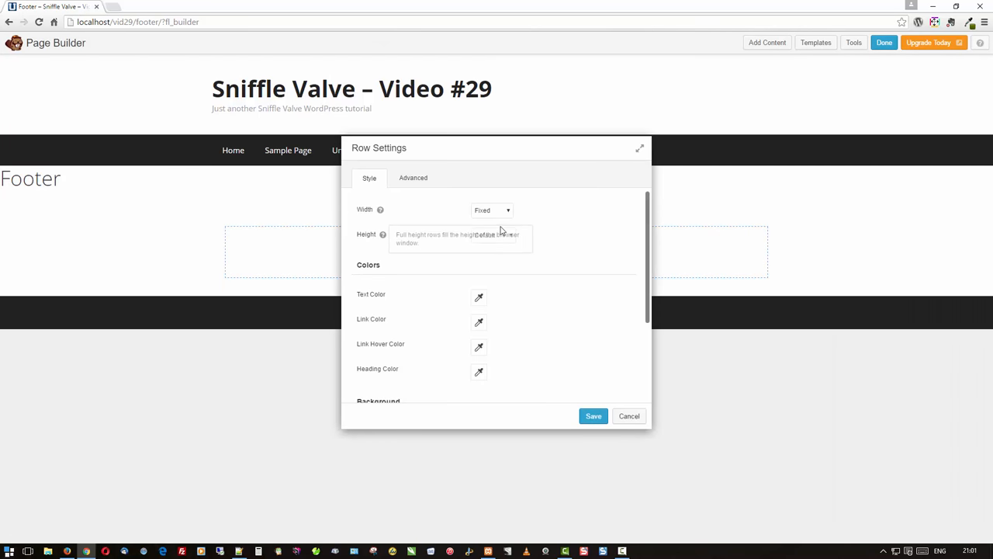
pyautogui.click(492, 209)
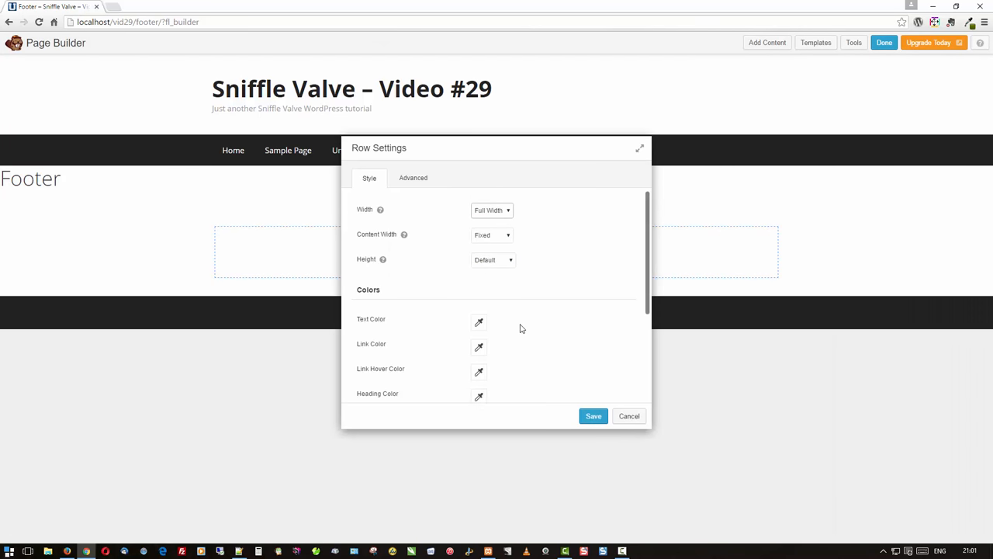
pyautogui.scroll(-3)
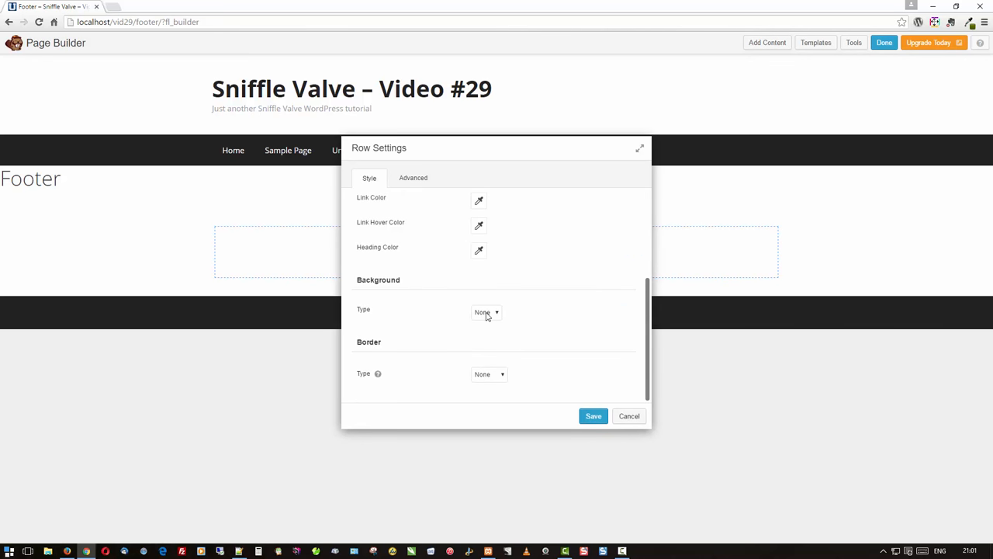
pyautogui.click(486, 312)
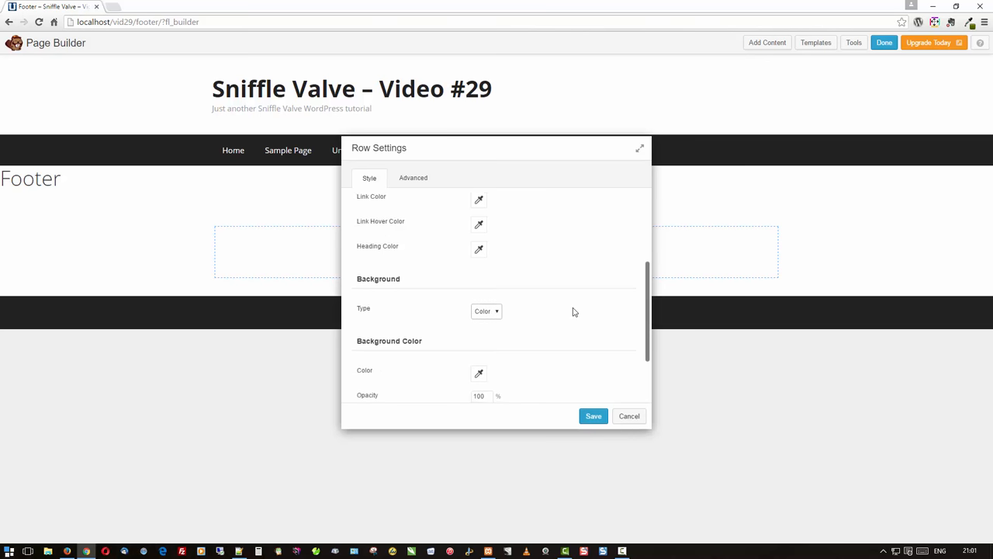
pyautogui.click(478, 372)
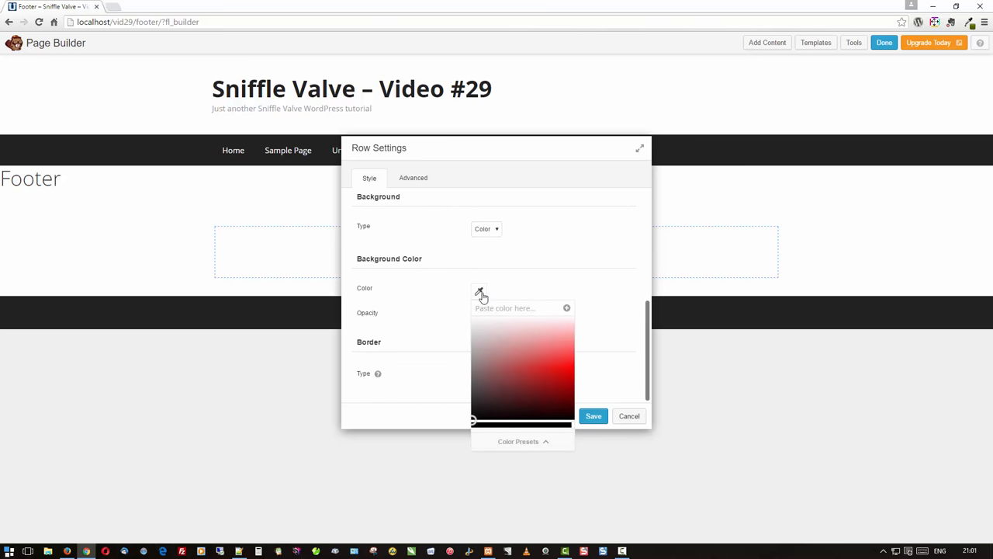
pyautogui.click(512, 338)
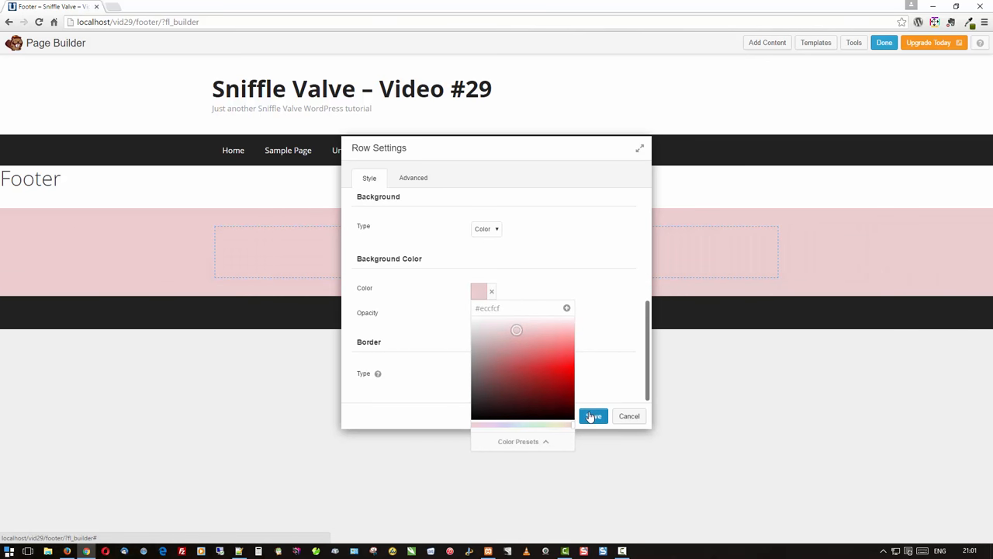
pyautogui.click(593, 416)
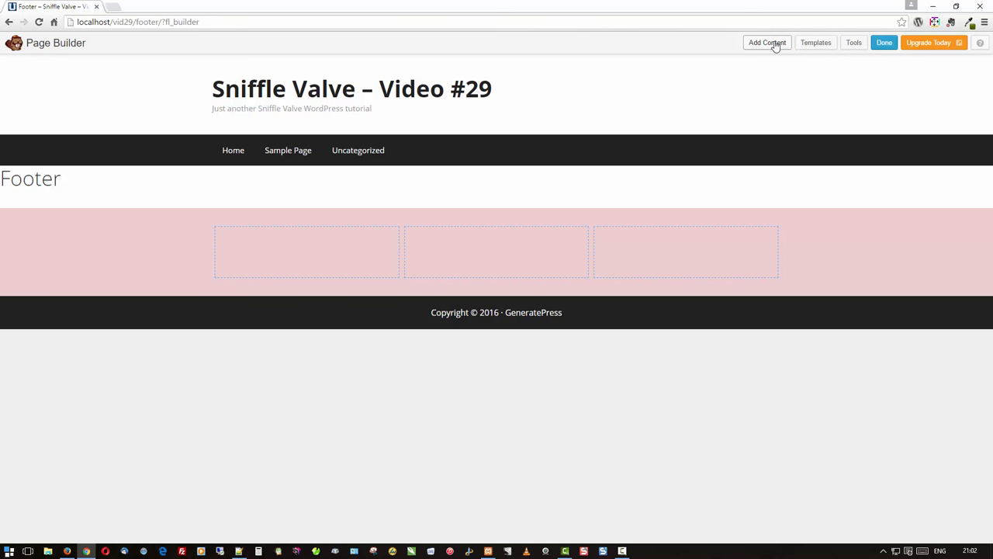
# - Put a Text Editor in the first column with 'About' as Heading 2 above 'Blah blah blah'
pyautogui.click(767, 44)
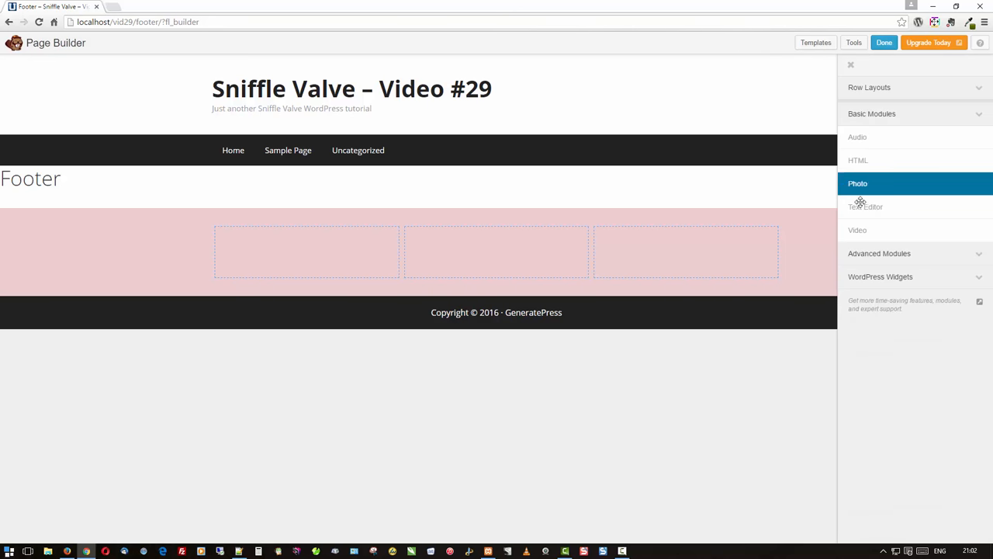
pyautogui.moveTo(866, 206); pyautogui.dragTo(333, 261)
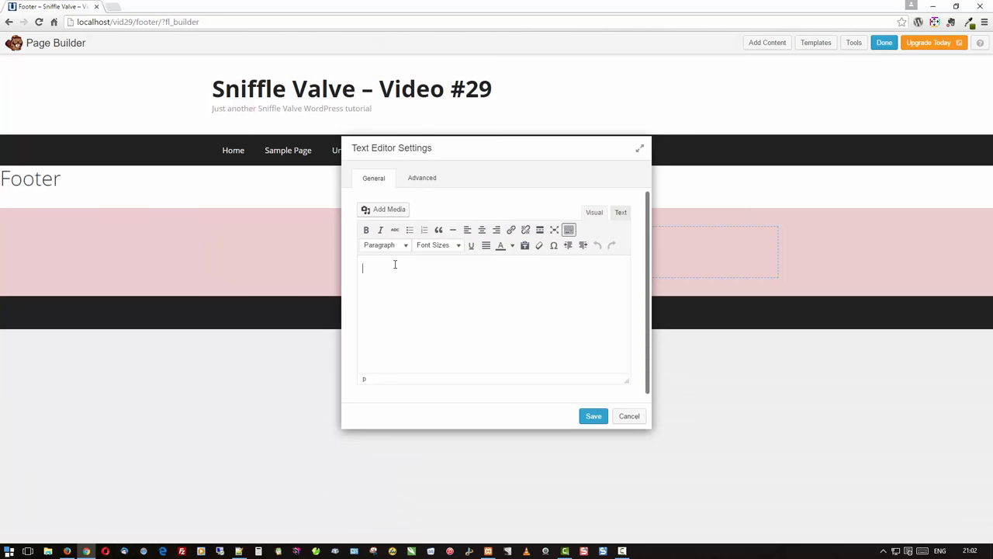
pyautogui.write('About')
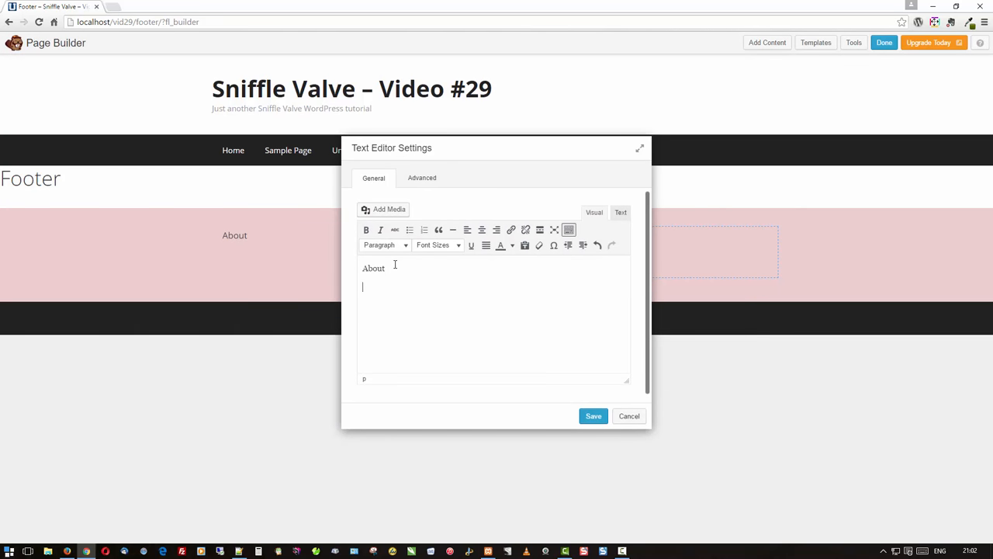
pyautogui.write('Blah')
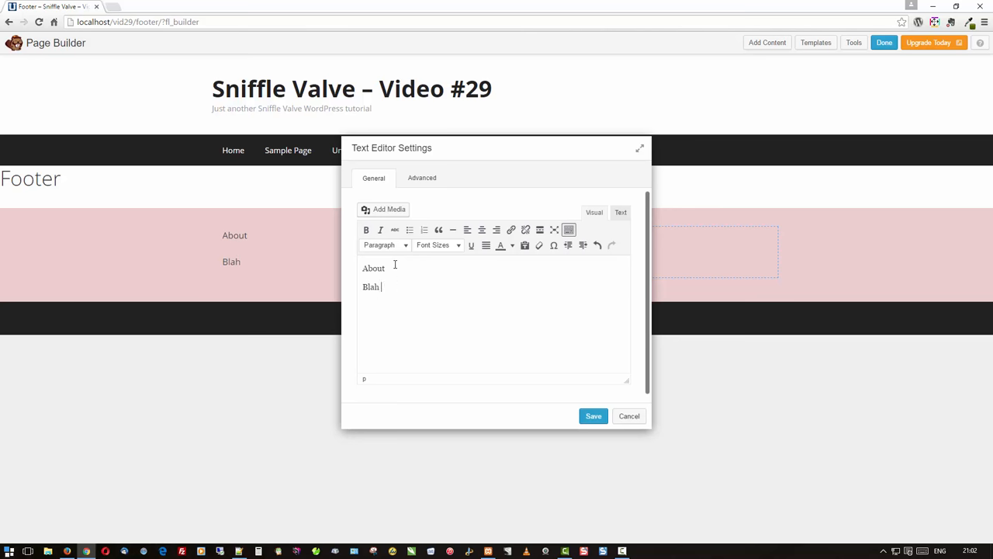
pyautogui.write('blah blah')
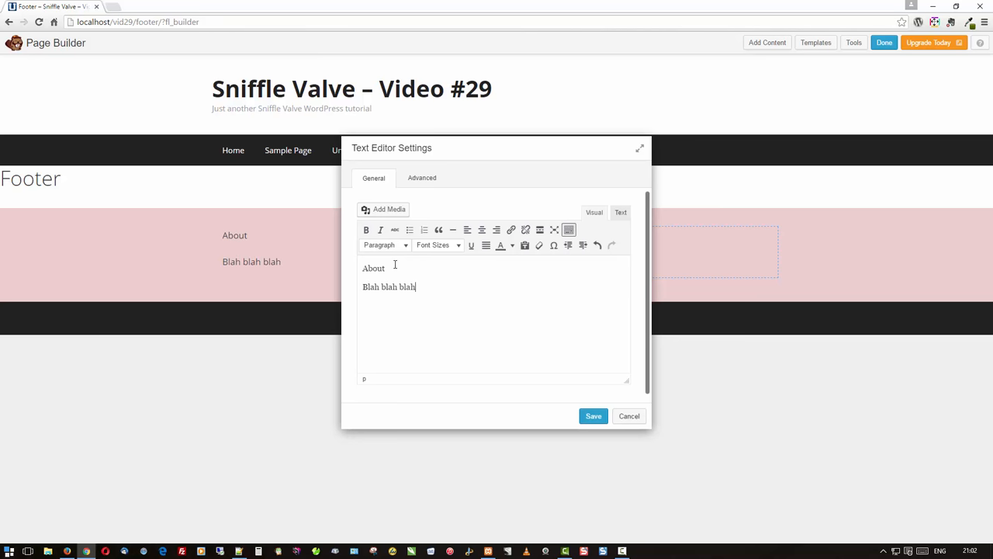
pyautogui.doubleClick(372, 267)
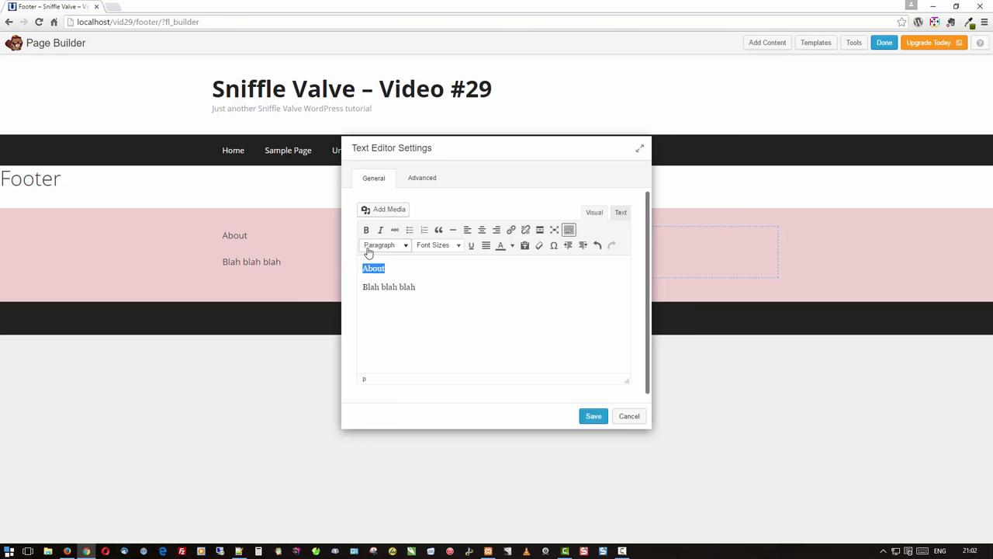
pyautogui.click(385, 245)
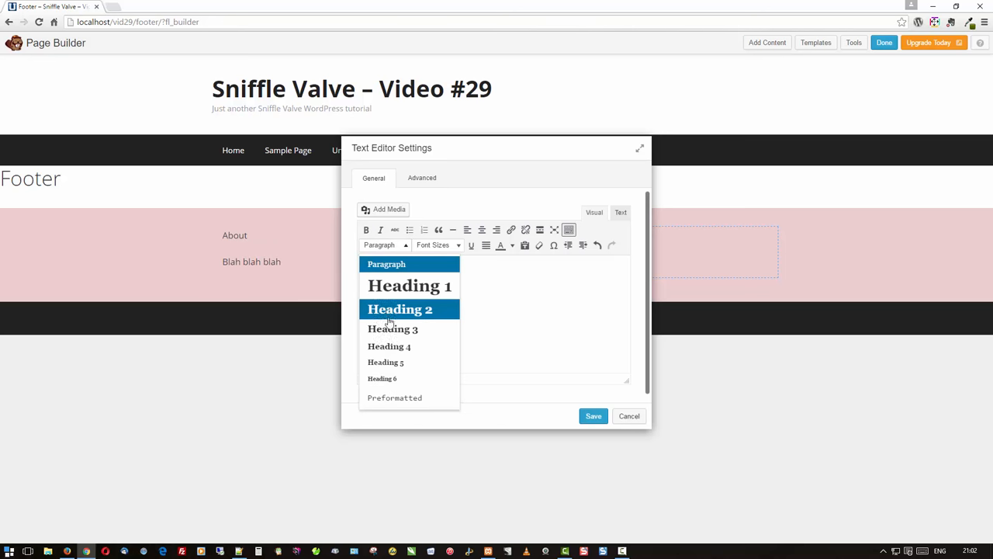
pyautogui.click(401, 309)
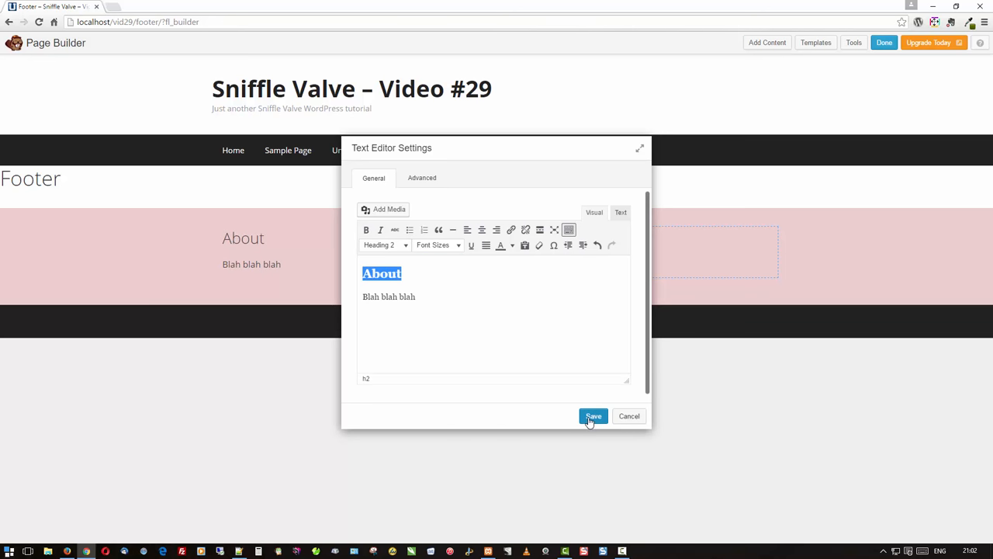
pyautogui.click(593, 416)
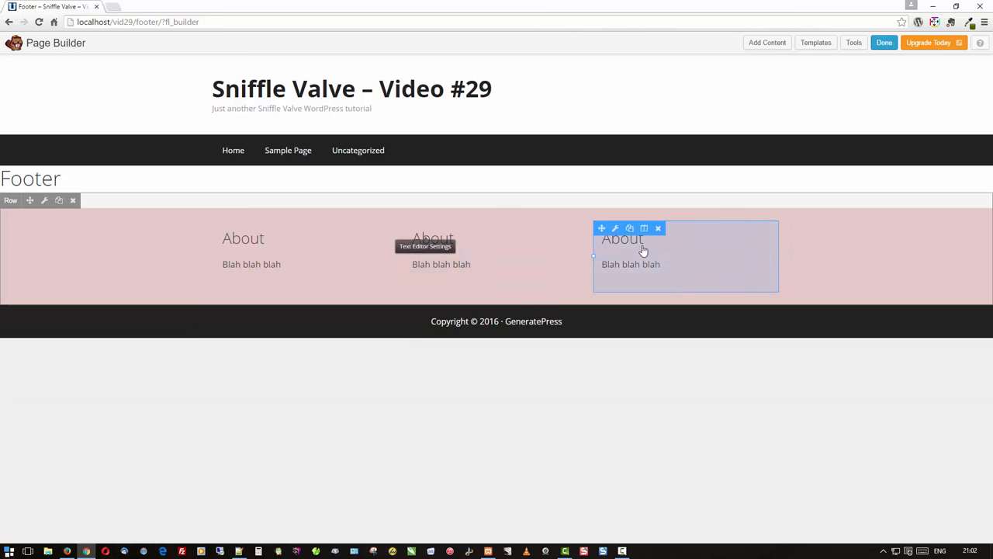
# - Change the third column's heading to Subscribe and save it
pyautogui.click(614, 228)
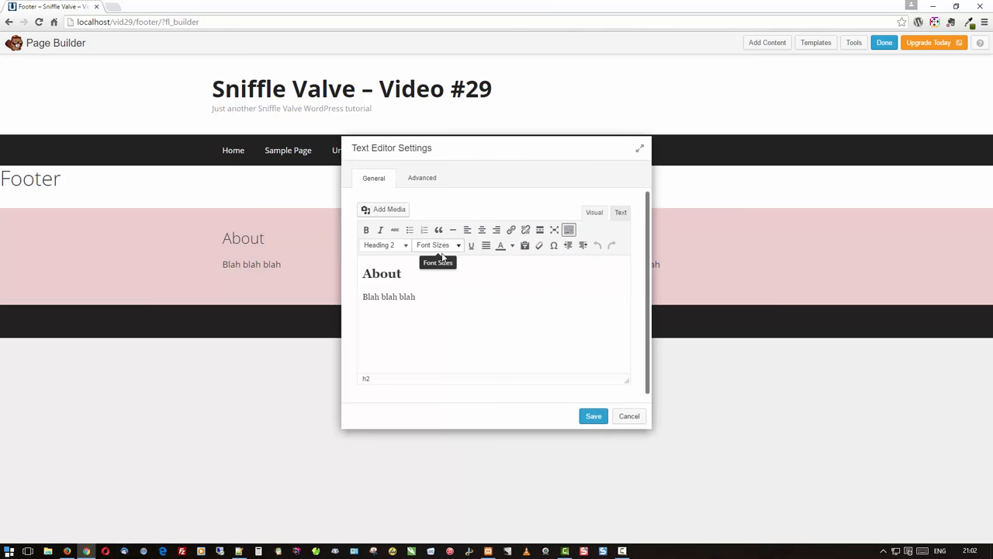
pyautogui.write('S')
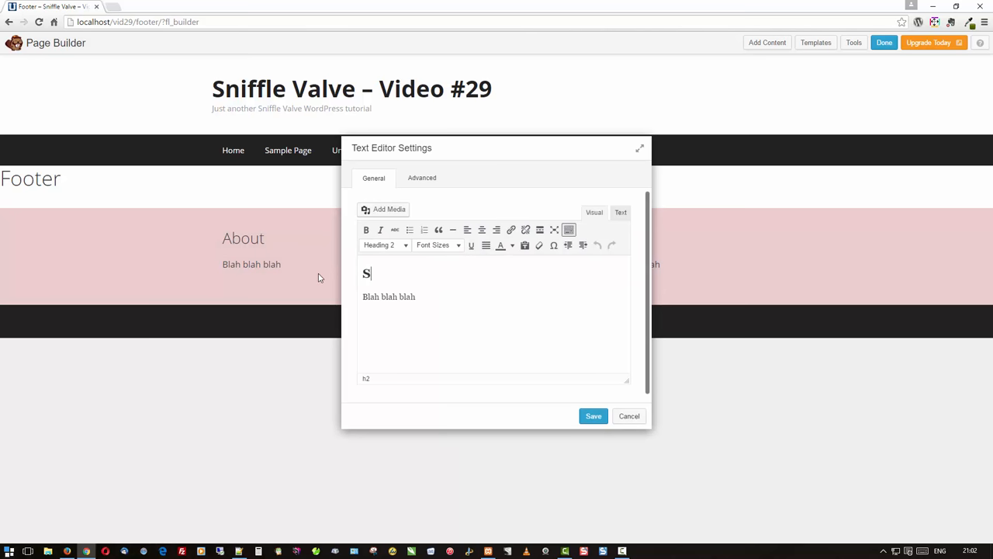
pyautogui.write('ubscri')
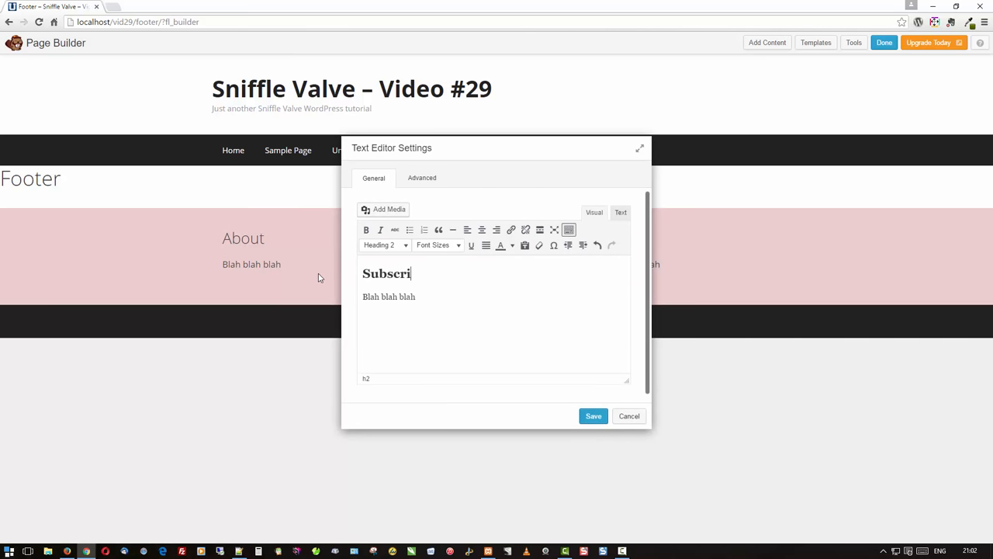
pyautogui.write('be')
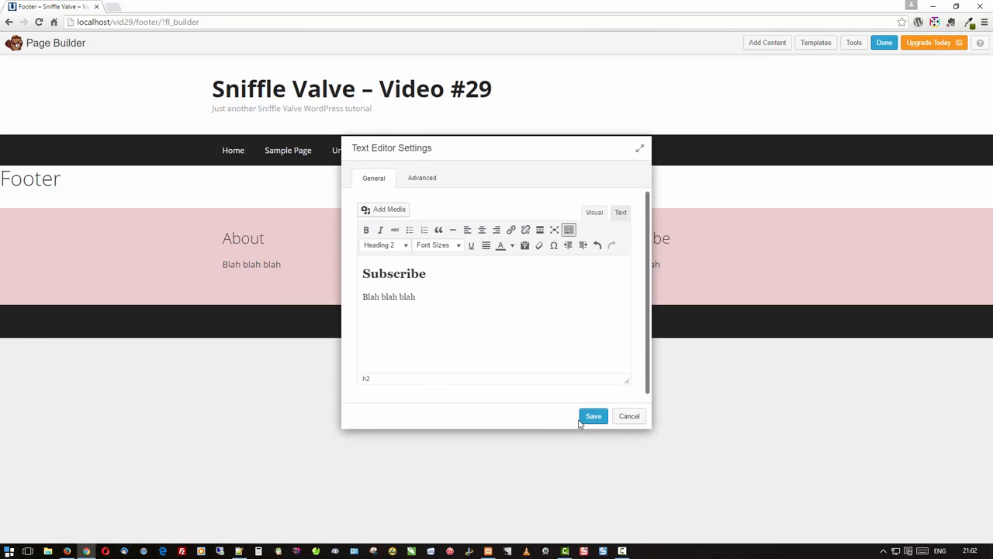
pyautogui.click(592, 416)
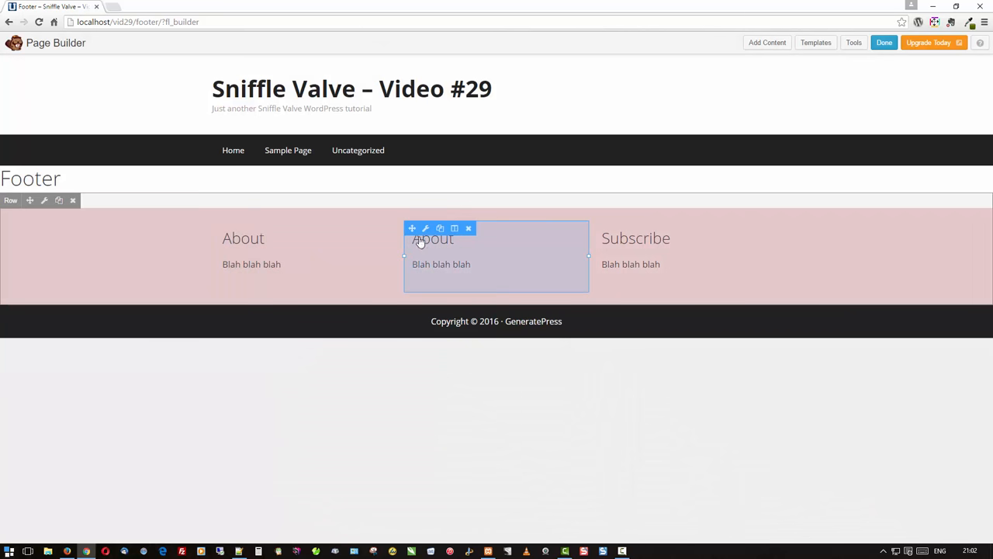
# - Change the middle column's heading to Follow and save it
pyautogui.click(425, 227)
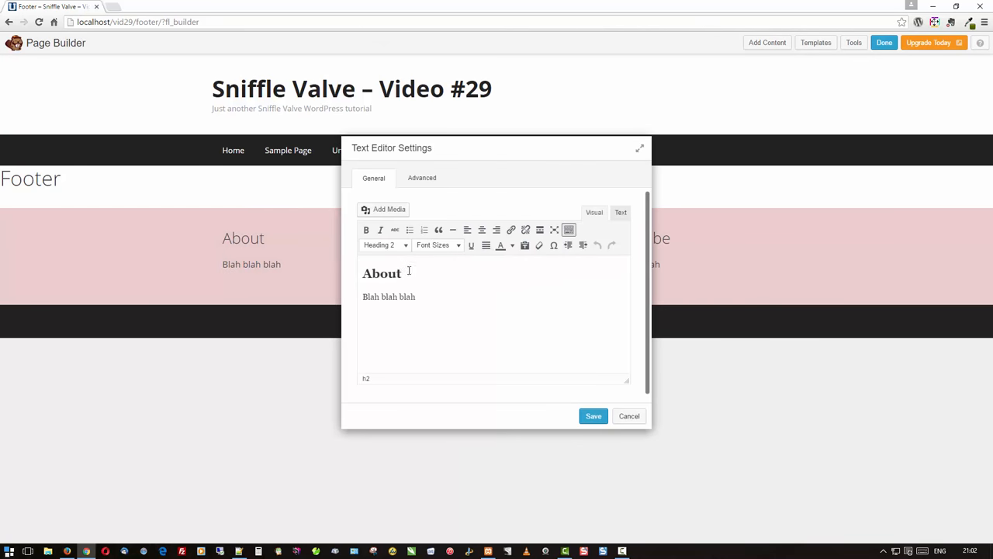
pyautogui.write('Fo')
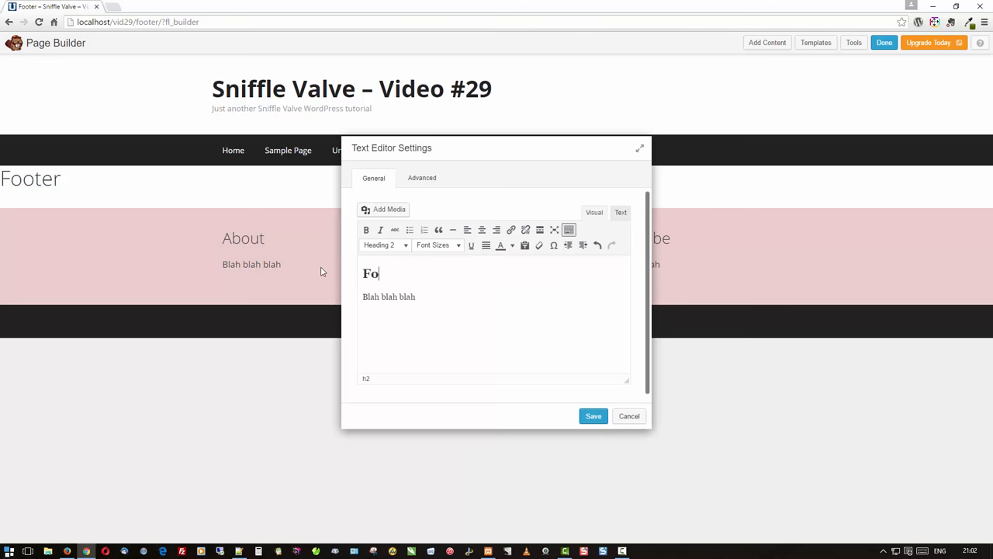
pyautogui.write('llow')
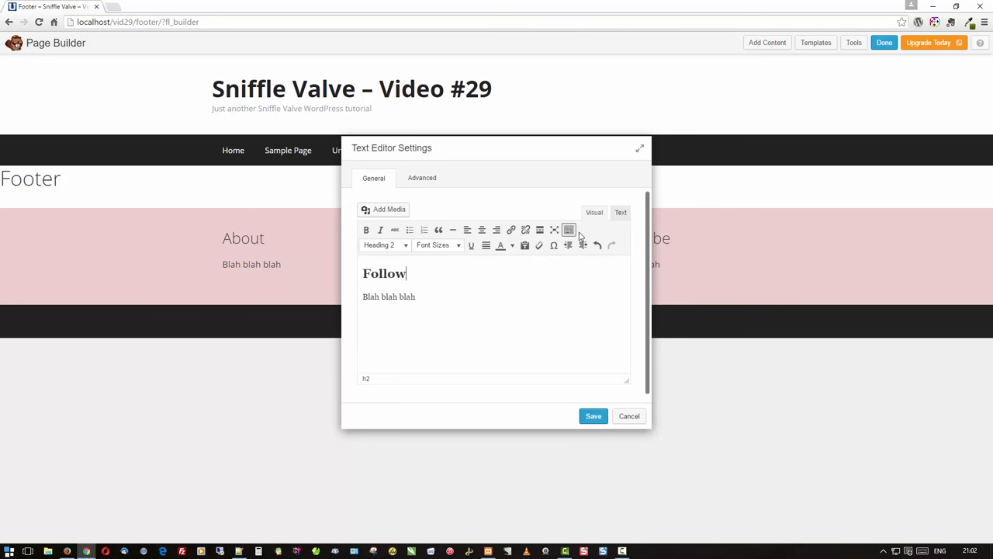
pyautogui.click(592, 416)
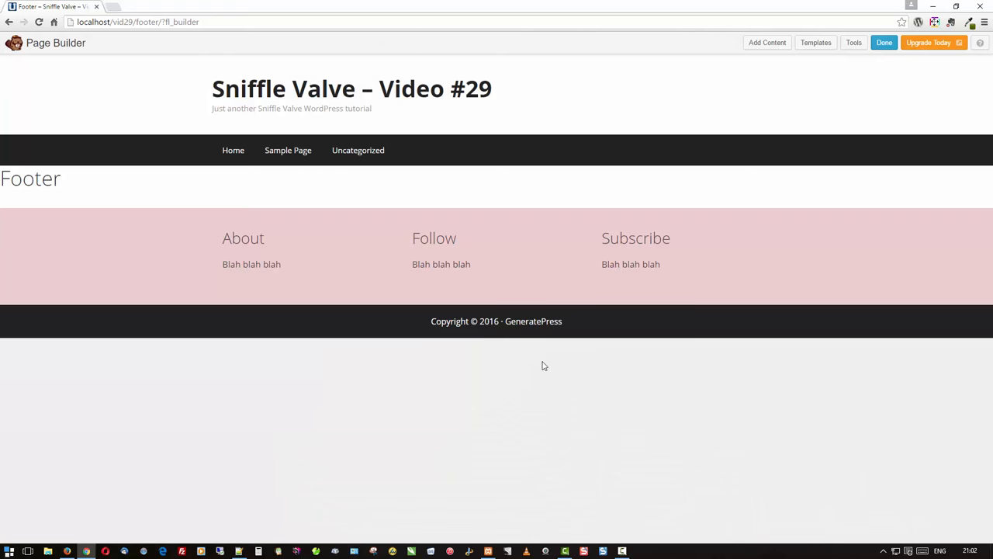
pyautogui.moveTo(787, 323)
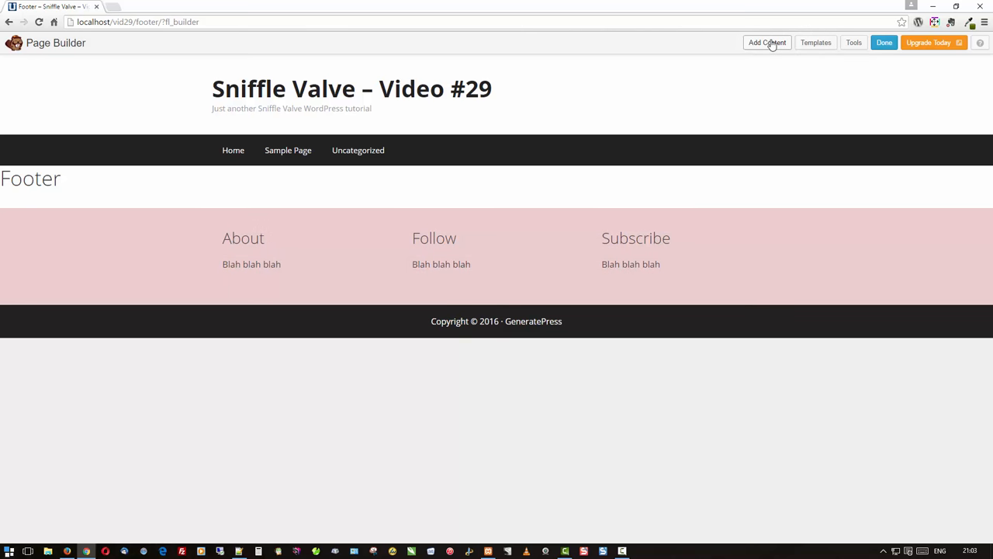
# - Add a 1 Column row below the footer columns and bring up its row settings
pyautogui.click(766, 44)
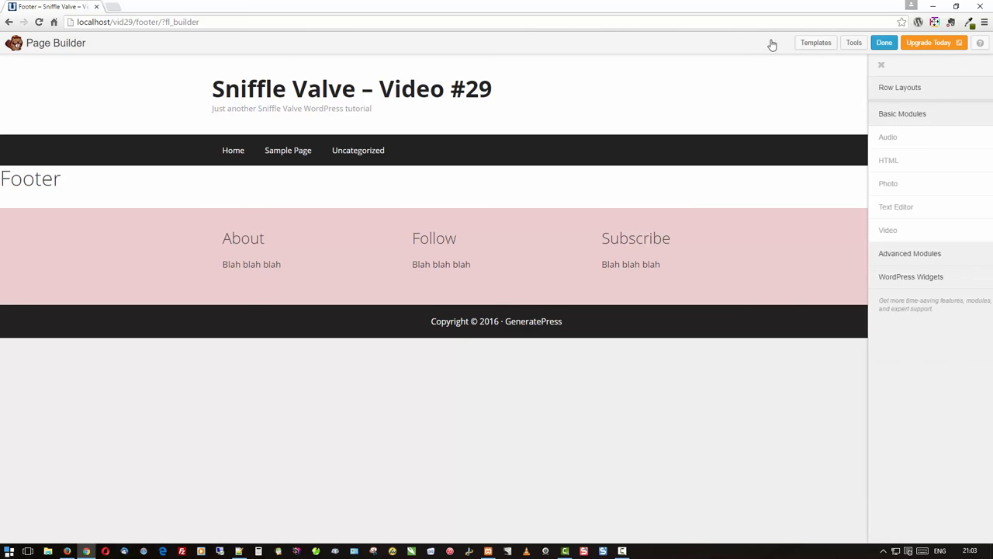
pyautogui.click(900, 87)
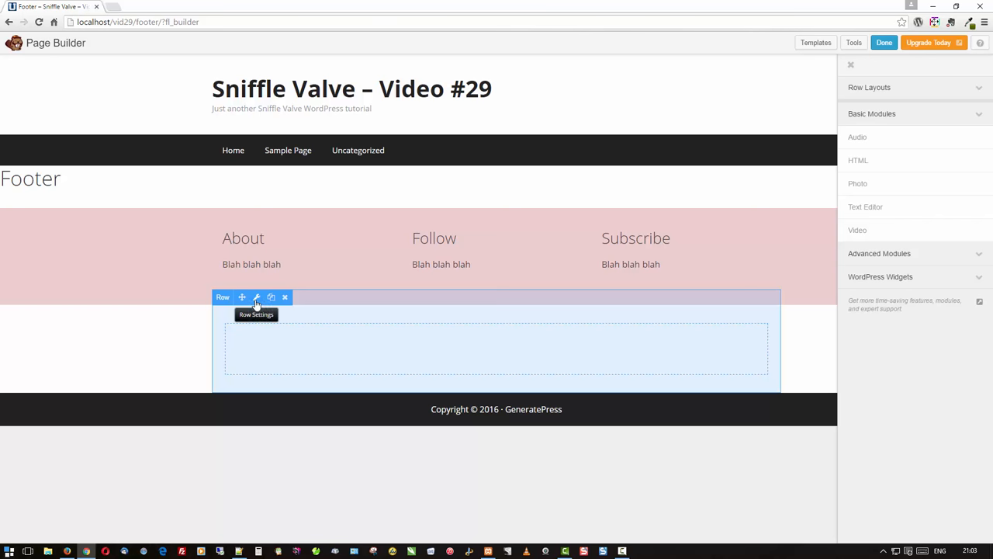
pyautogui.click(256, 298)
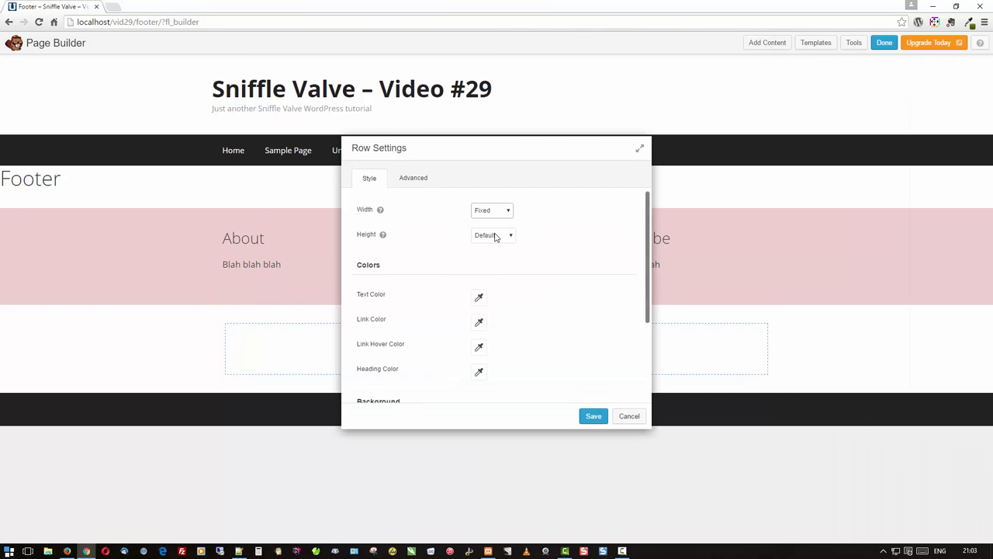
# - Give the new row a Color background in a pale blue and save the settings
pyautogui.scroll(-3)
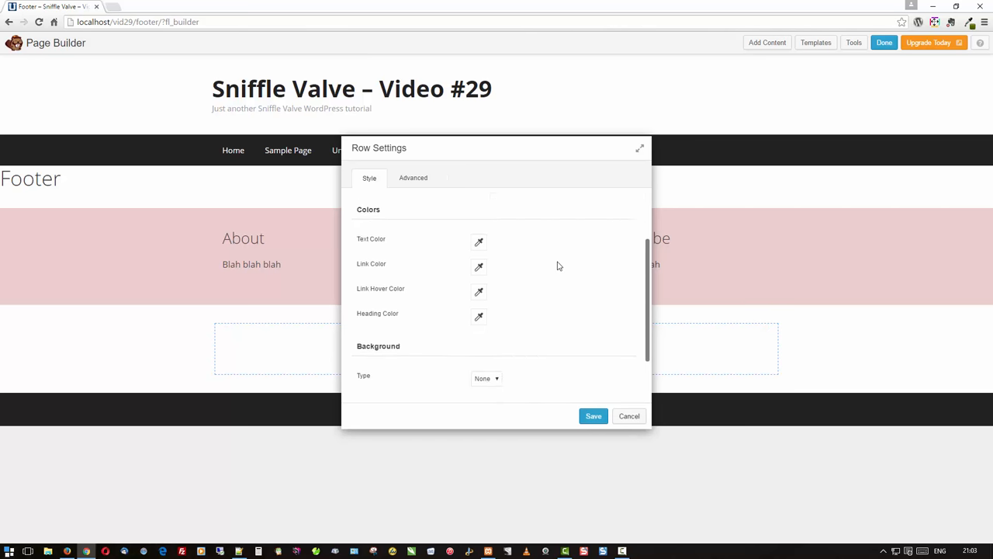
pyautogui.click(487, 312)
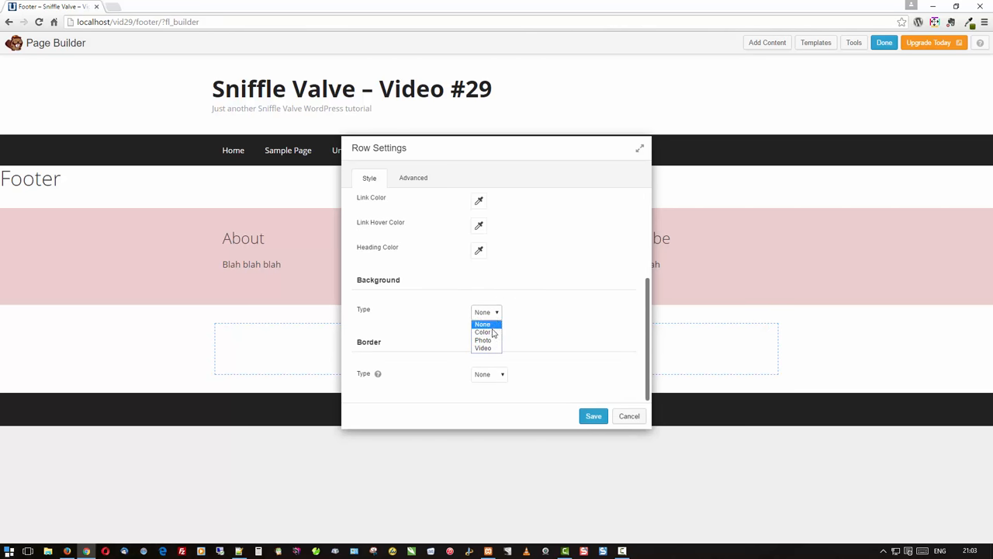
pyautogui.click(482, 332)
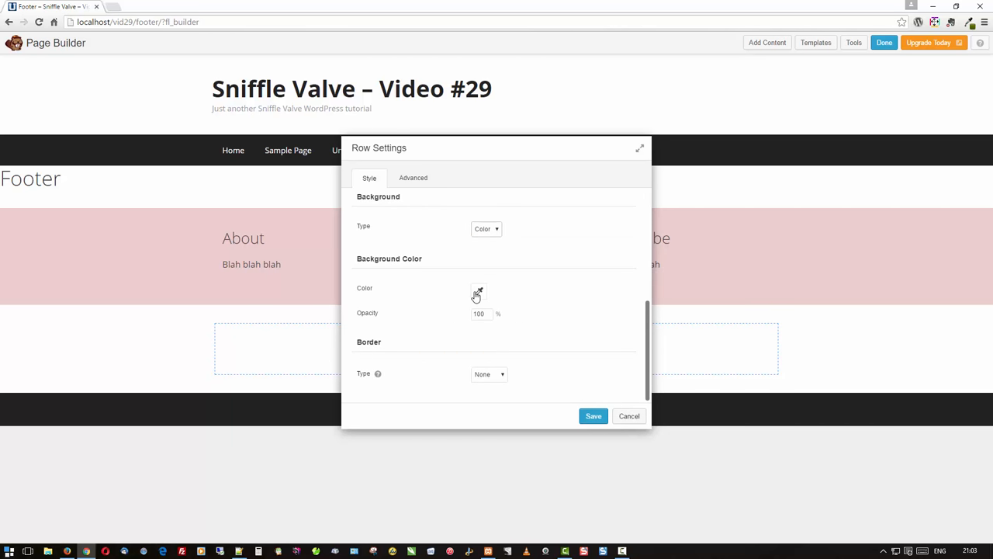
pyautogui.click(478, 292)
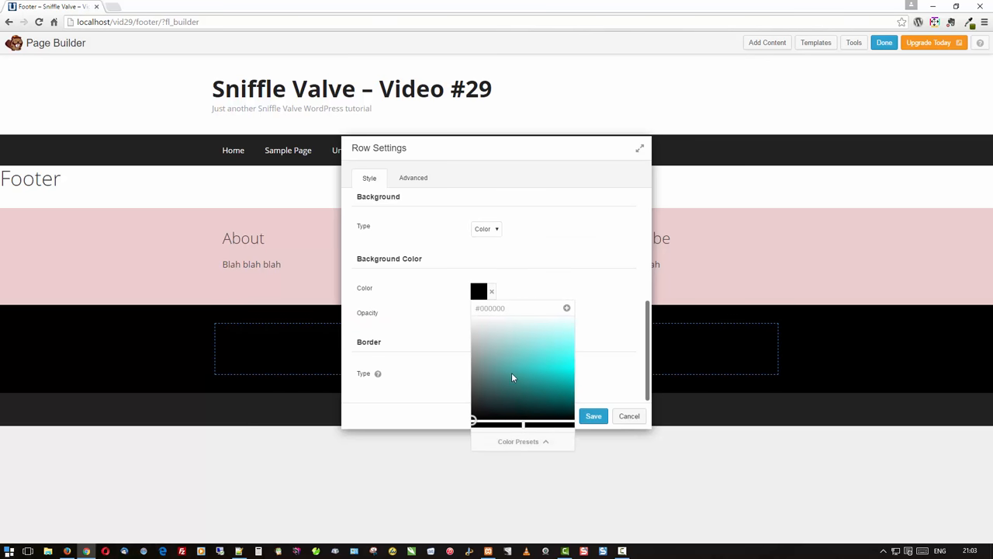
pyautogui.click(512, 353)
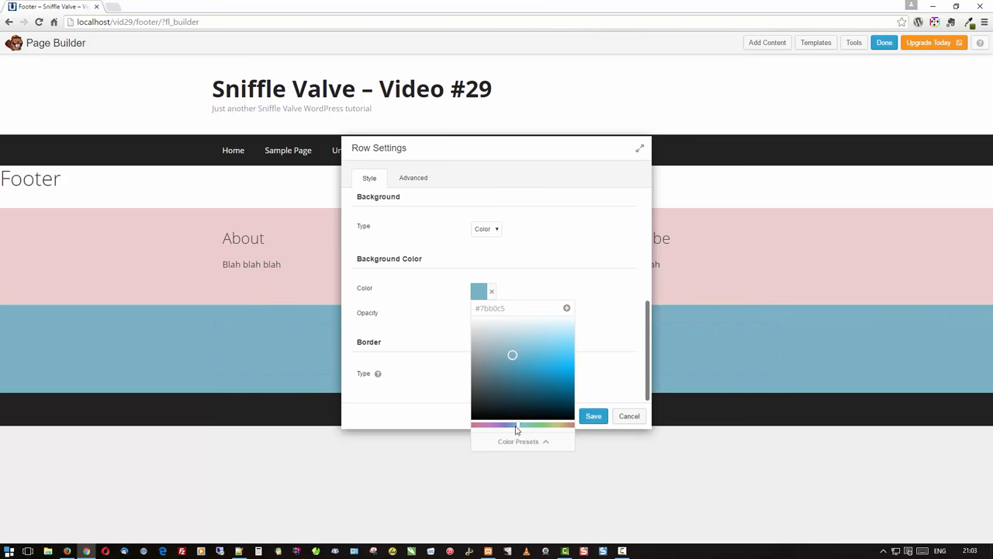
pyautogui.moveTo(512, 354); pyautogui.dragTo(531, 332)
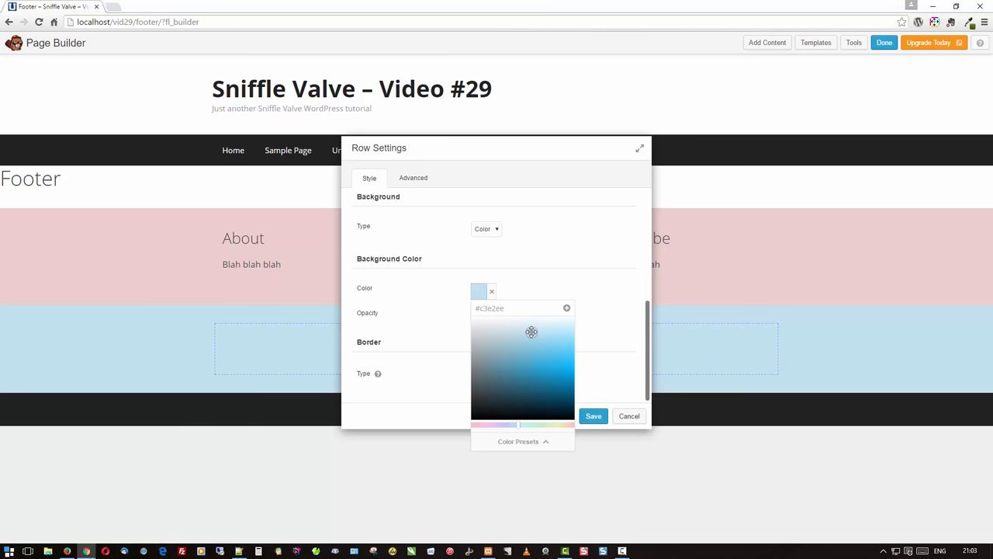
pyautogui.click(593, 416)
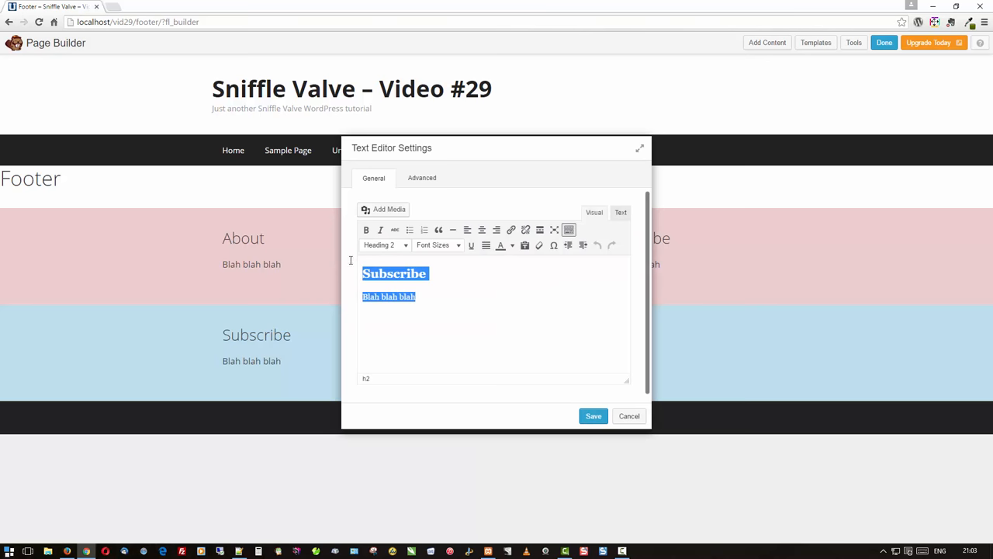
pyautogui.write('Copyright info, etc.')
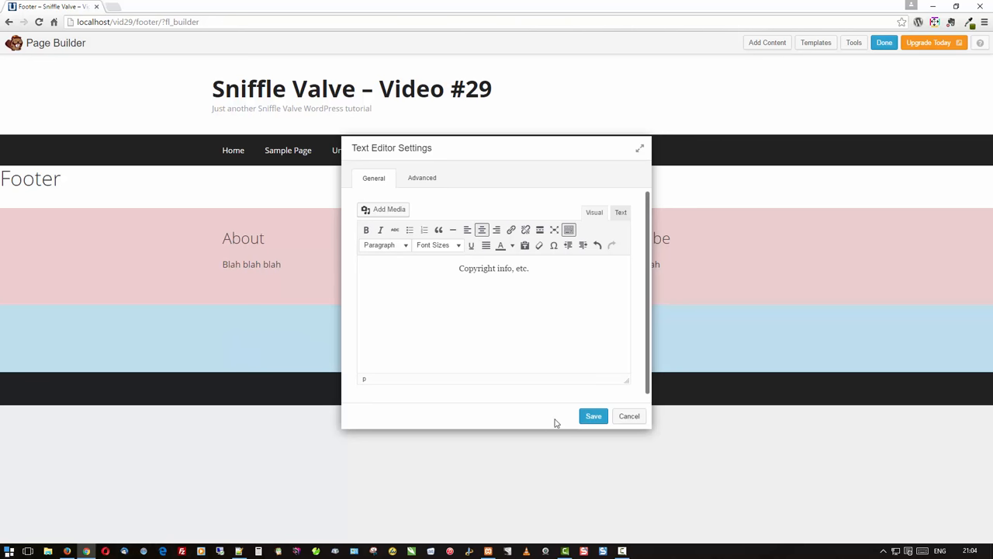
pyautogui.click(593, 416)
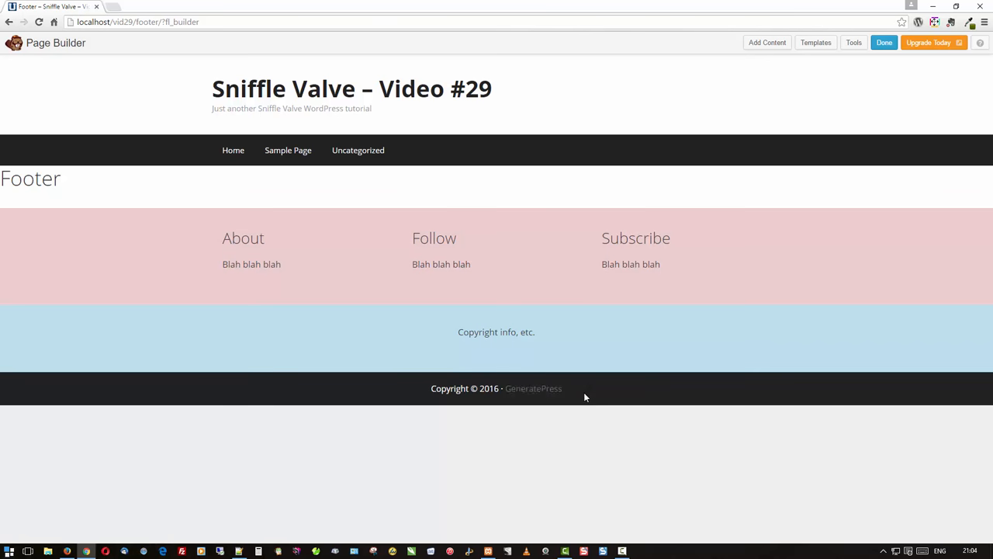
pyautogui.moveTo(619, 391)
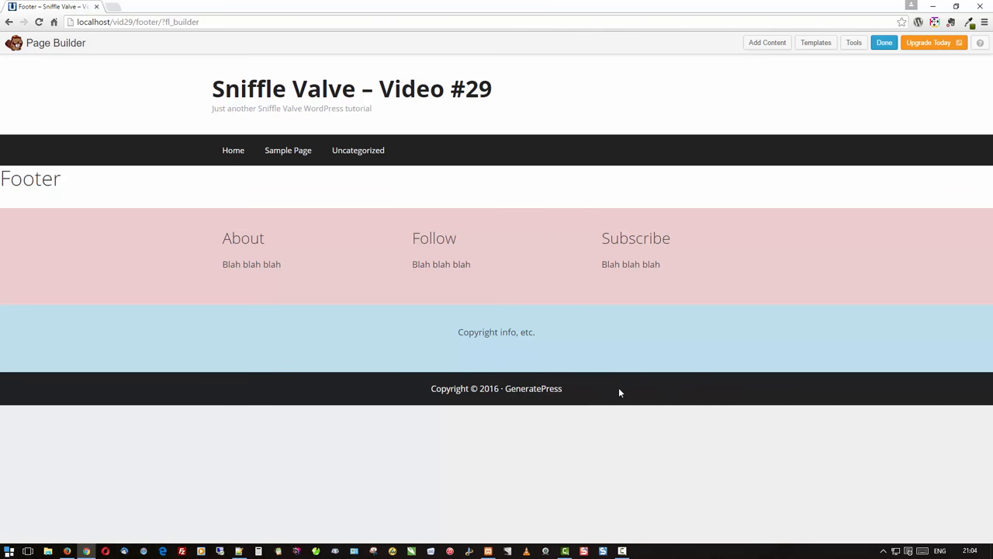
pyautogui.moveTo(350, 396)
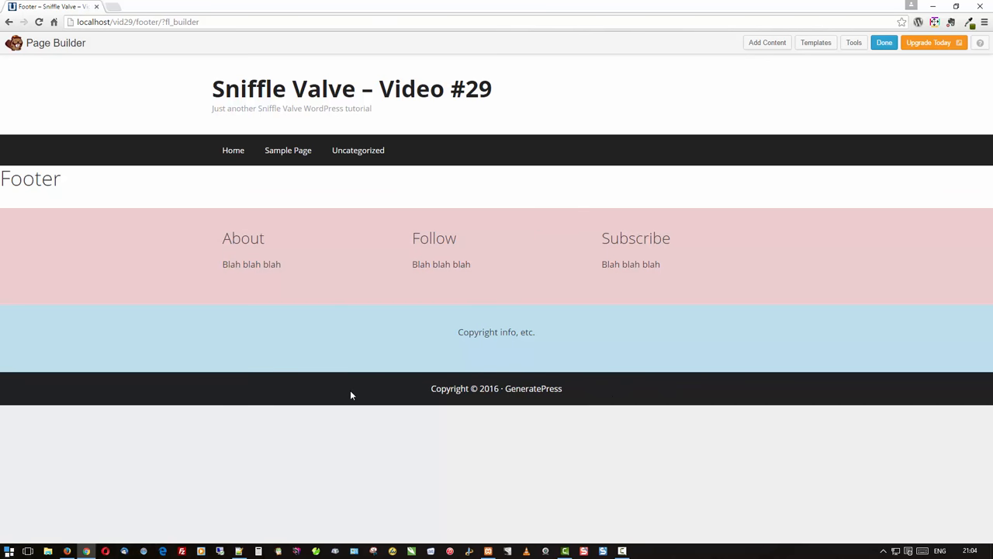
pyautogui.moveTo(636, 394)
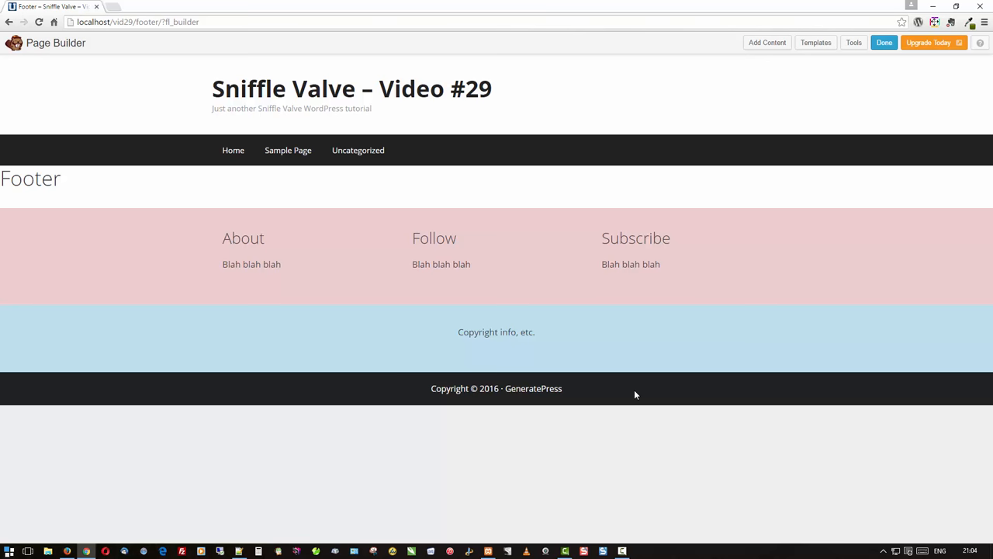
pyautogui.moveTo(729, 332)
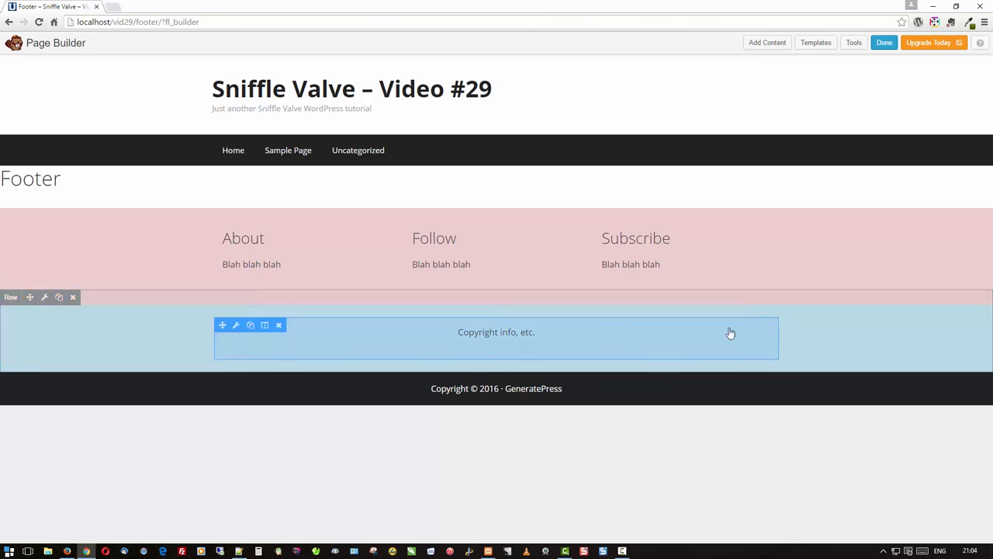
pyautogui.moveTo(819, 81)
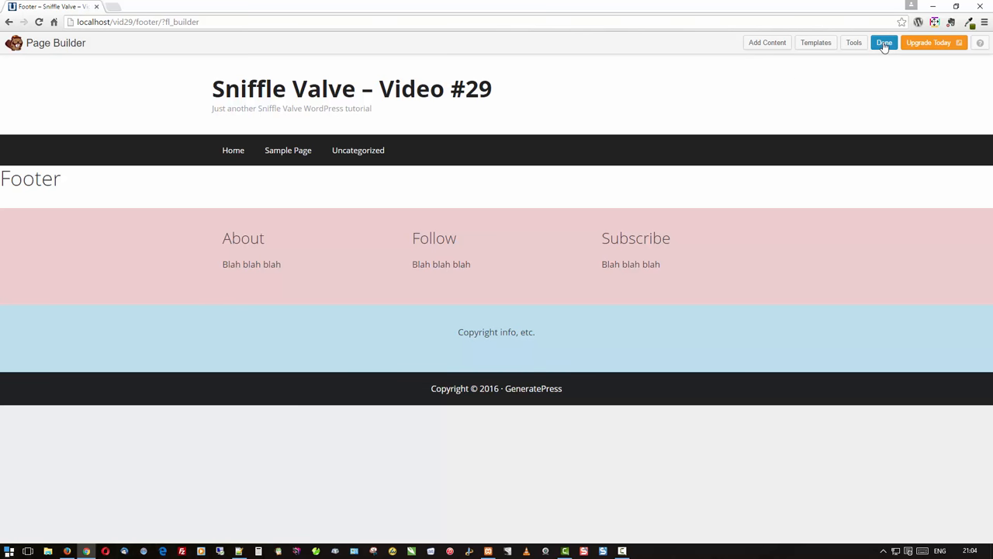
# - Finish the Footer edit via Done, bringing up the publish/save/discard choices
pyautogui.click(885, 44)
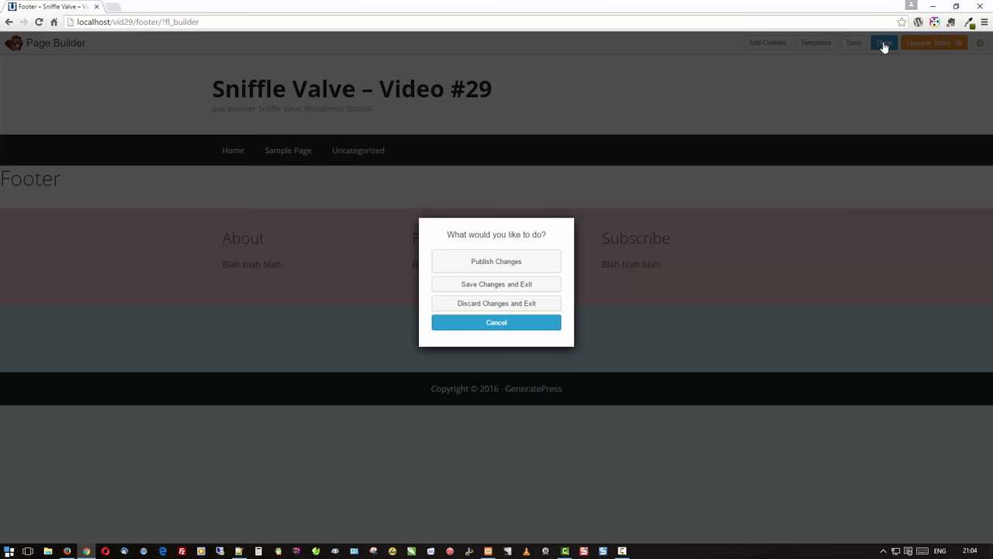
pyautogui.moveTo(496, 261)
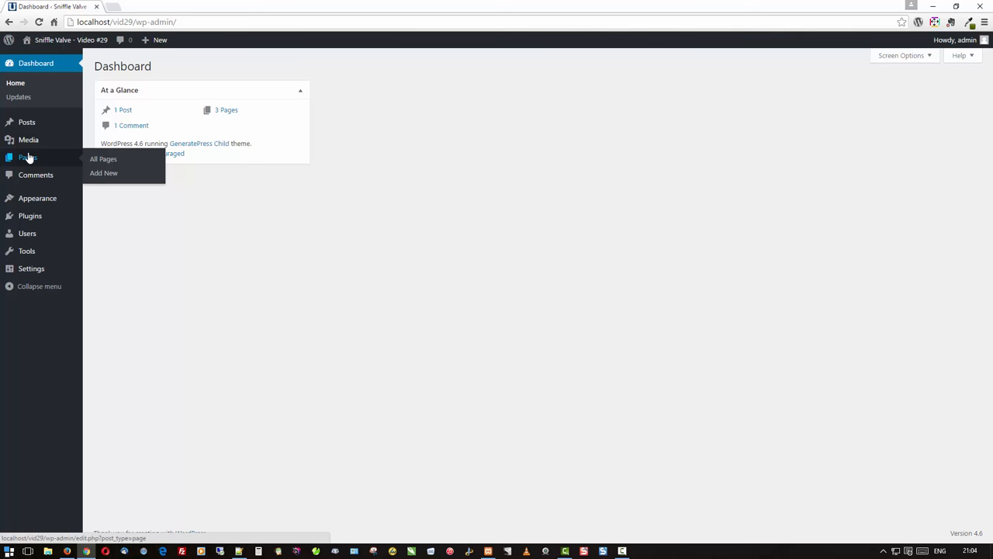
# - Publish a new page titled Topbar
pyautogui.click(103, 172)
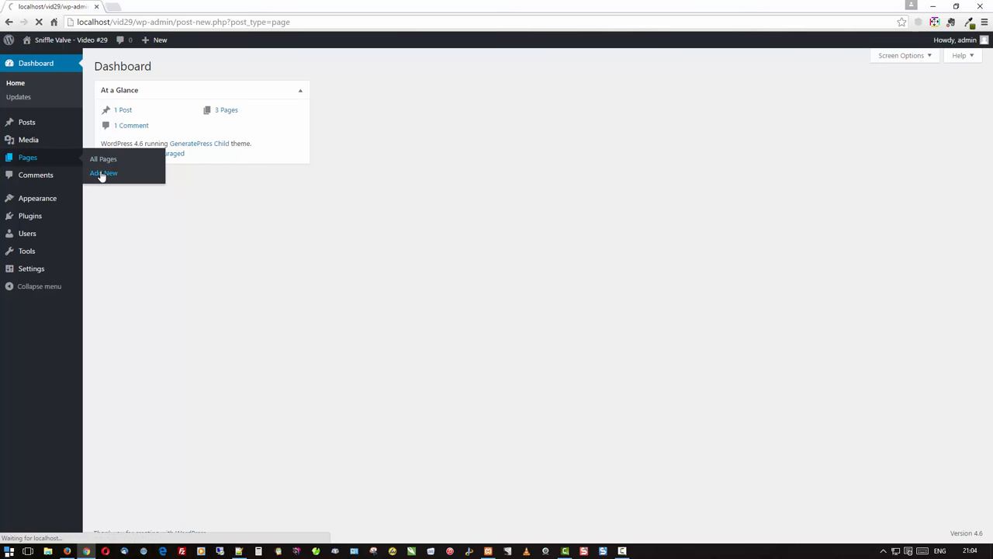
pyautogui.click(102, 172)
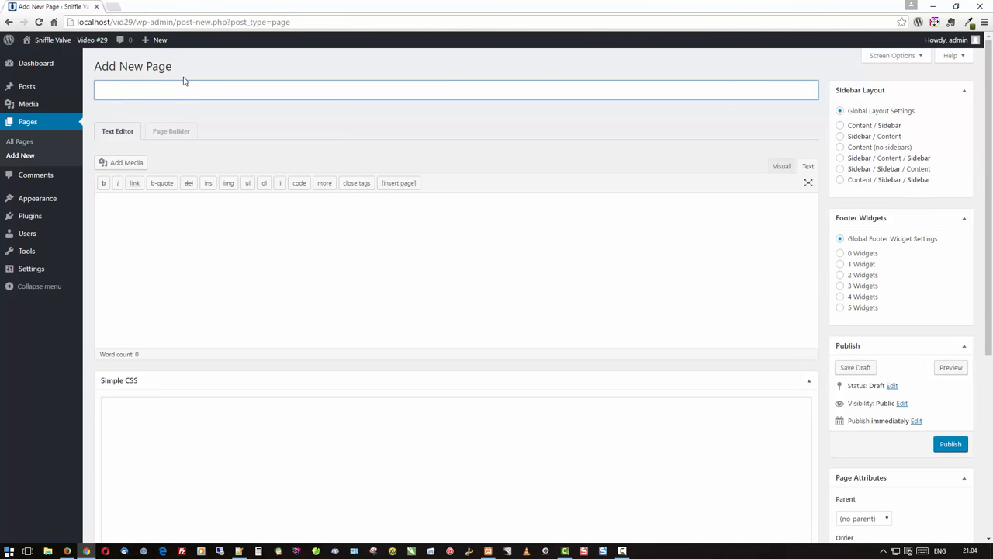
pyautogui.write('Topbar')
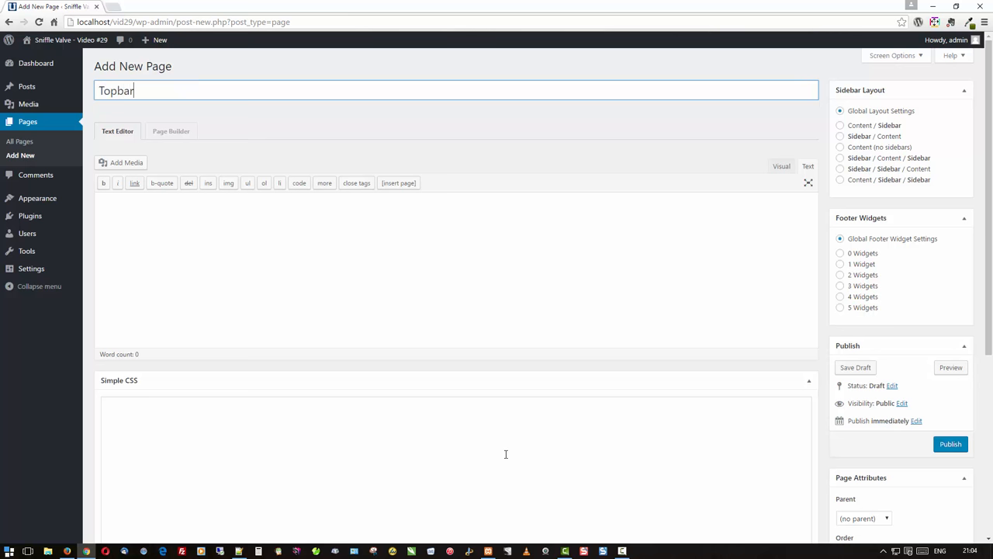
pyautogui.moveTo(448, 304)
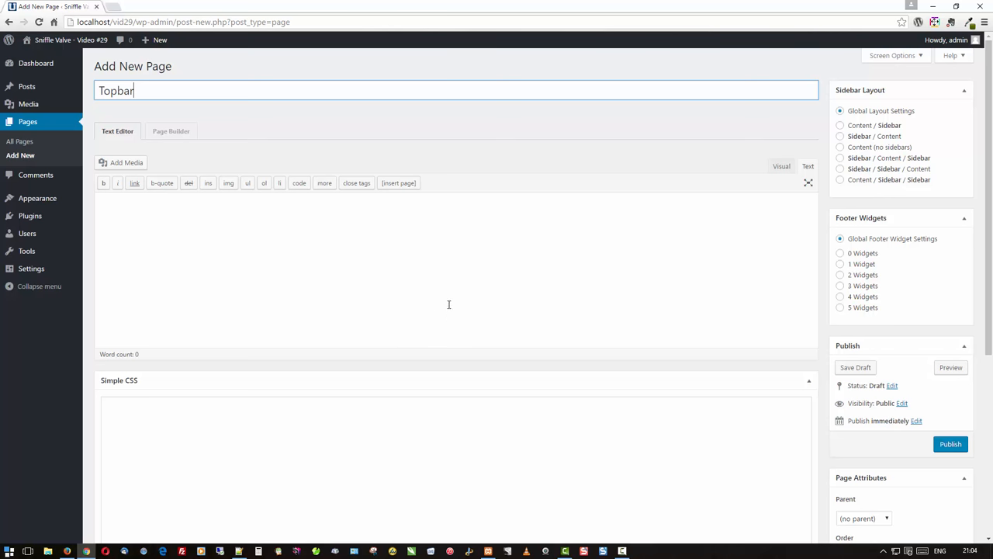
pyautogui.moveTo(289, 258)
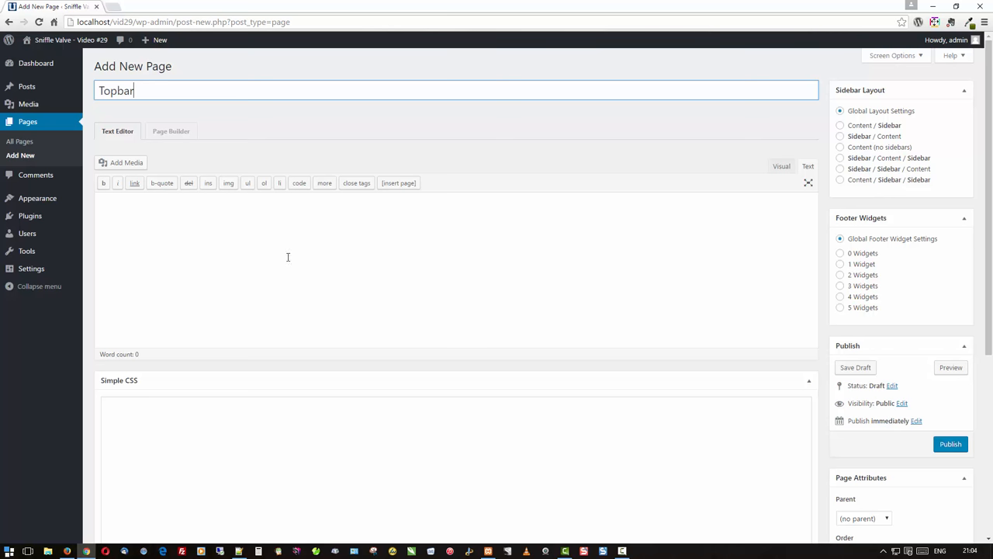
pyautogui.moveTo(923, 450)
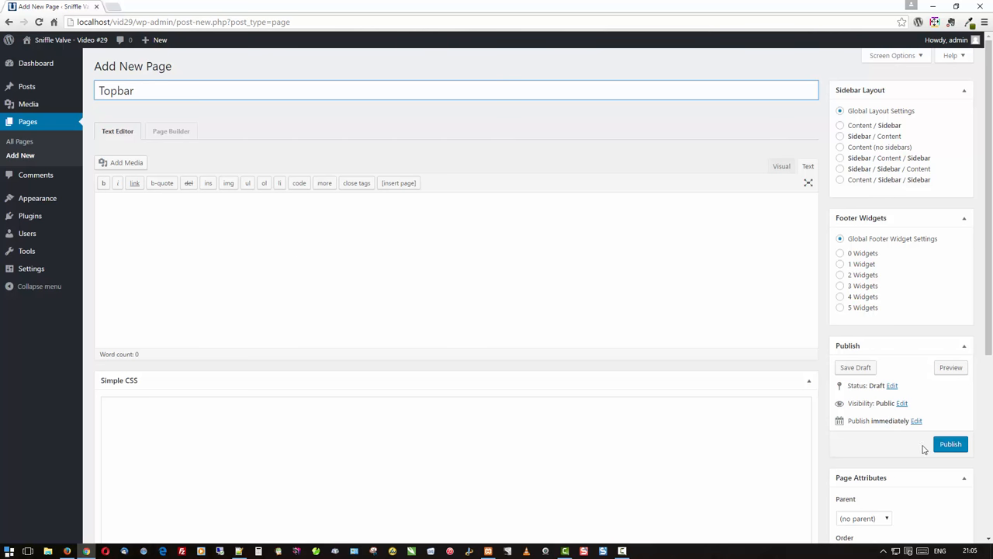
pyautogui.click(950, 444)
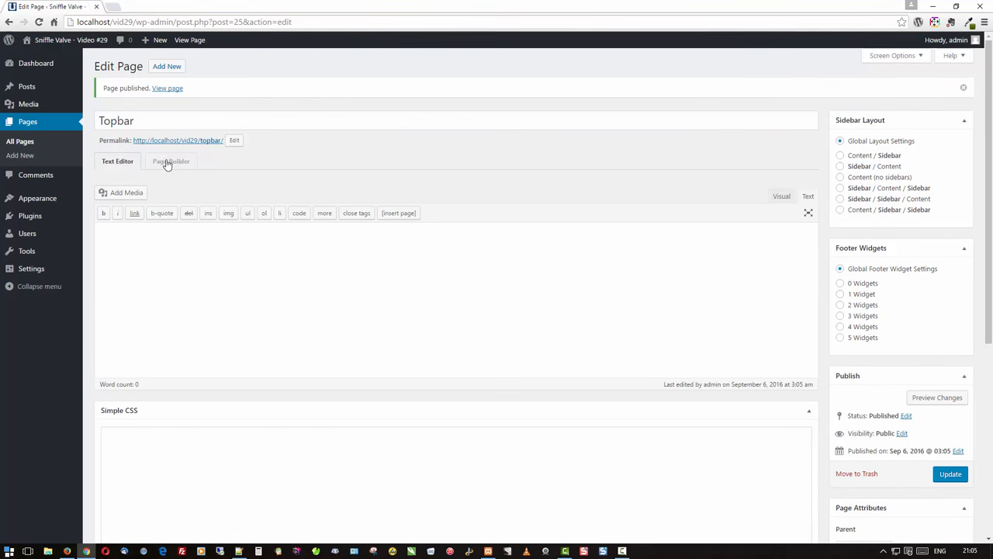
# - Launch Beaver Builder on the Topbar page, start blank, and add a 1 Column row
pyautogui.click(170, 160)
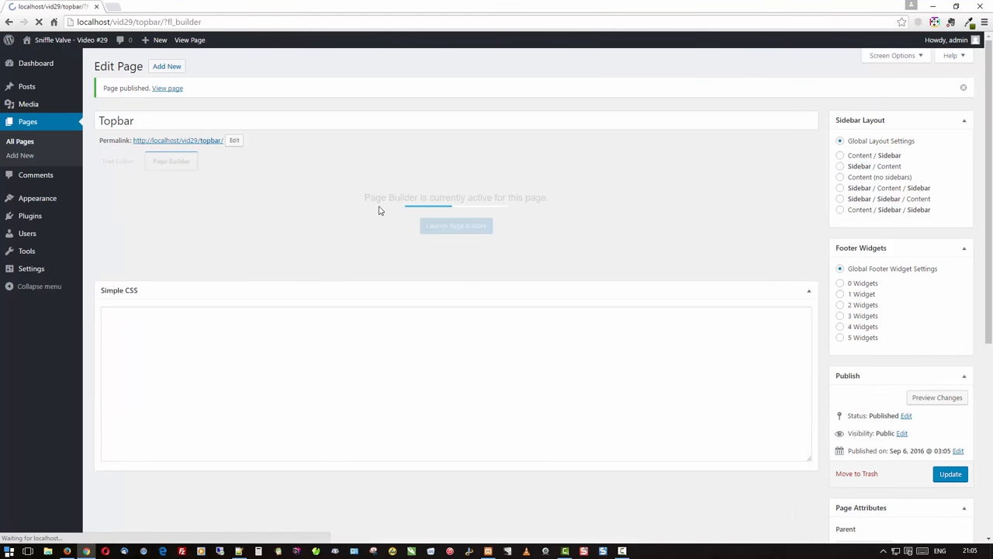
pyautogui.click(456, 227)
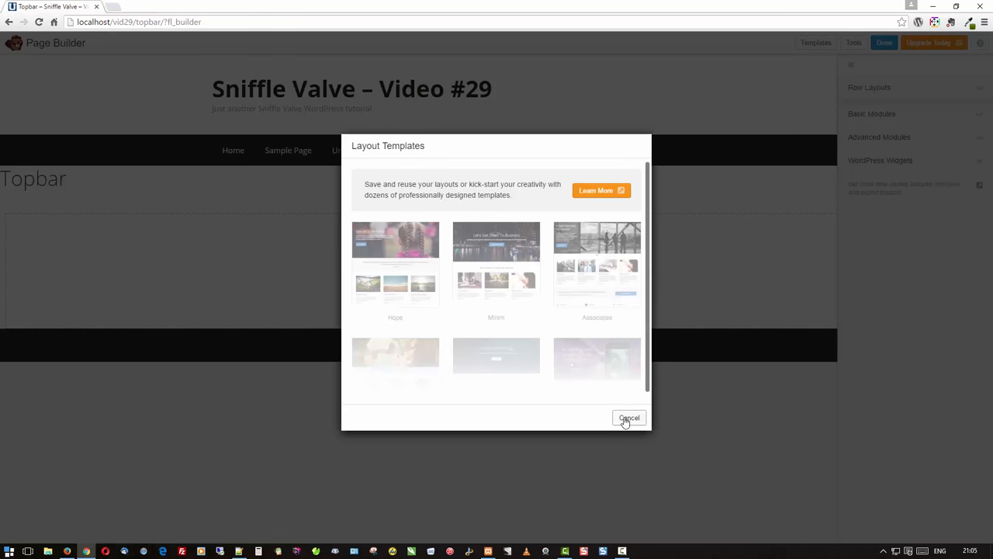
pyautogui.click(628, 417)
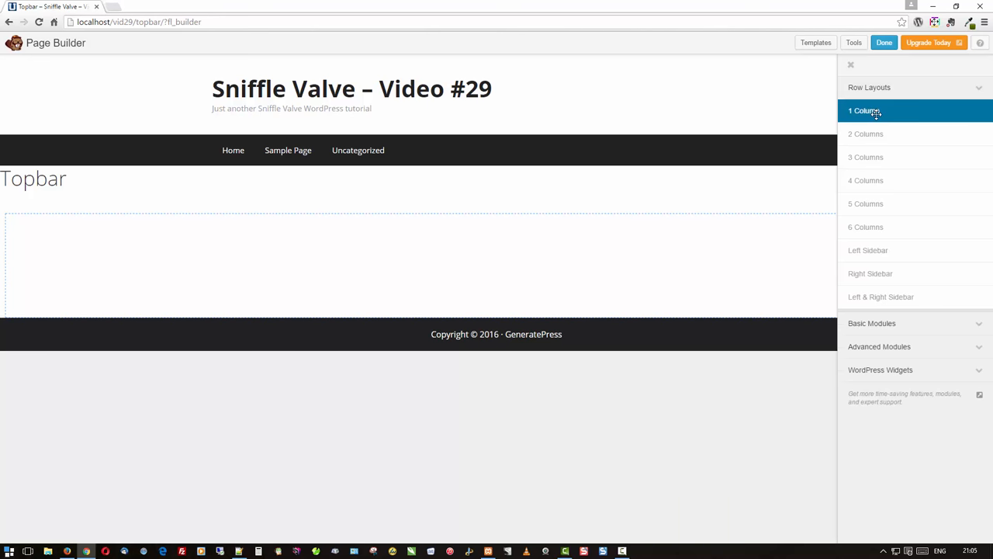
pyautogui.click(864, 110)
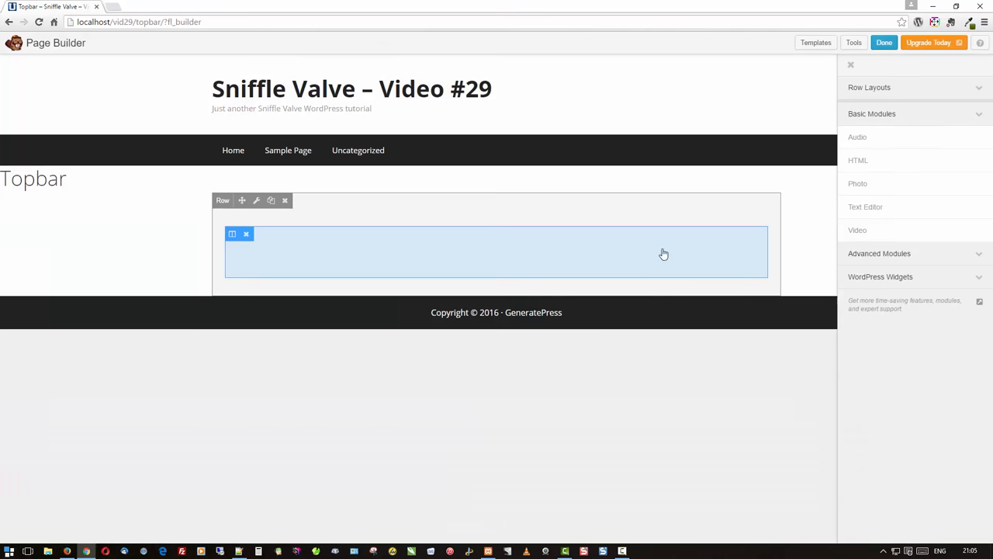
# - Give the row a solid Color background in a red shade and save the Row Settings
pyautogui.click(256, 201)
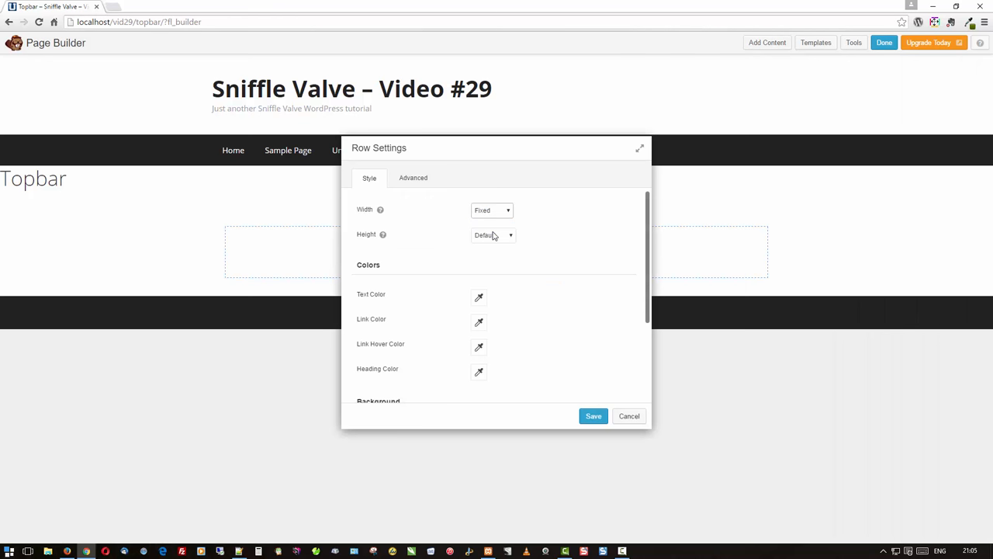
pyautogui.click(486, 311)
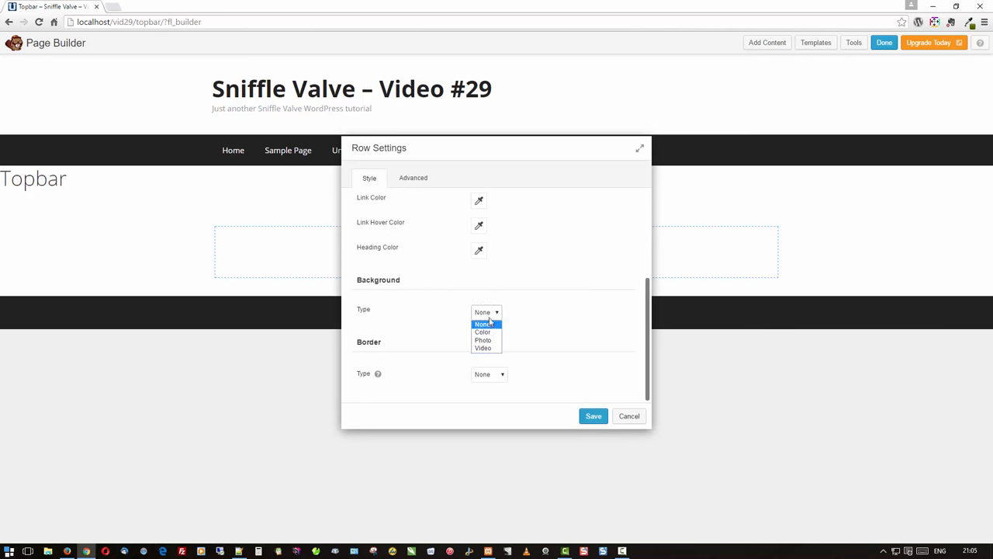
pyautogui.click(481, 332)
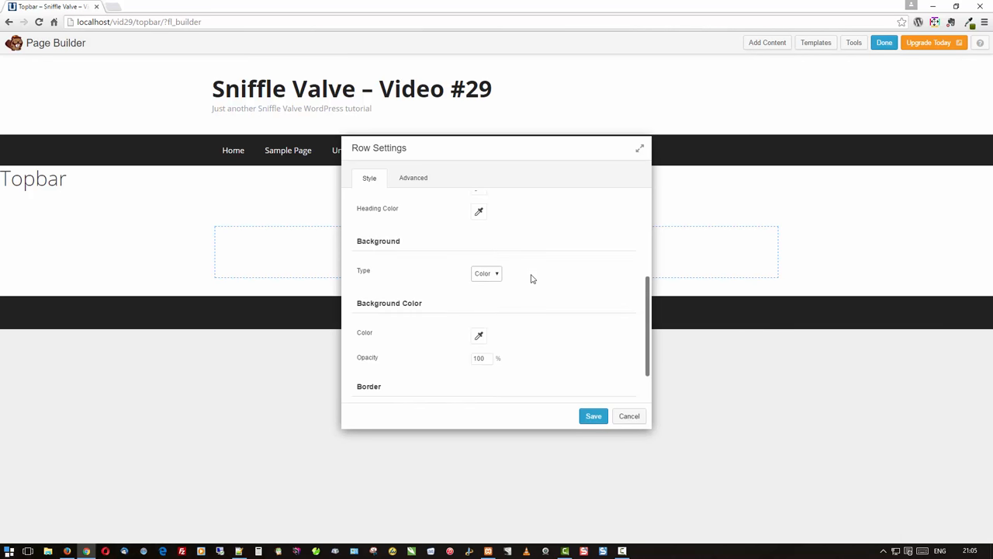
pyautogui.click(478, 335)
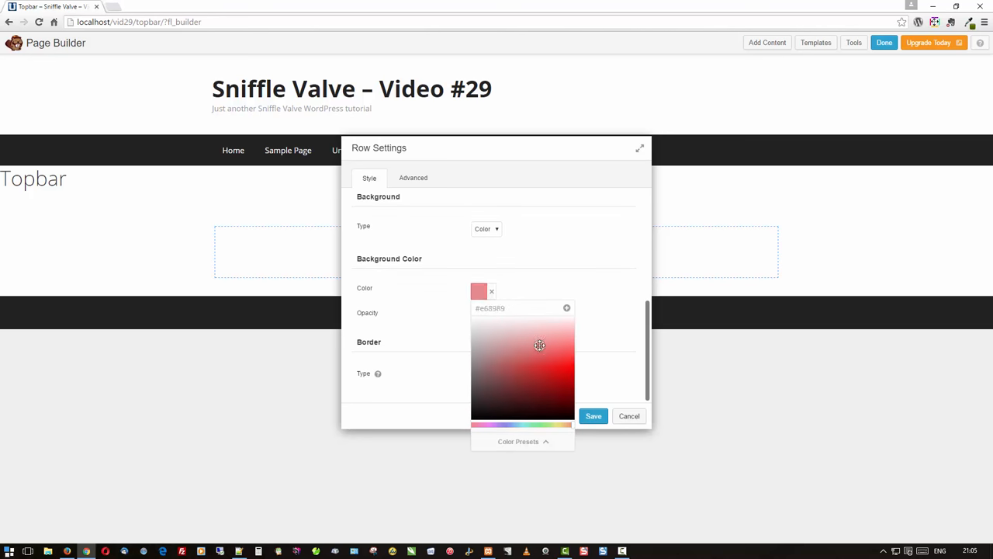
pyautogui.moveTo(540, 344); pyautogui.dragTo(546, 354)
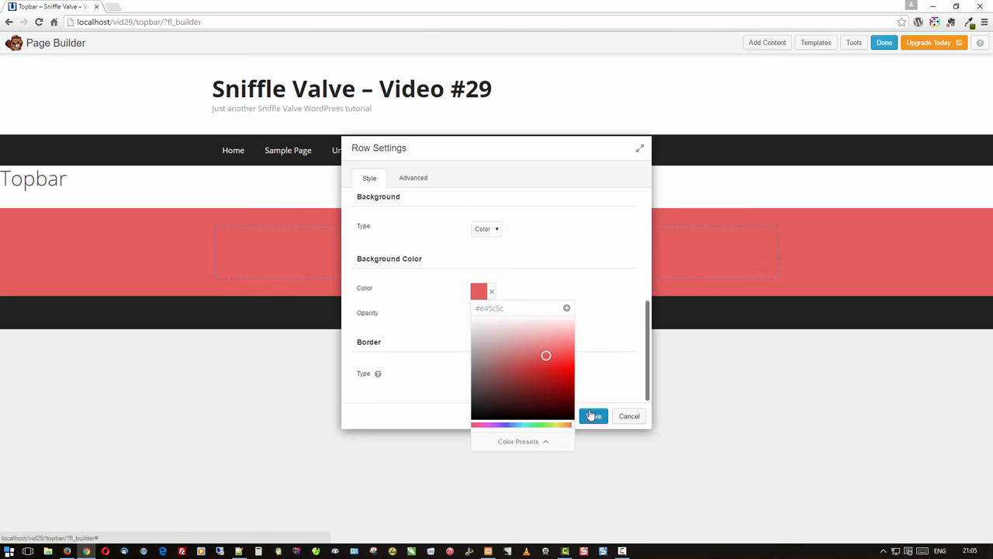
pyautogui.click(593, 416)
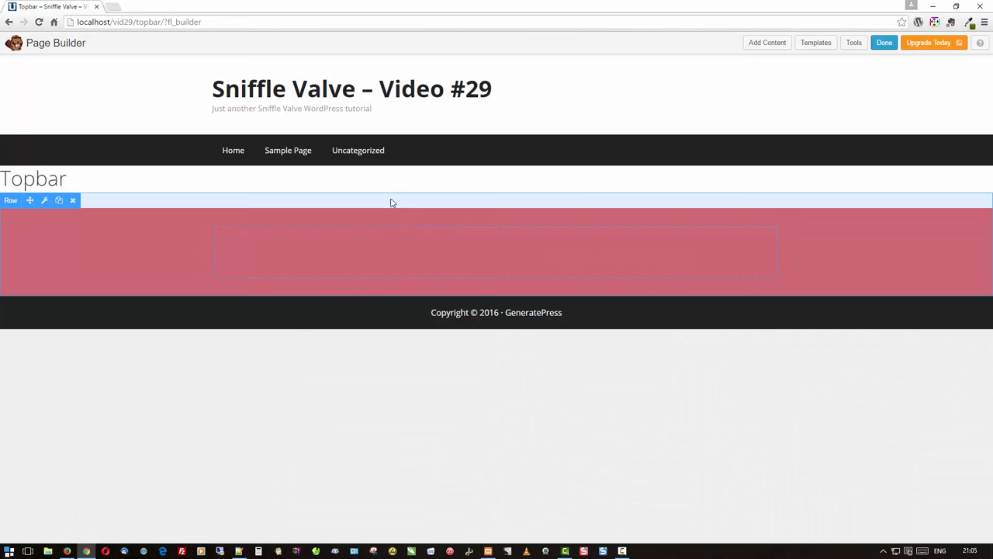
pyautogui.click(767, 43)
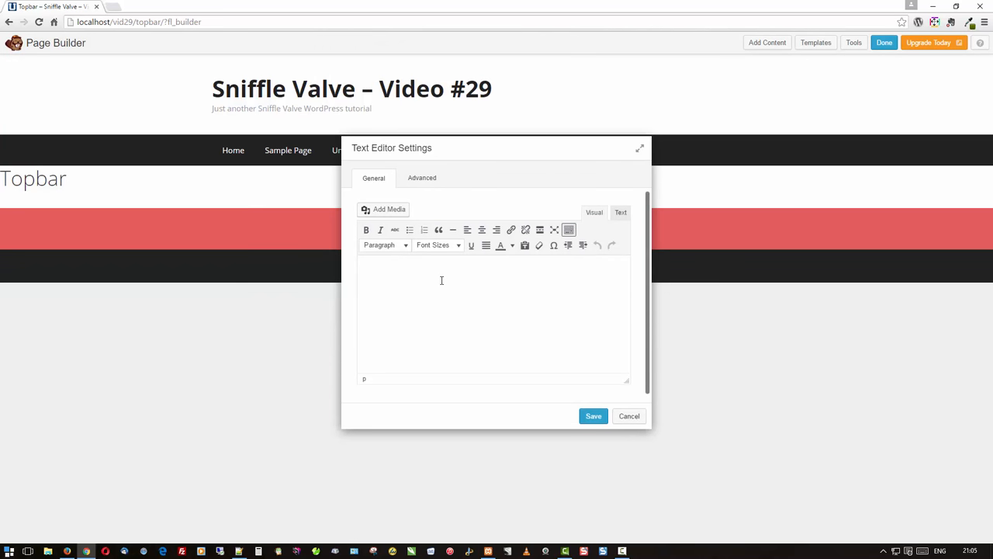
# - Add a centred 'Buy Now!' heading in a text block inside the red row and save it
pyautogui.write('Buy')
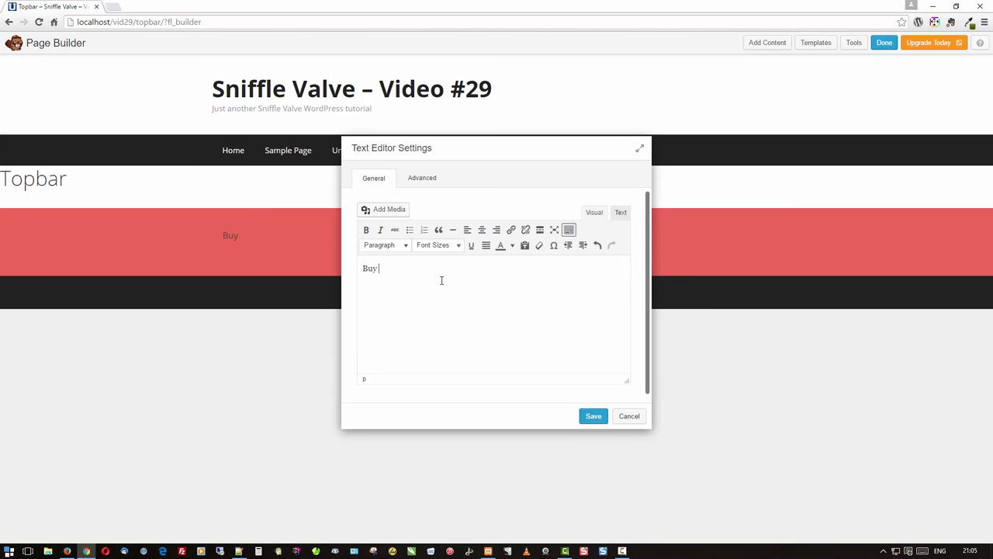
pyautogui.write('No')
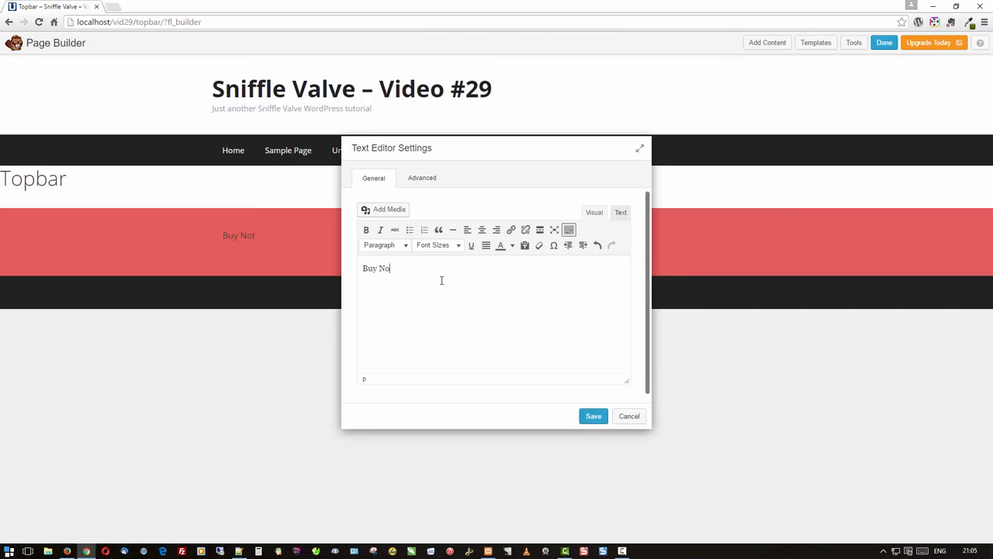
pyautogui.write('w!')
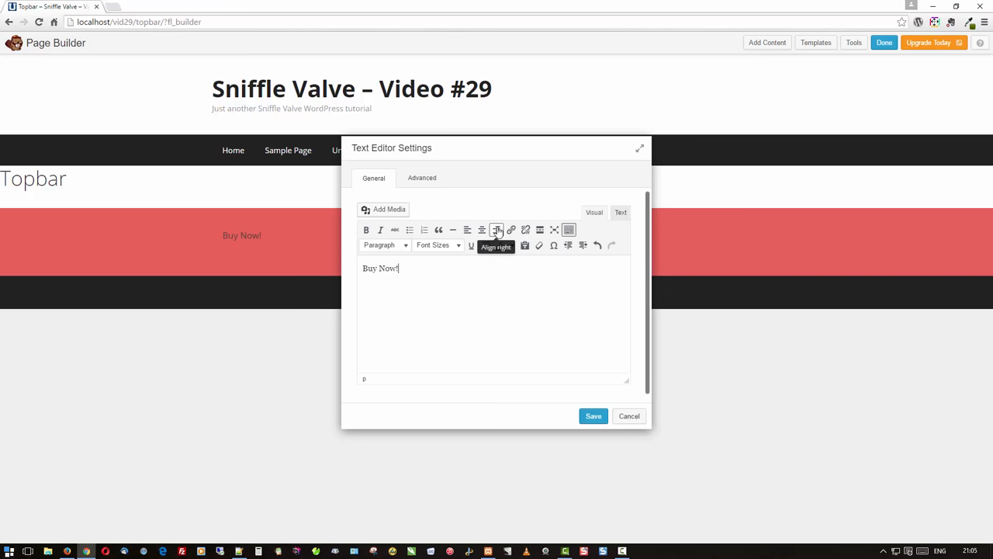
pyautogui.click(385, 245)
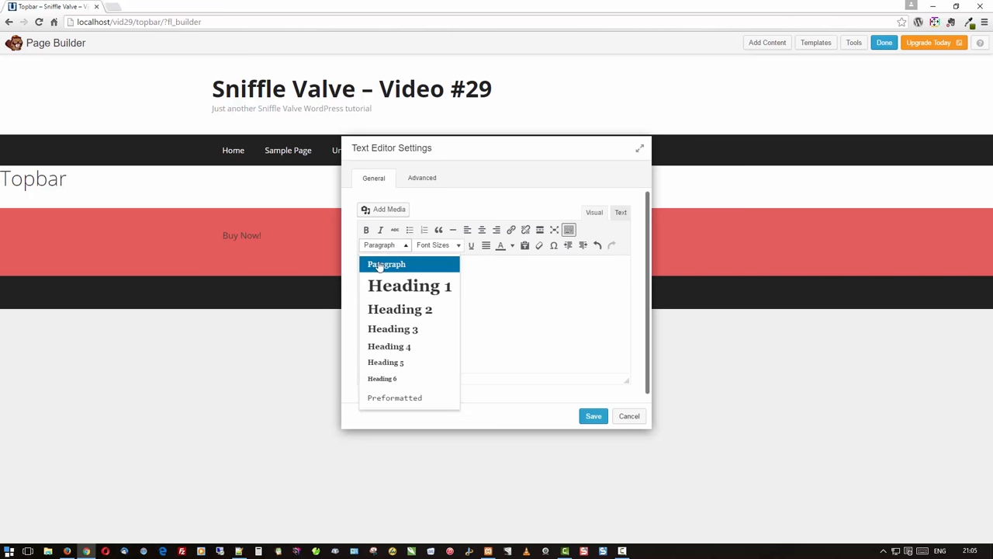
pyautogui.click(410, 285)
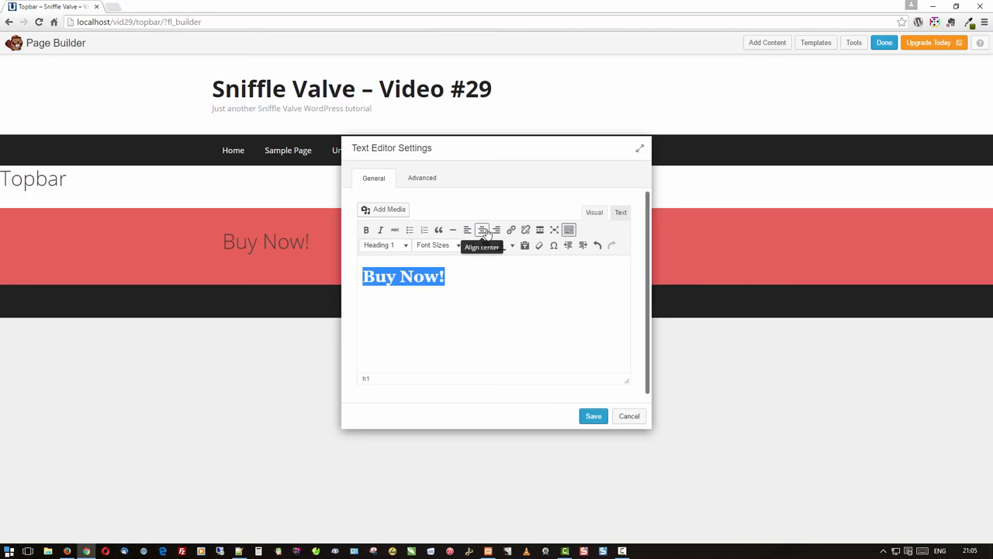
pyautogui.click(501, 245)
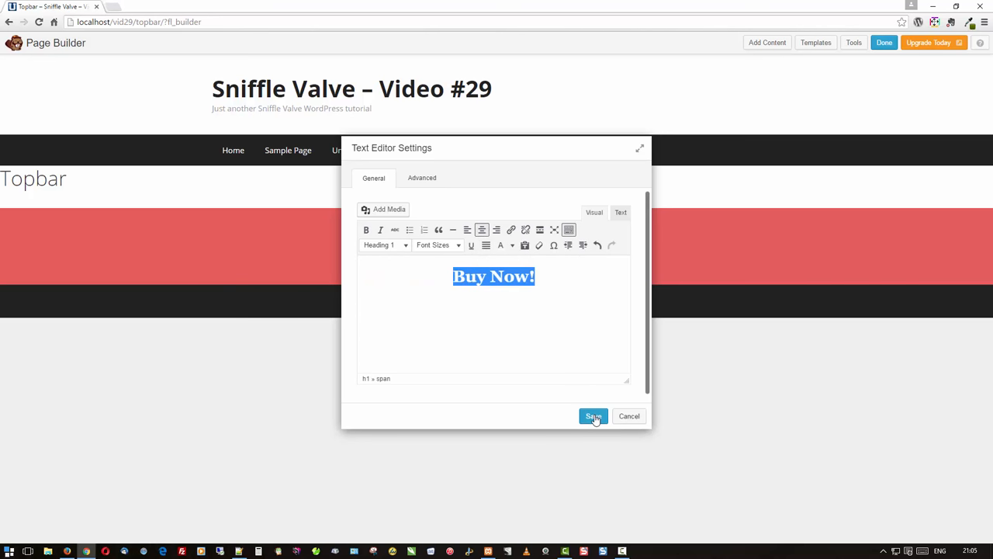
pyautogui.click(592, 416)
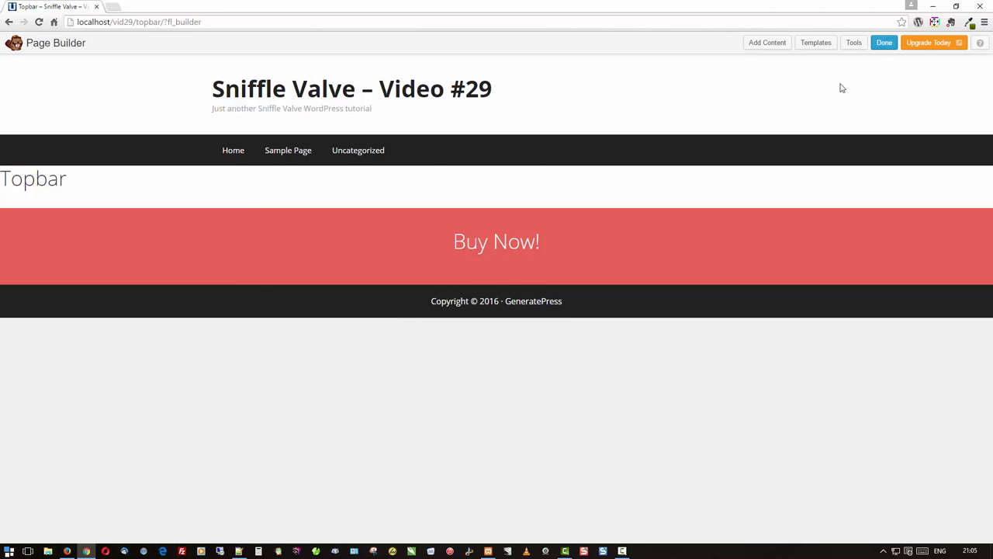
pyautogui.moveTo(913, 62)
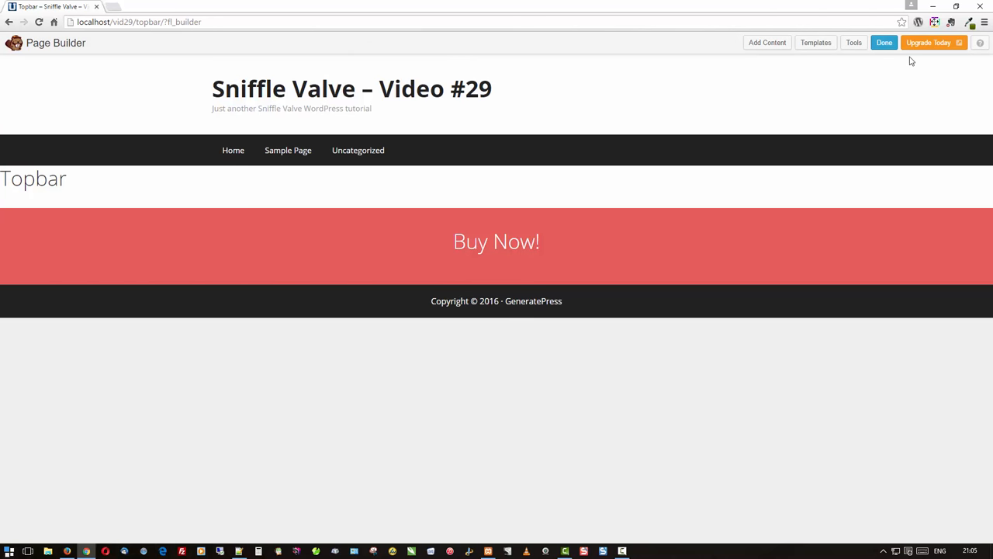
# - Publish the Topbar page with Done, return to the Dashboard and list the installed plugins
pyautogui.click(885, 44)
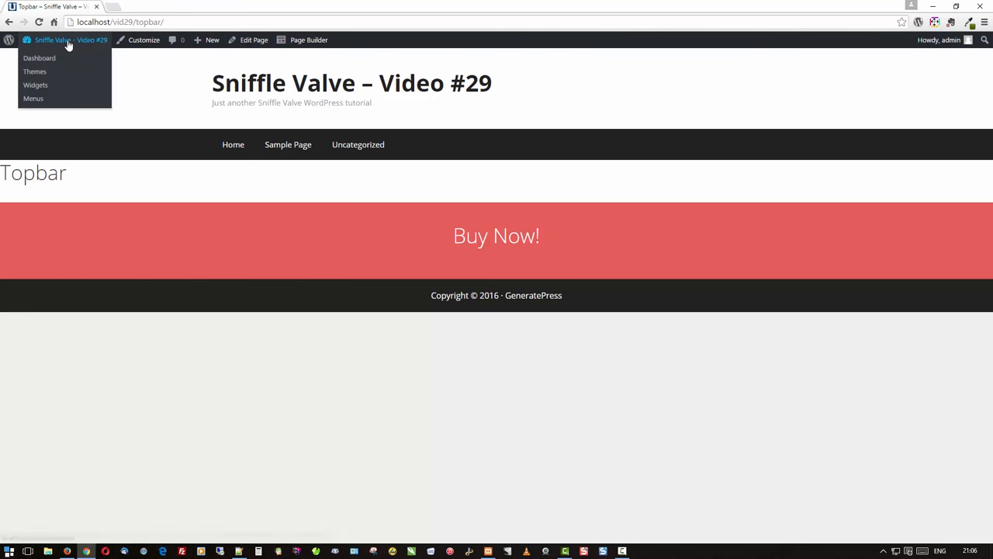
pyautogui.click(39, 57)
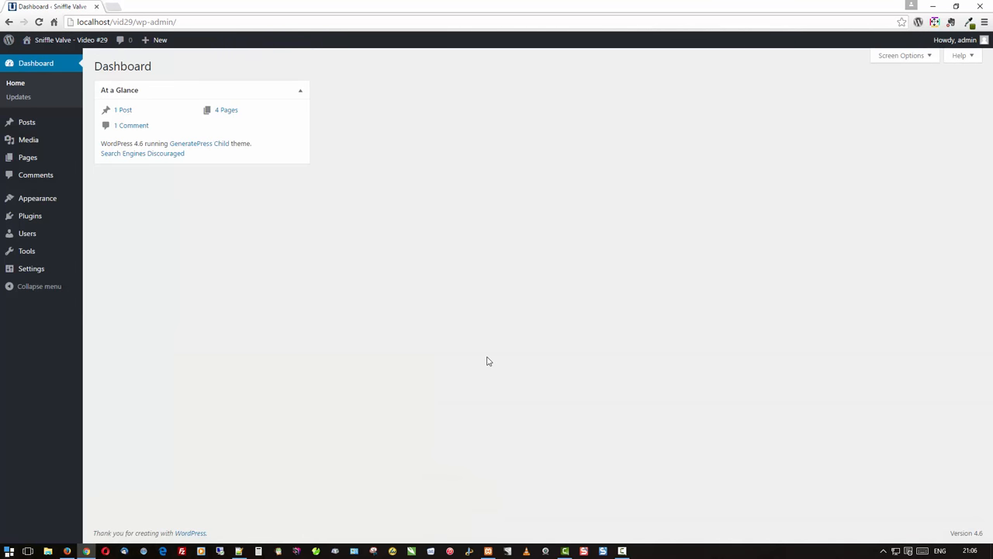
pyautogui.moveTo(479, 338)
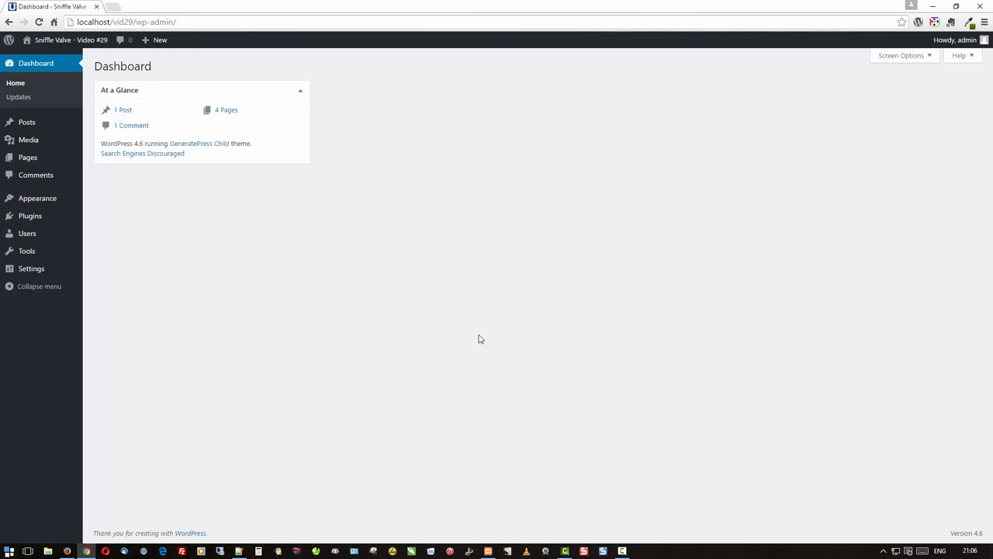
pyautogui.moveTo(370, 287)
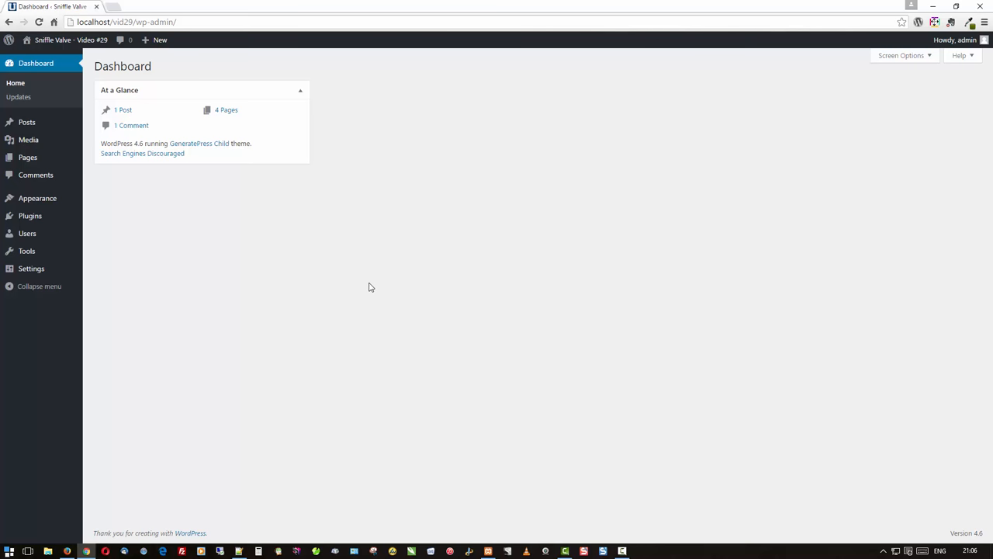
pyautogui.moveTo(272, 259)
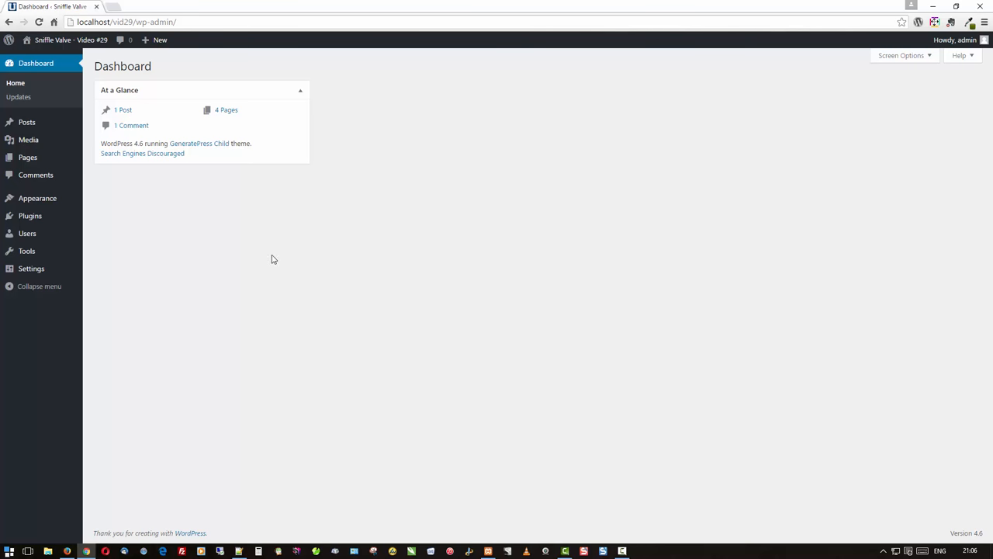
pyautogui.moveTo(60, 235)
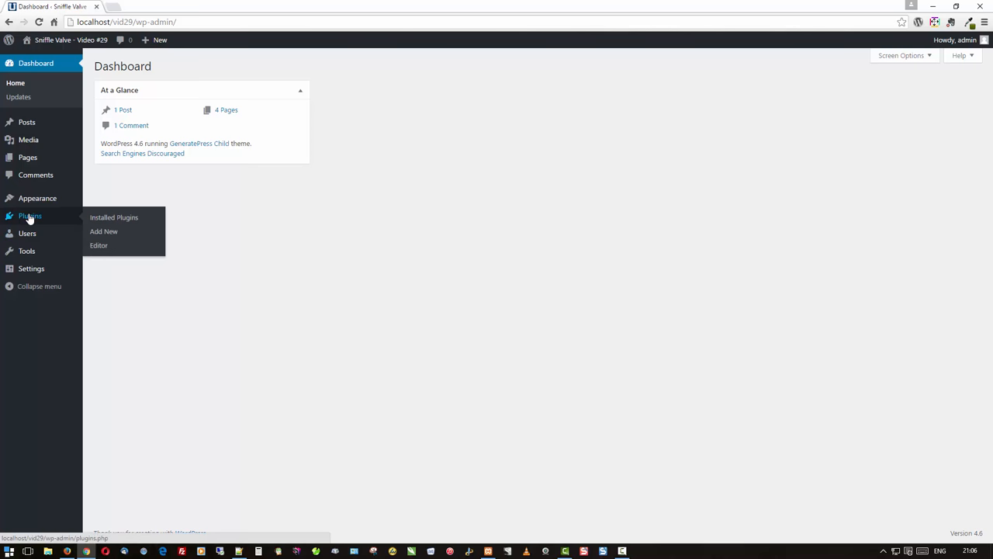
pyautogui.click(113, 217)
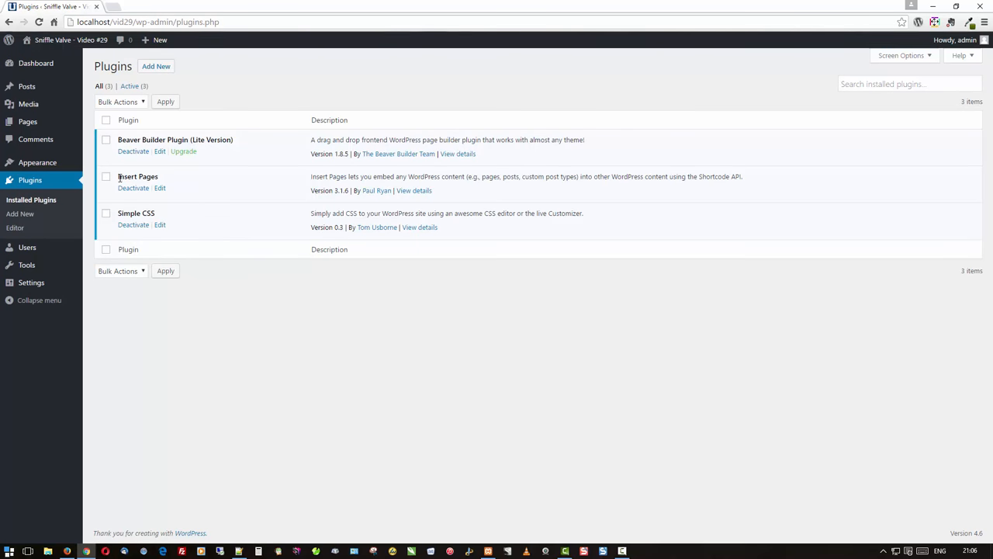
pyautogui.moveTo(205, 205)
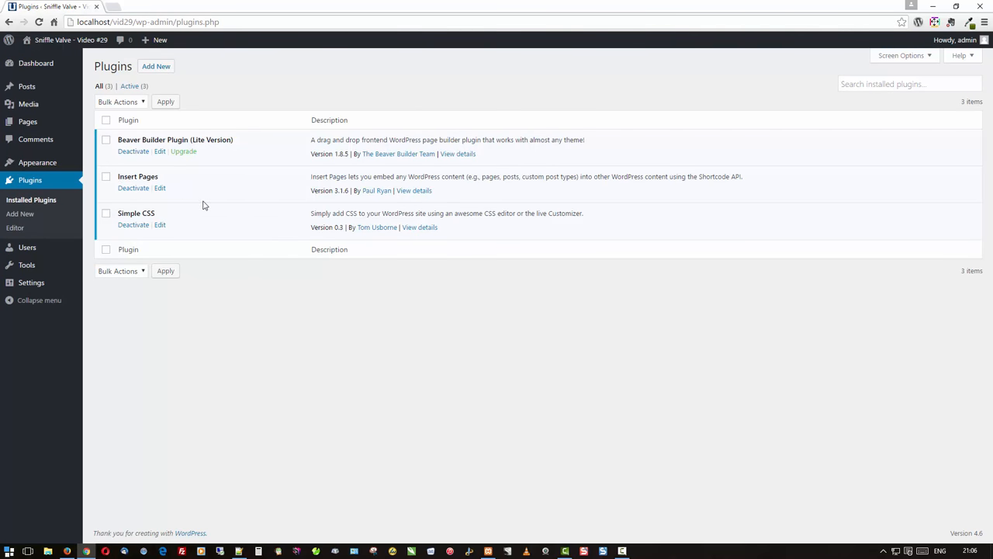
pyautogui.moveTo(324, 346)
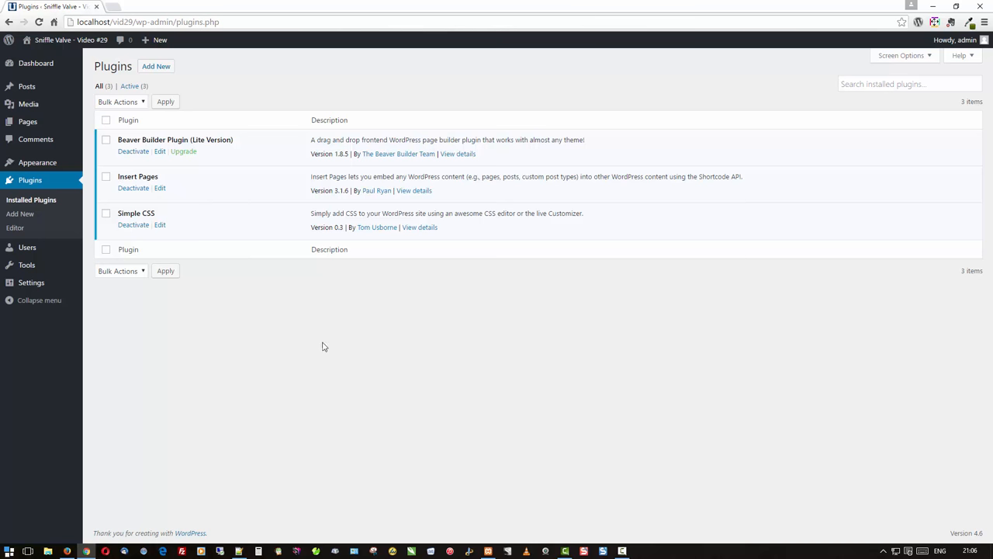
pyautogui.moveTo(174, 357)
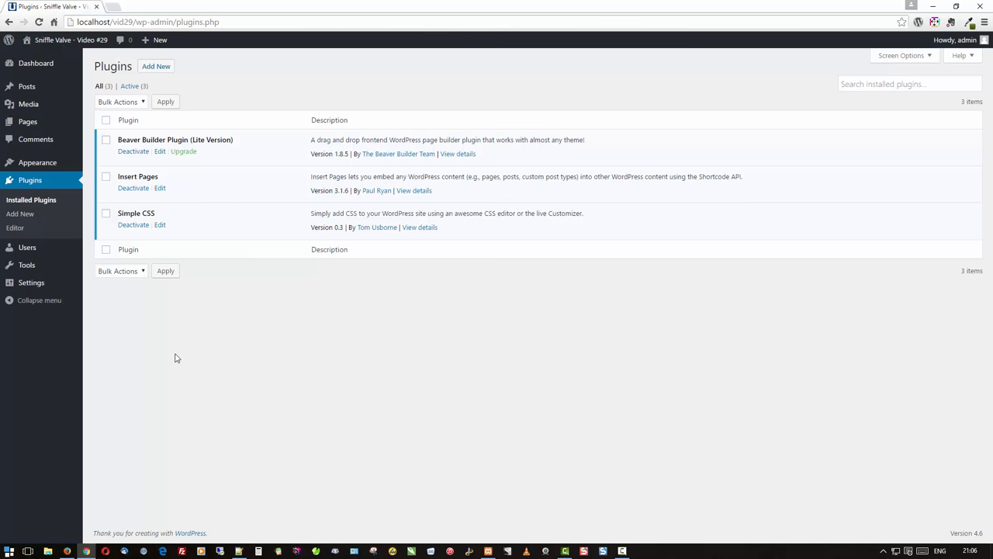
pyautogui.moveTo(447, 371)
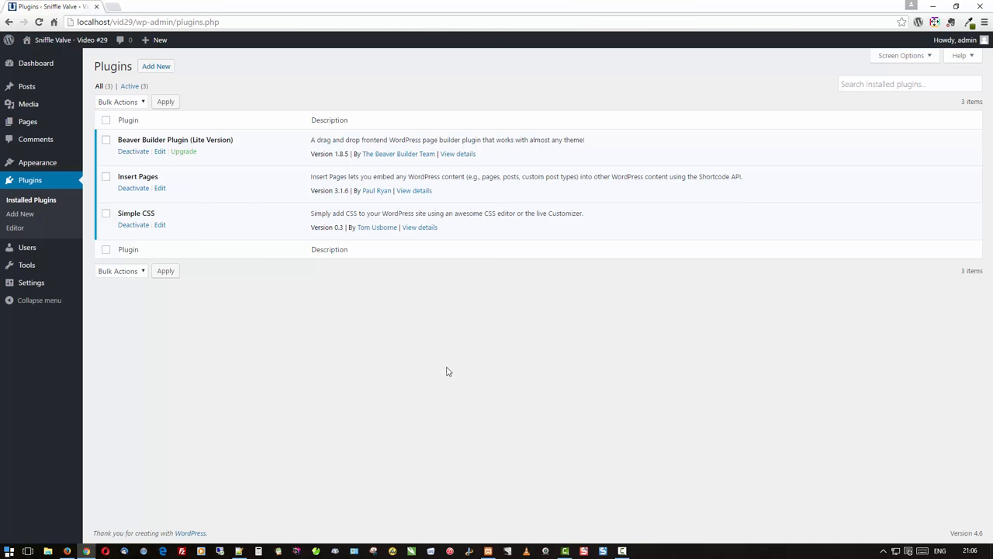
pyautogui.moveTo(364, 324)
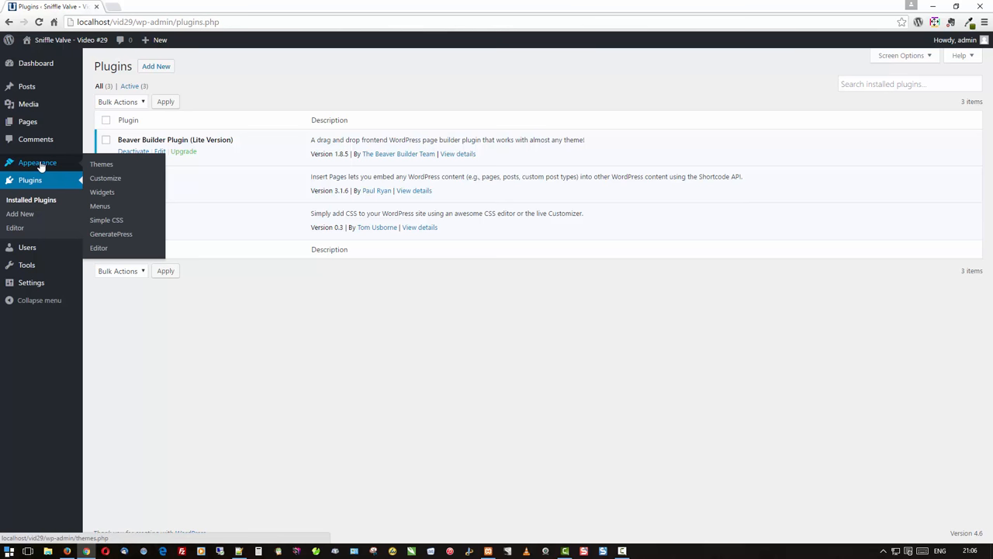
pyautogui.moveTo(106, 221)
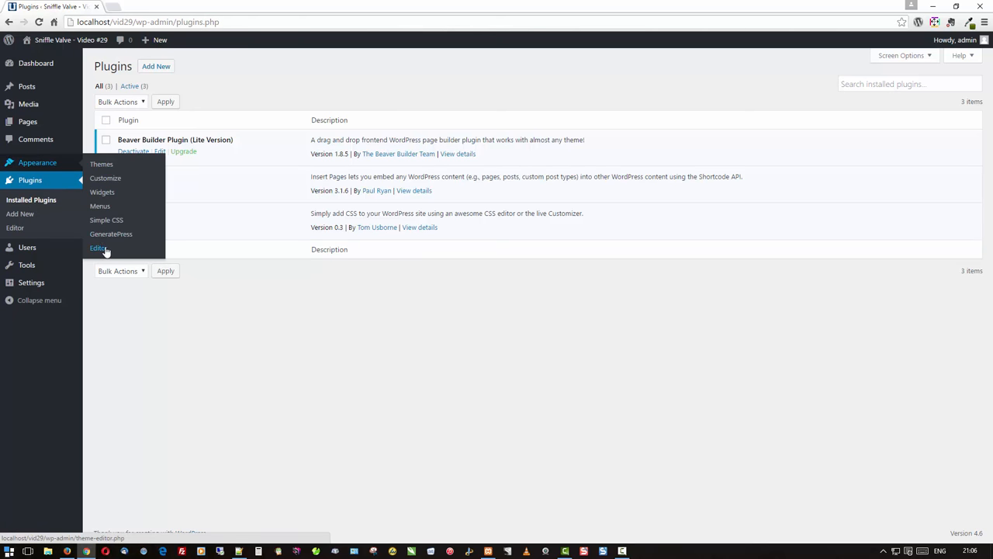
# - In the theme Editor, load GeneratePress Child functions.php and place the cursor below its header comment
pyautogui.click(98, 248)
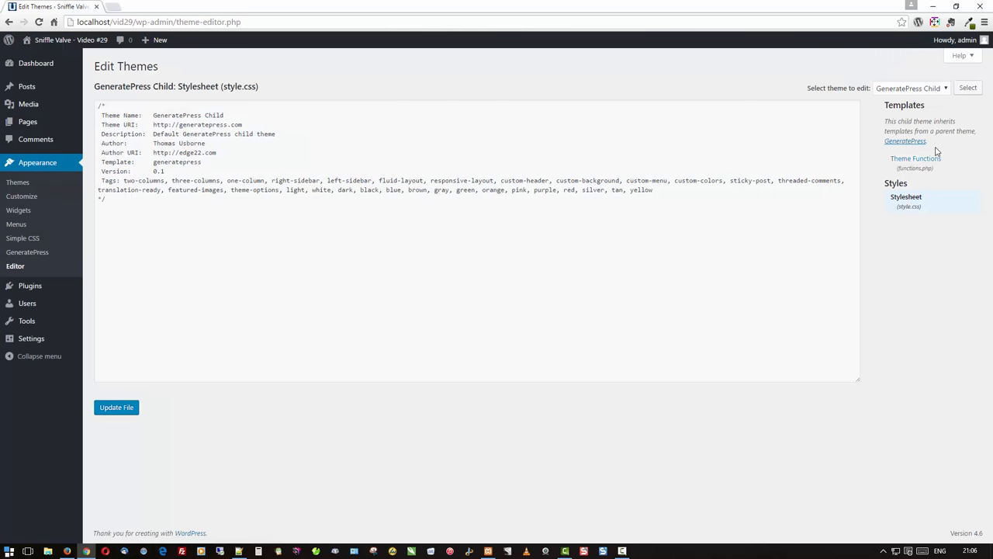
pyautogui.click(916, 158)
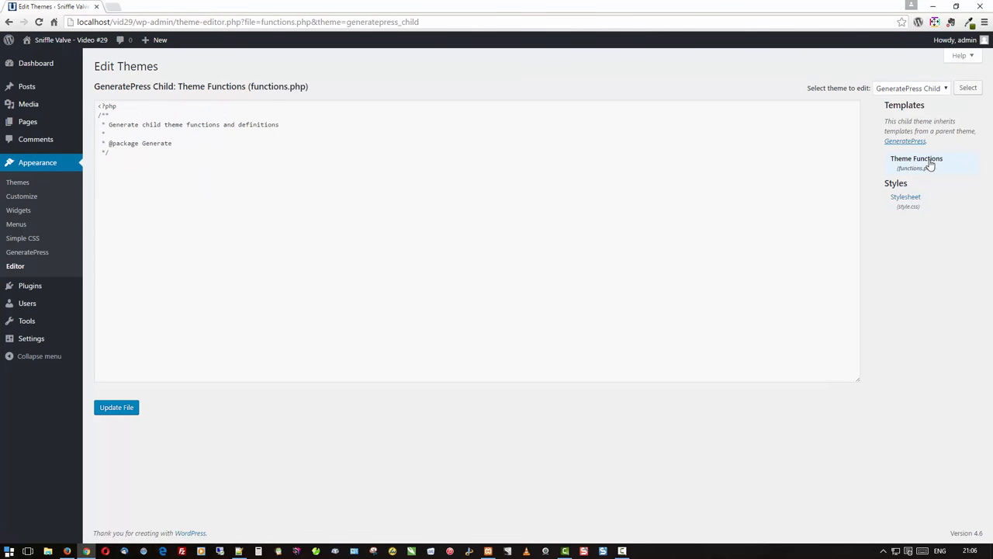
pyautogui.click(194, 178)
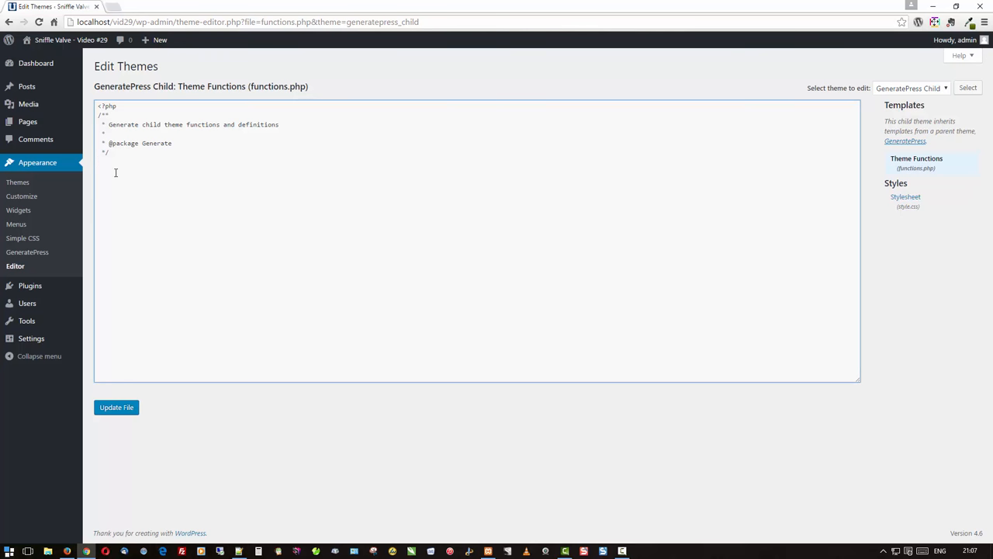
# - Add add_action('generate_before_header','my_topbar') with my_topbar echoing do_shortcode('[insert page=topbar display=content]')
pyautogui.write("add_action( 'generate_before_header', 'my_topbar' );")
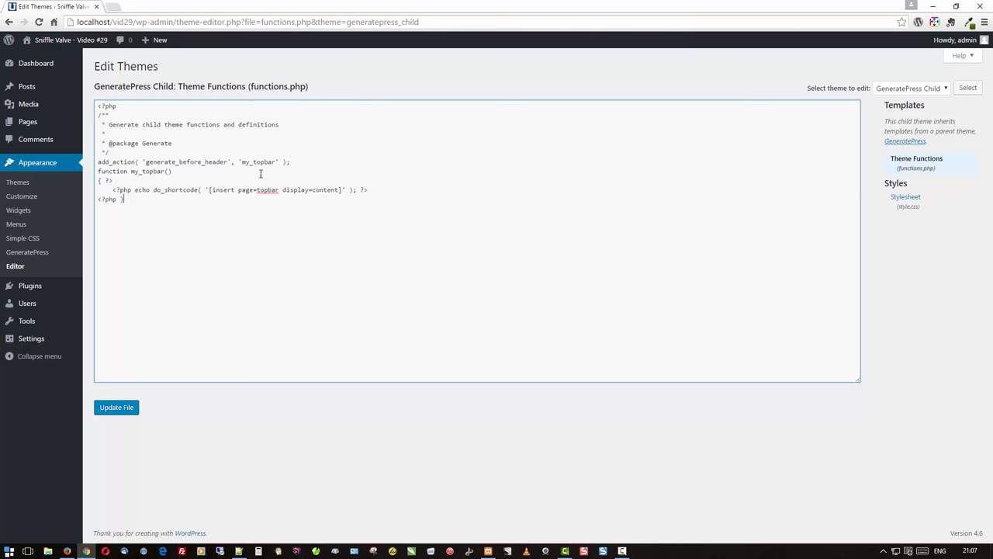
pyautogui.moveTo(258, 205)
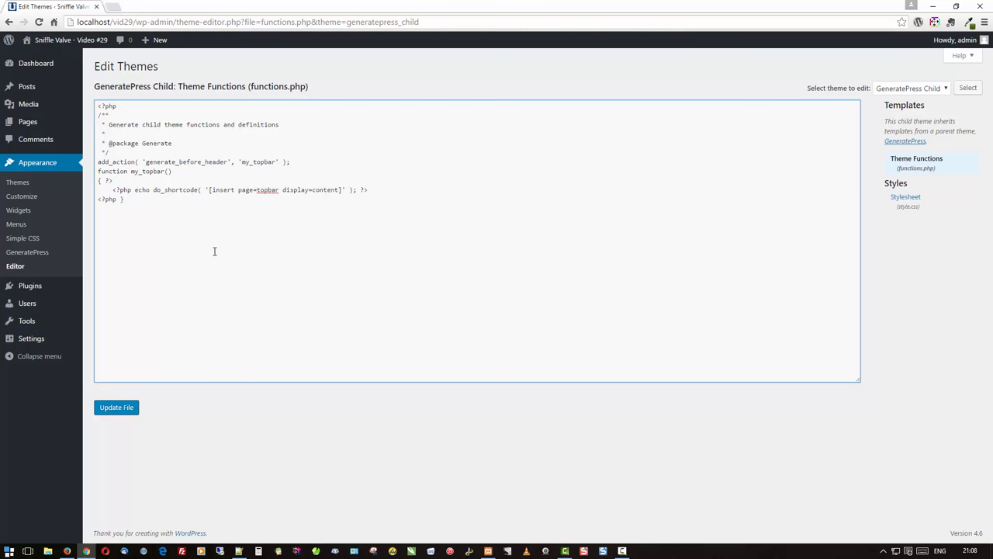
pyautogui.moveTo(188, 244)
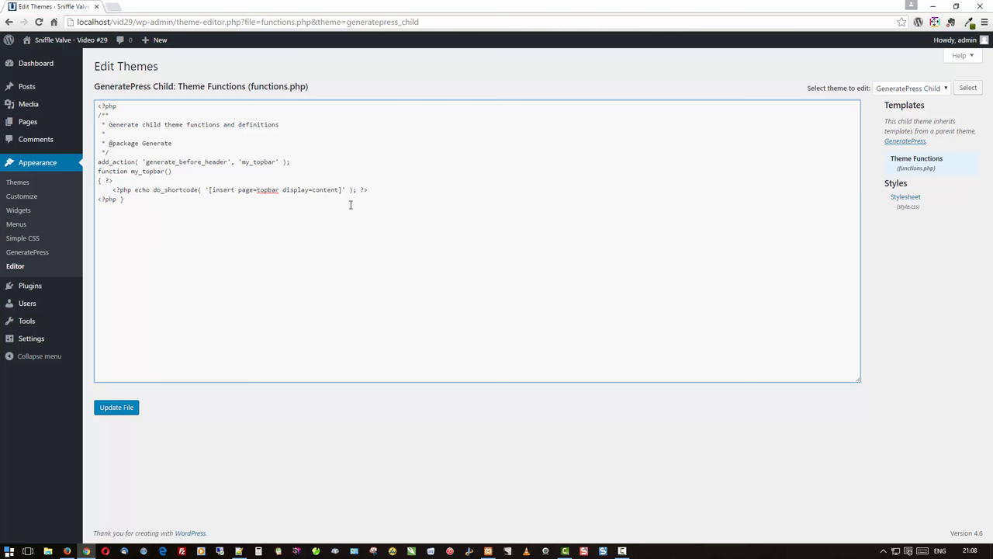
pyautogui.moveTo(214, 221)
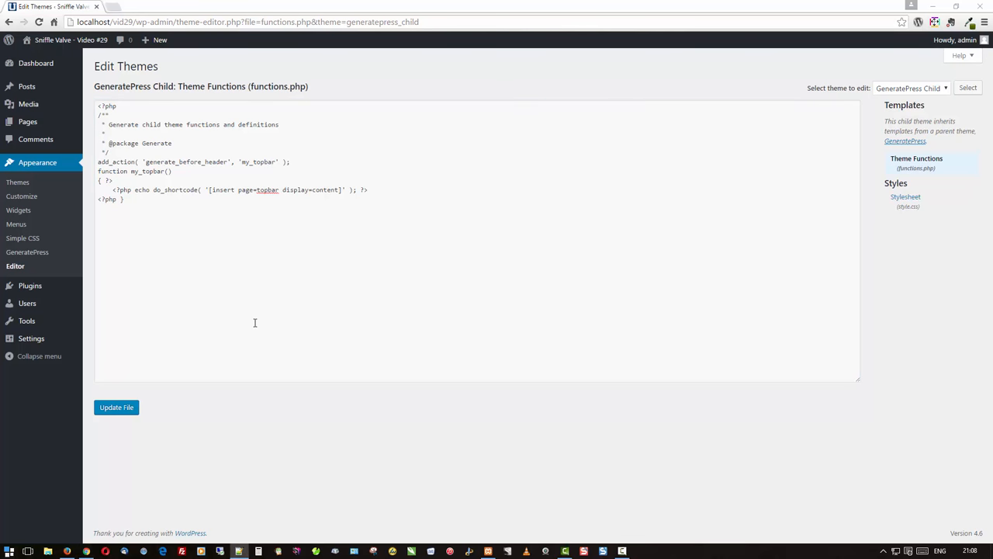
# - Add add_action('generate_before_footer','my_footer') with my_footer echoing do_shortcode('[insert page=footer display=content]')
pyautogui.click(205, 248)
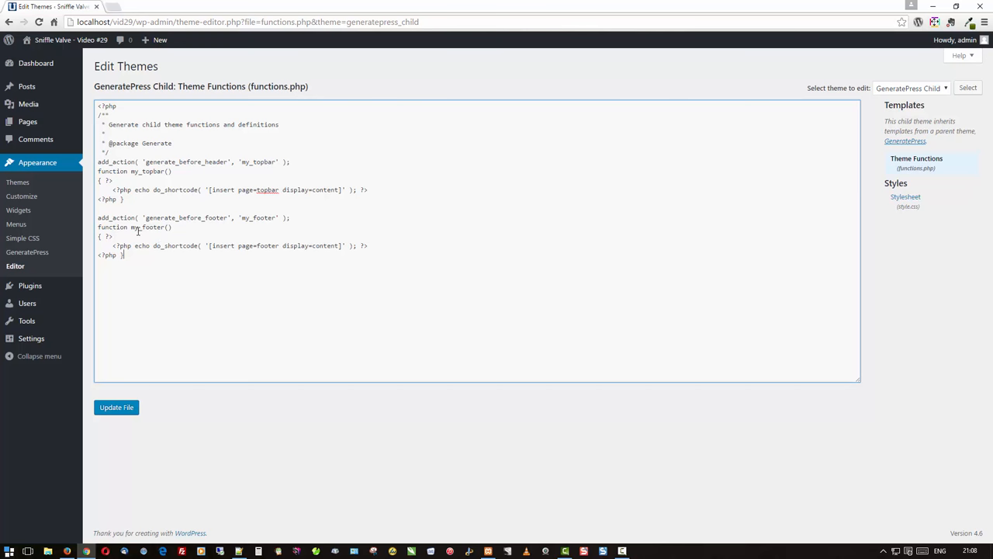
pyautogui.moveTo(222, 260)
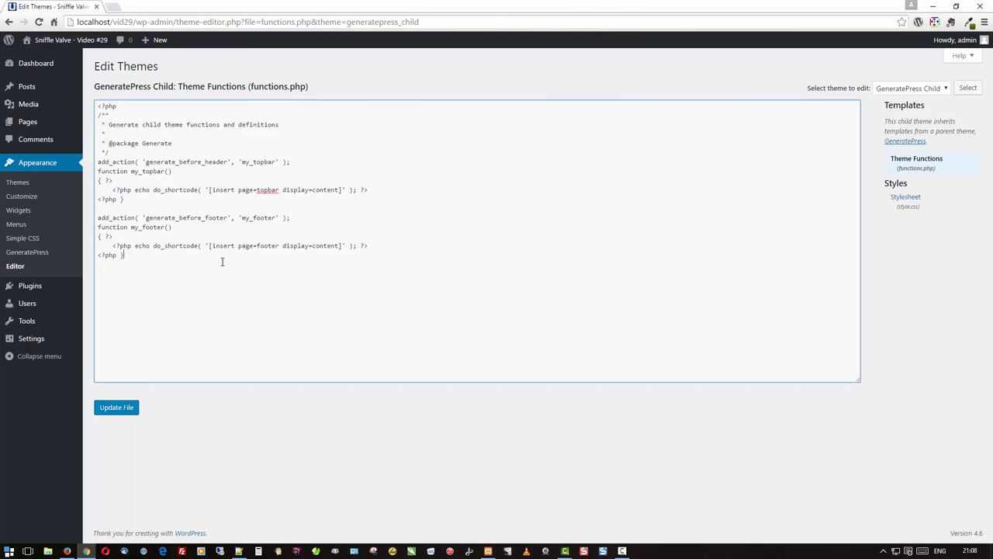
pyautogui.moveTo(248, 254)
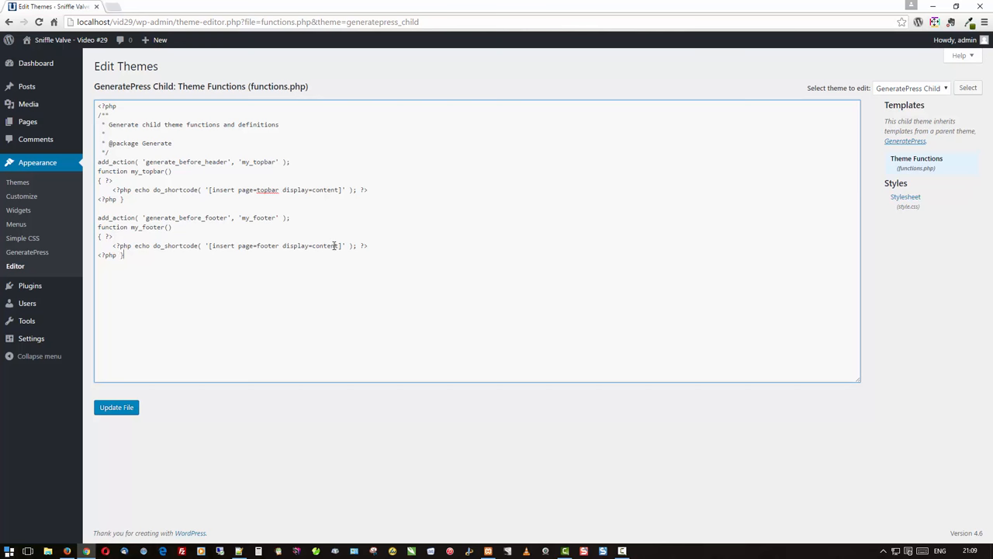
pyautogui.moveTo(285, 295)
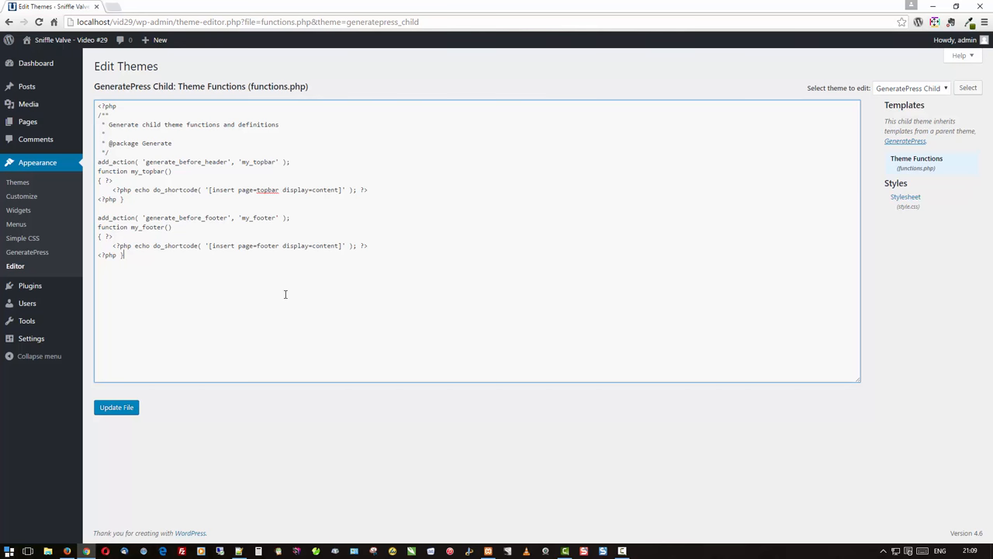
pyautogui.moveTo(288, 279)
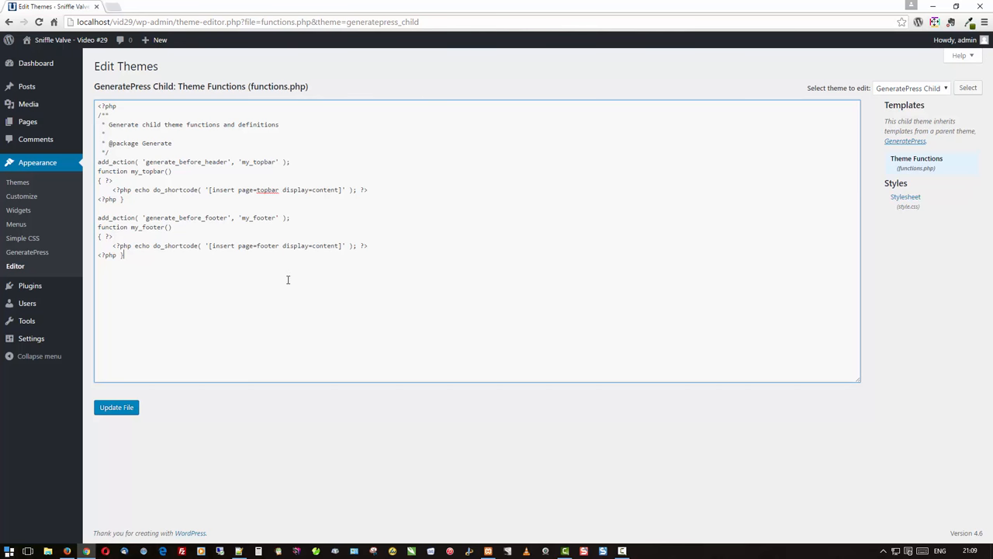
pyautogui.moveTo(276, 319)
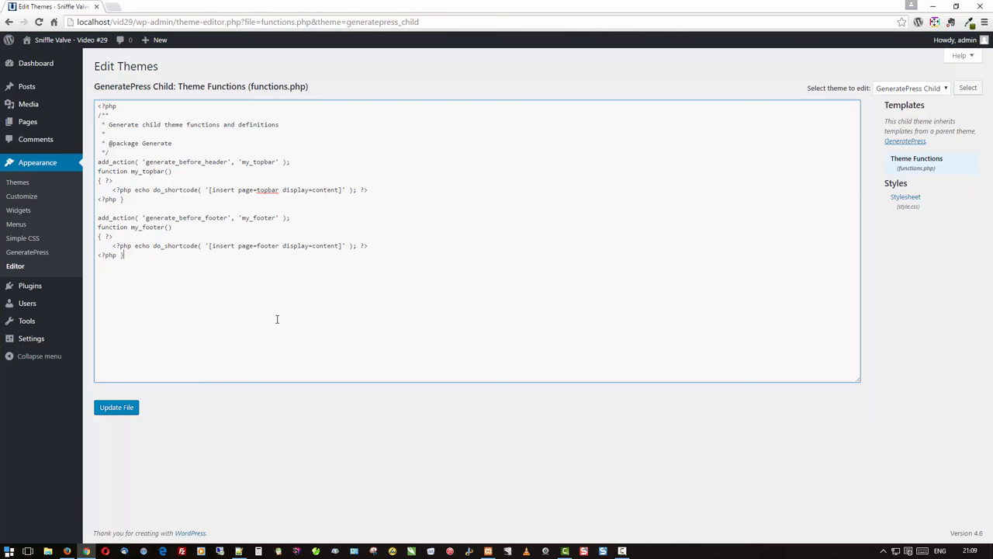
pyautogui.moveTo(686, 511)
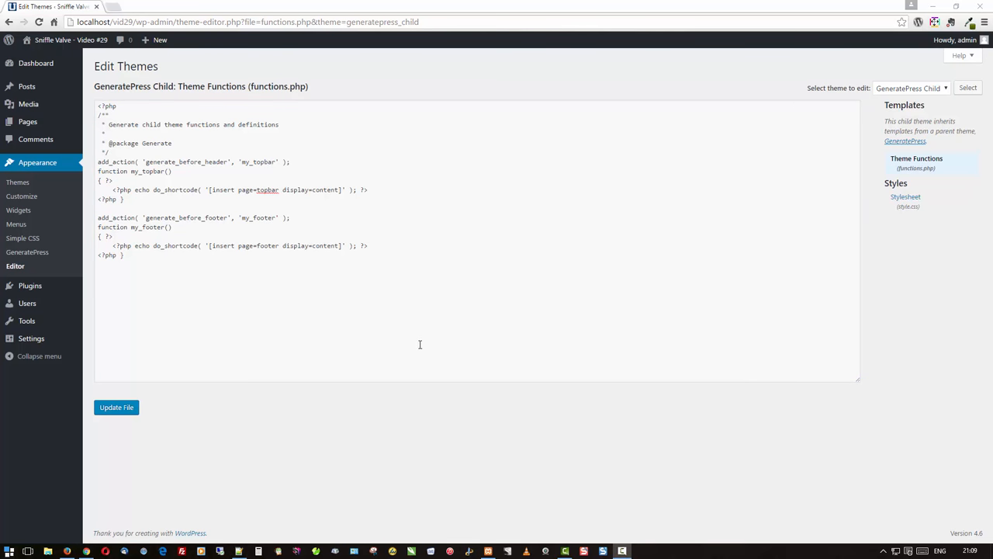
pyautogui.moveTo(380, 324)
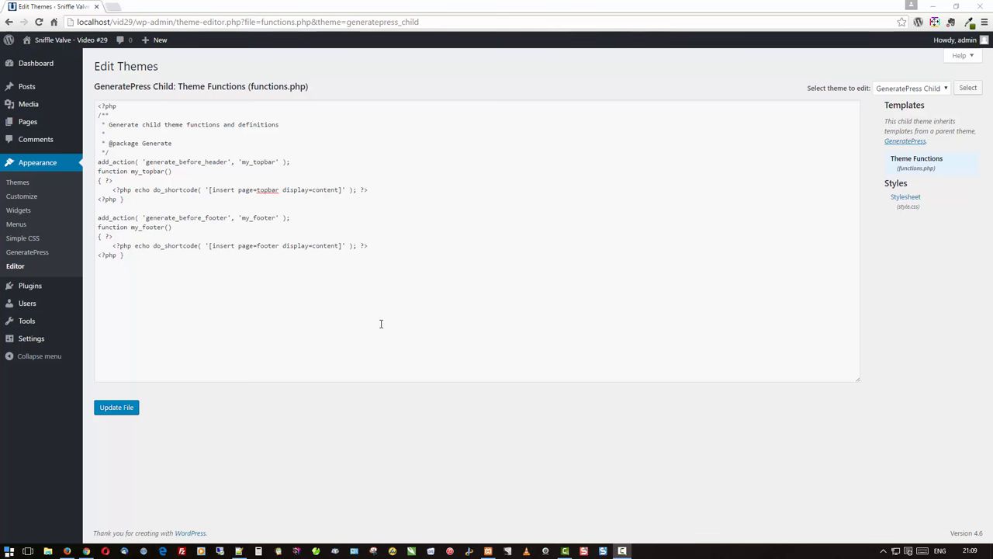
pyautogui.moveTo(152, 290)
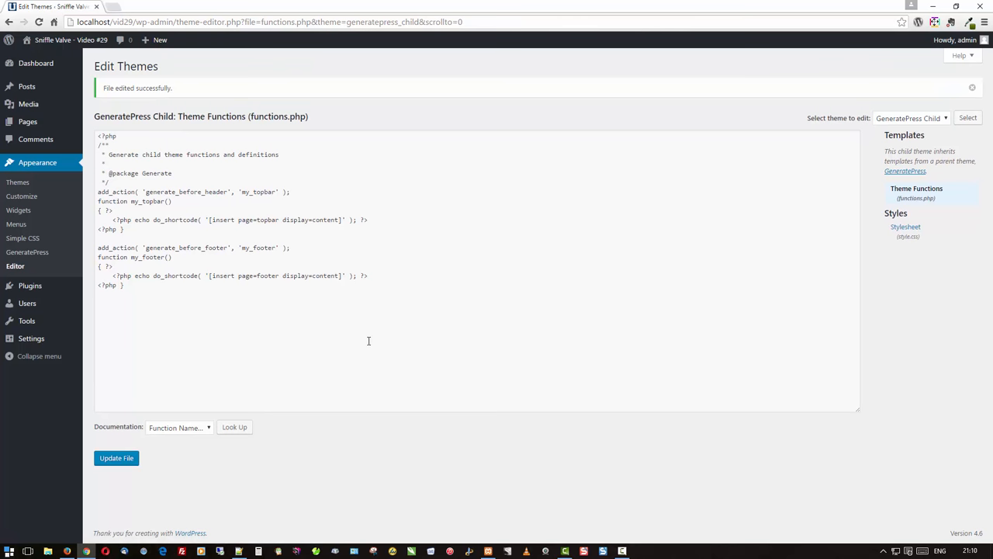
pyautogui.moveTo(230, 354)
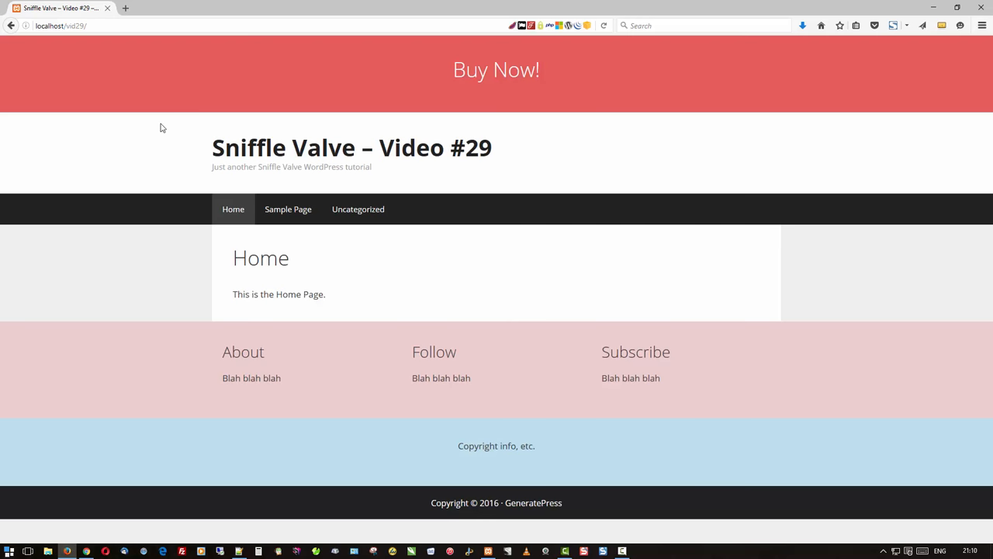
pyautogui.moveTo(249, 66)
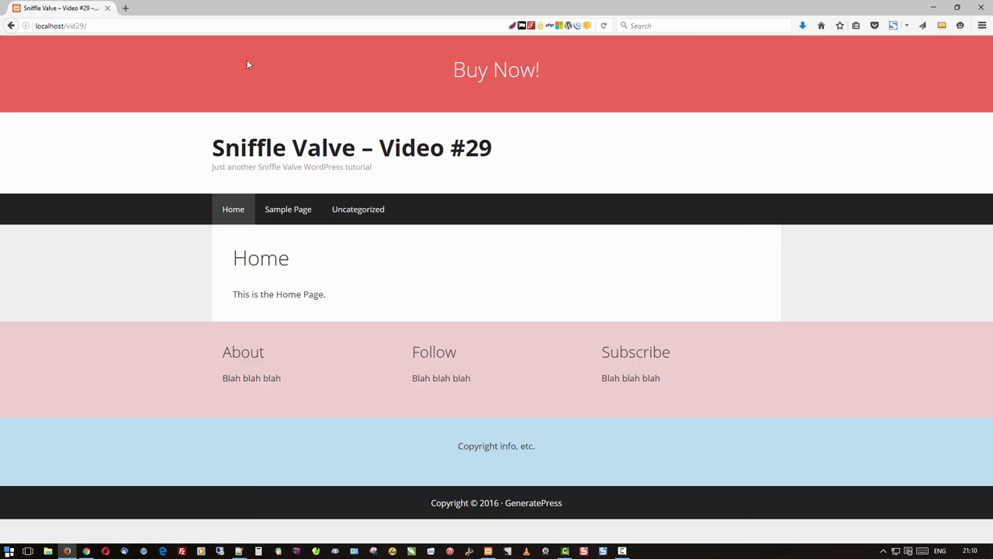
pyautogui.moveTo(319, 62)
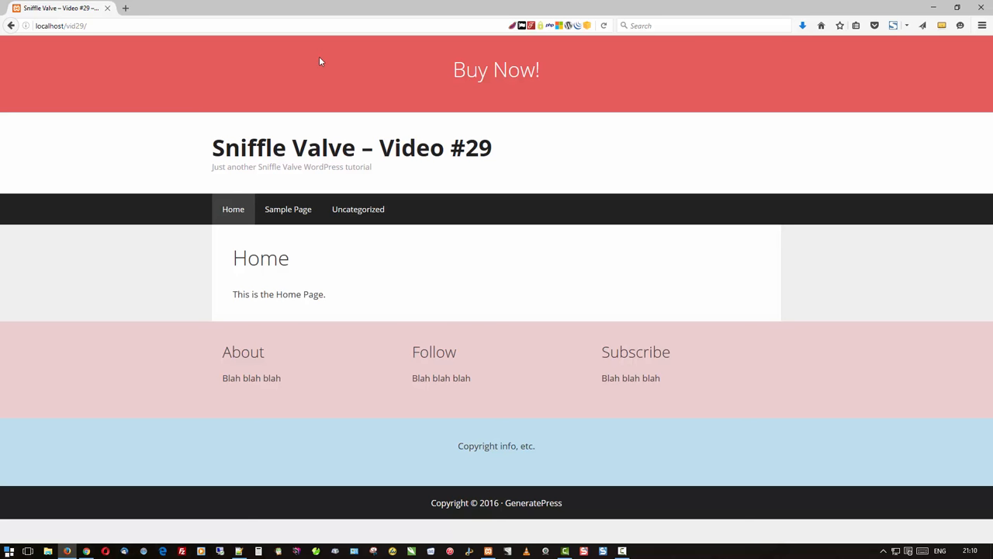
pyautogui.moveTo(154, 370)
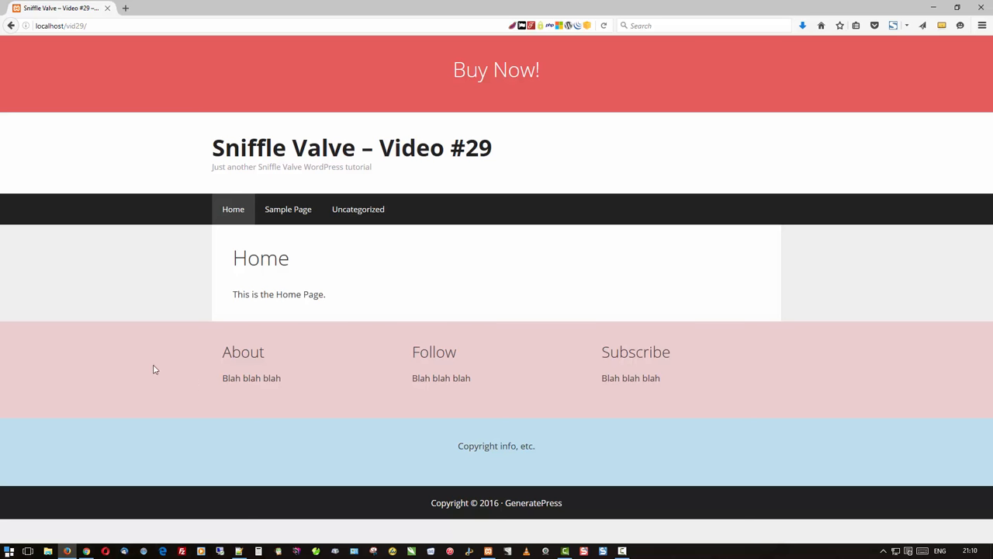
pyautogui.moveTo(710, 377)
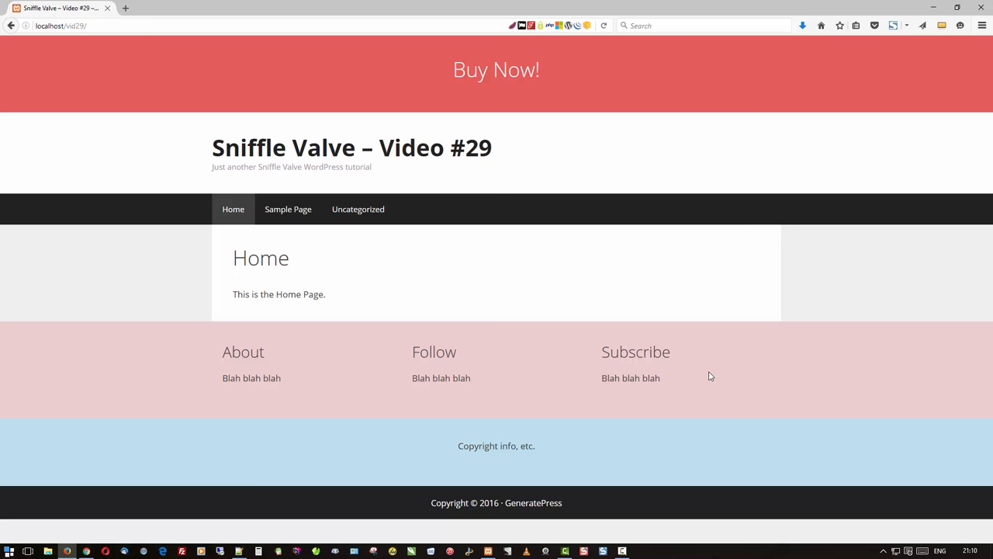
pyautogui.moveTo(539, 500)
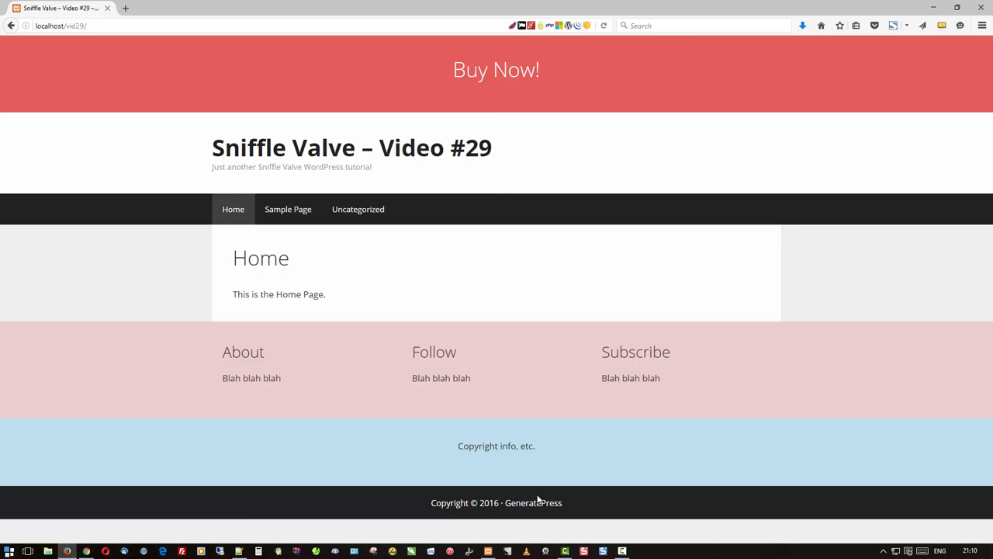
pyautogui.moveTo(534, 503)
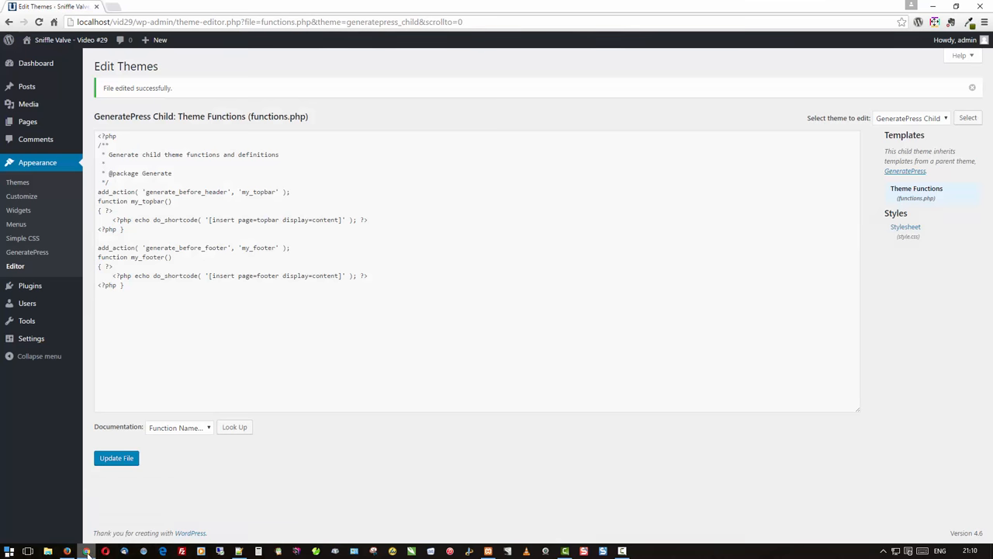
# - In Simple CSS, enter .site-info { display: none; } and save it to hide the copyright bar
pyautogui.click(22, 239)
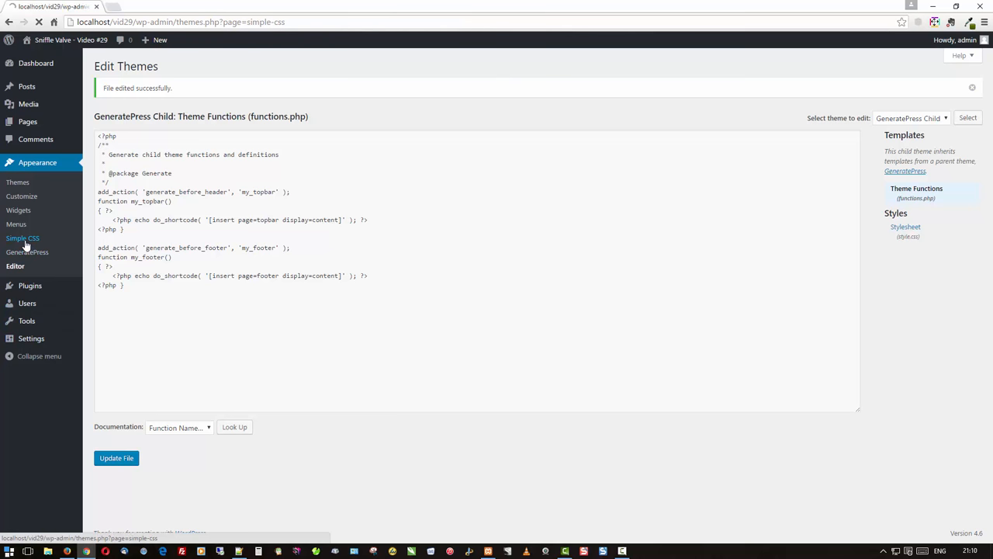
pyautogui.click(21, 239)
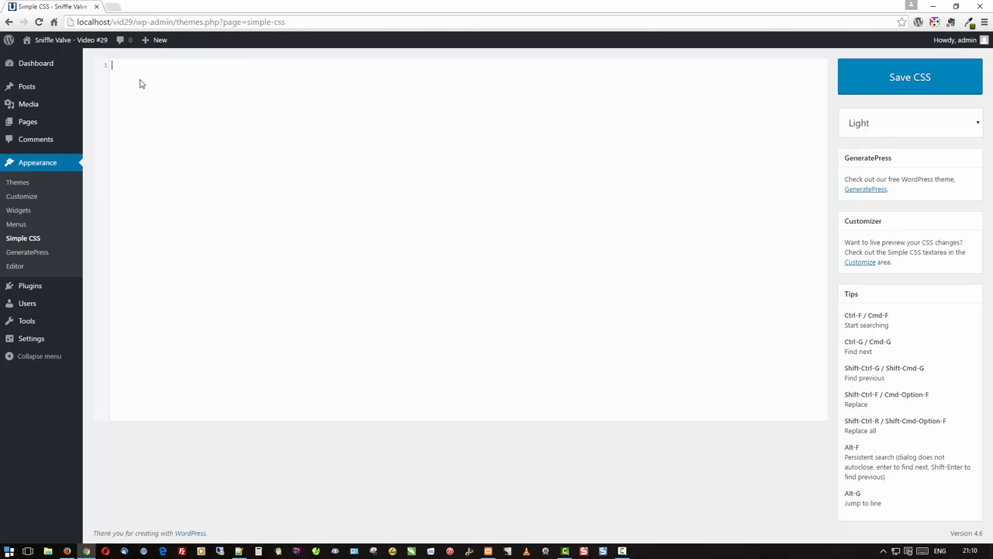
pyautogui.write('.site')
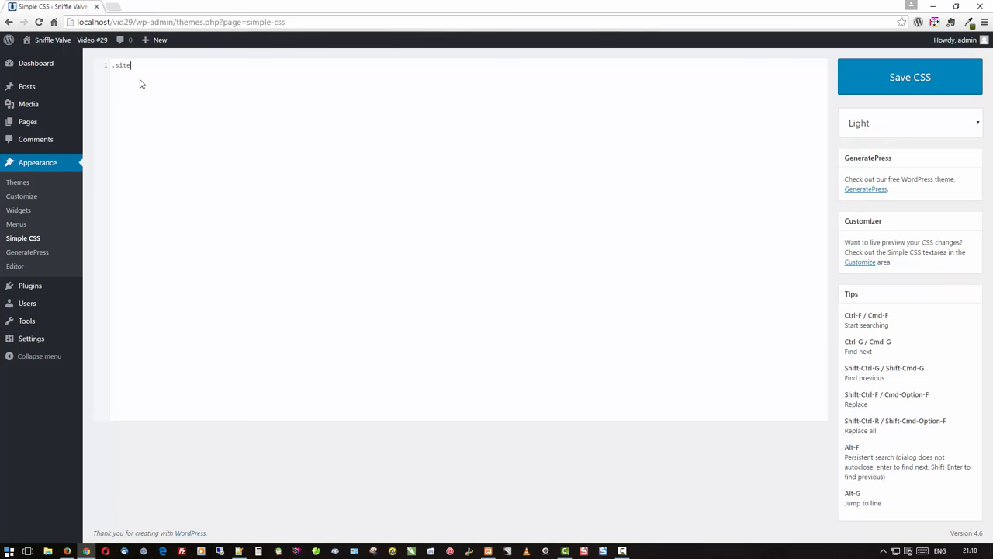
pyautogui.write('-')
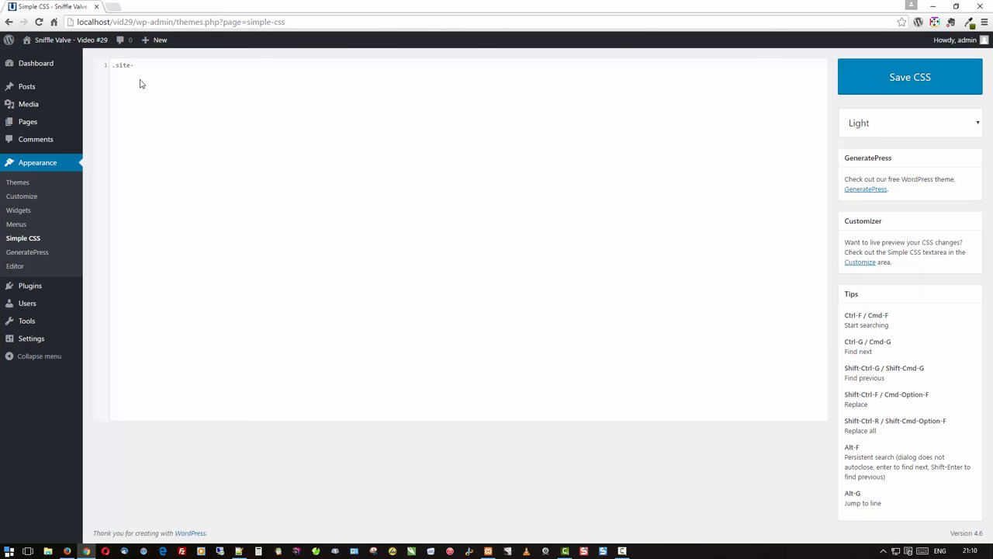
pyautogui.write('info {')
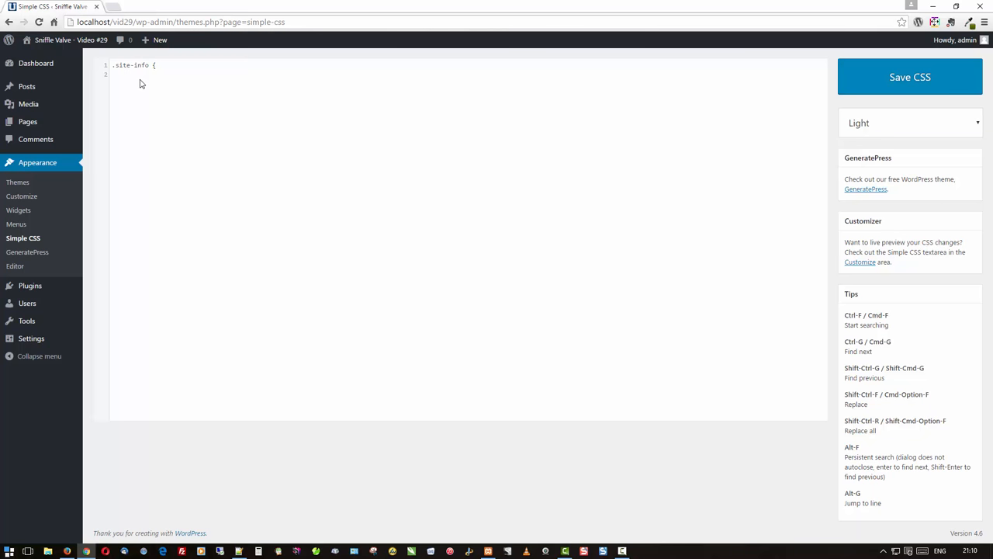
pyautogui.write('displ')
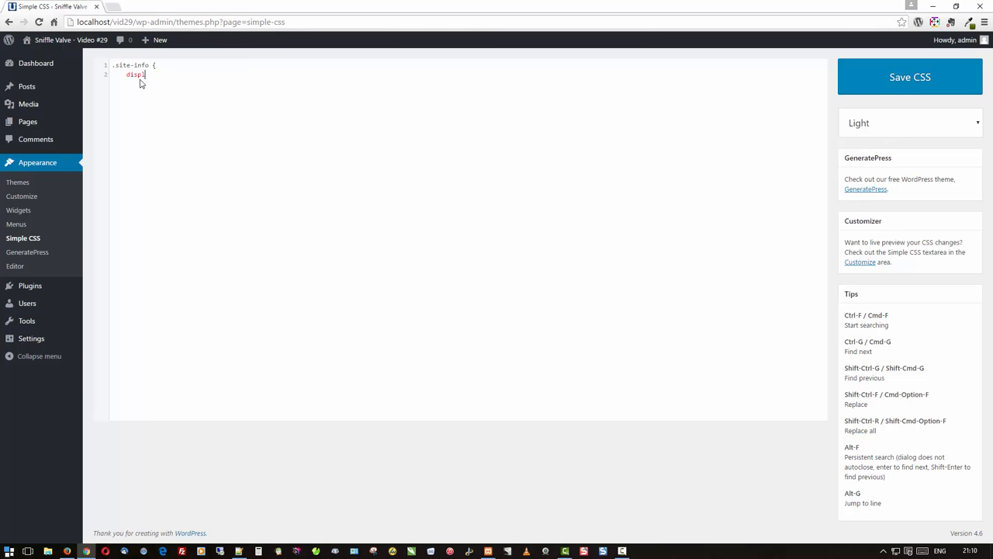
pyautogui.write('ay:')
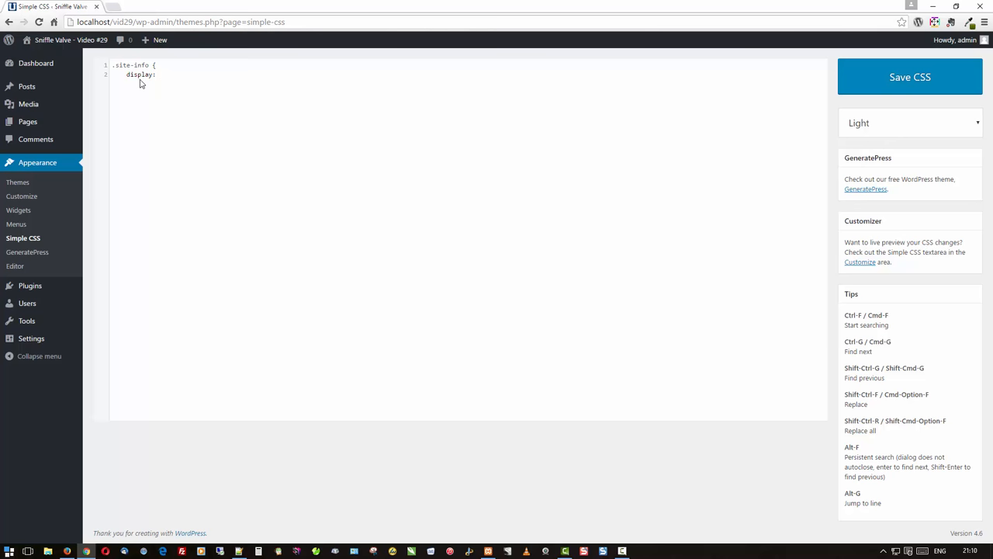
pyautogui.write('none;')
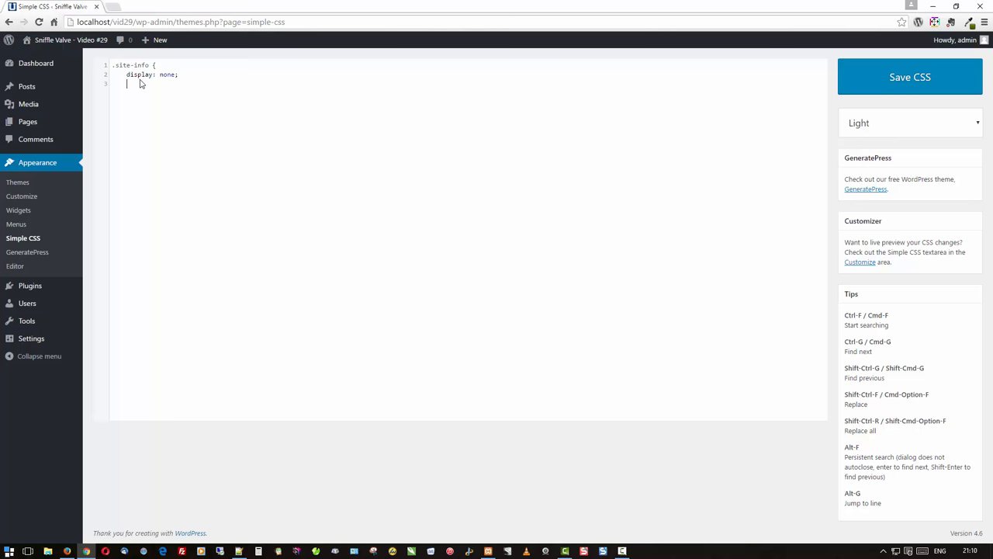
pyautogui.write('}')
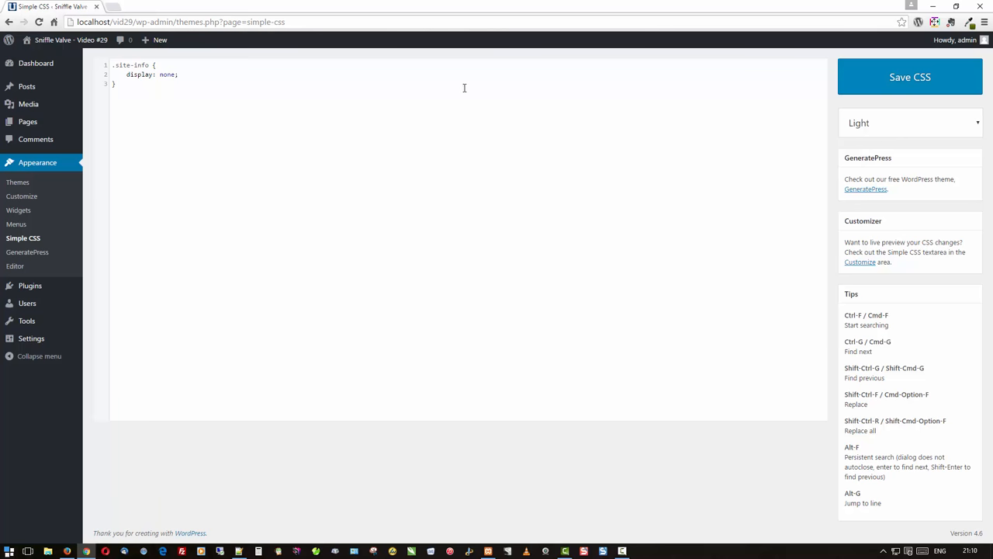
pyautogui.click(909, 77)
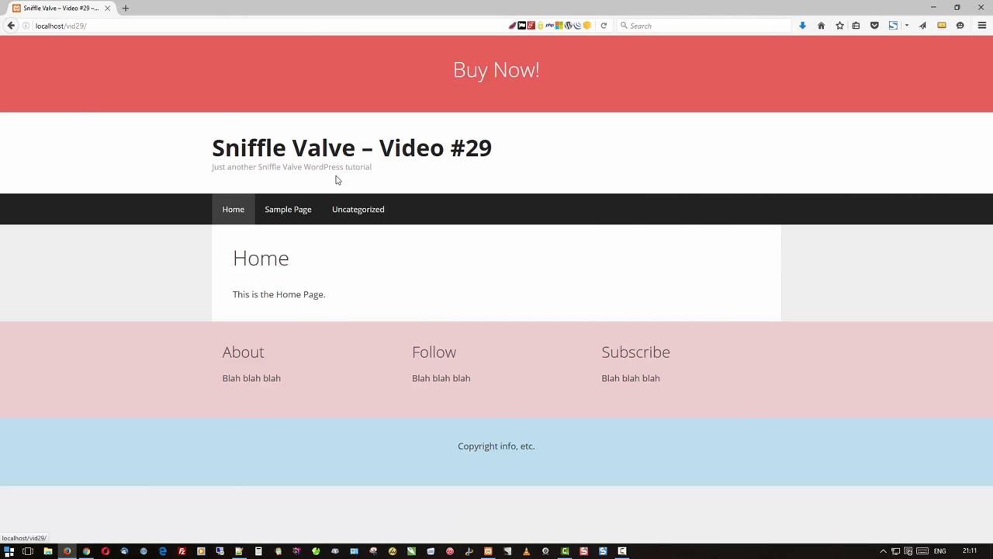
pyautogui.moveTo(323, 180)
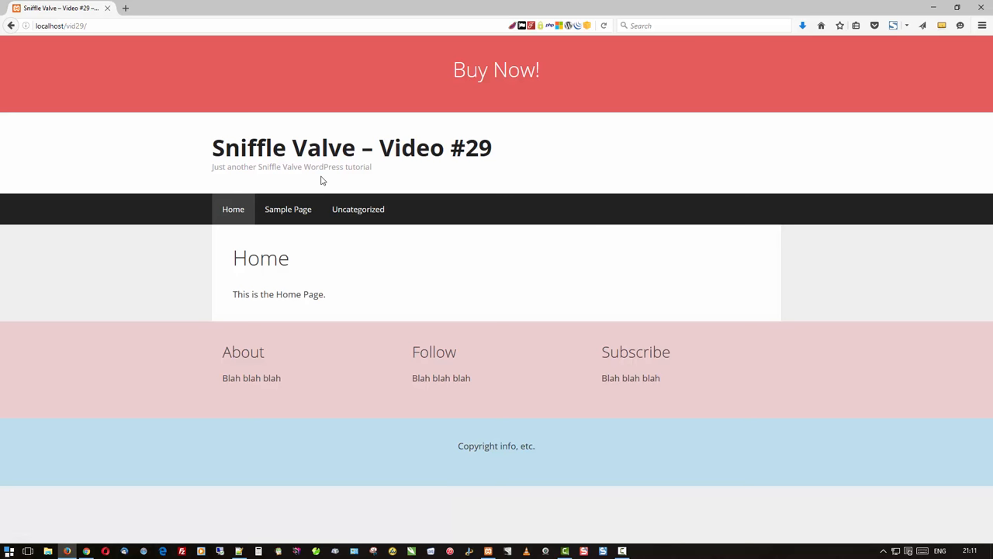
pyautogui.moveTo(723, 343)
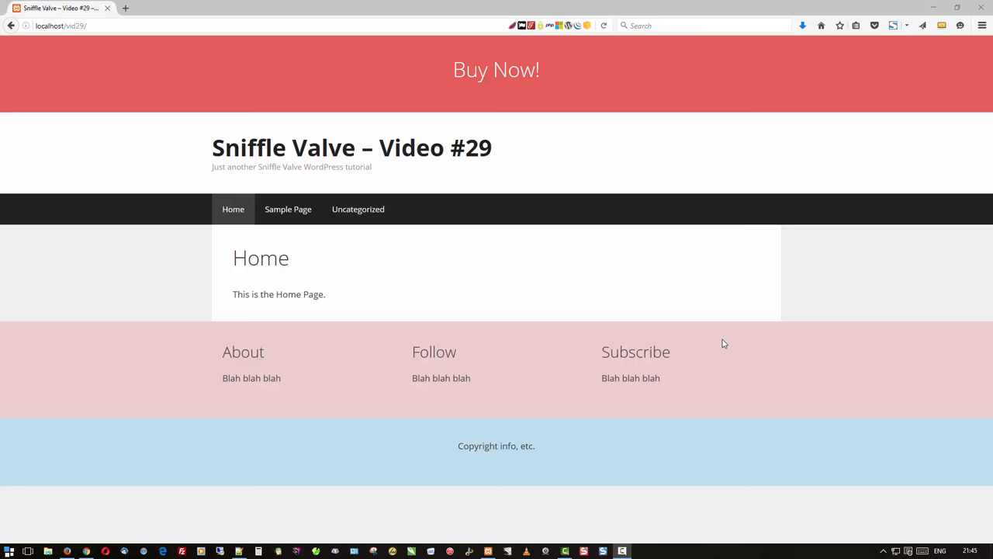
pyautogui.moveTo(717, 346)
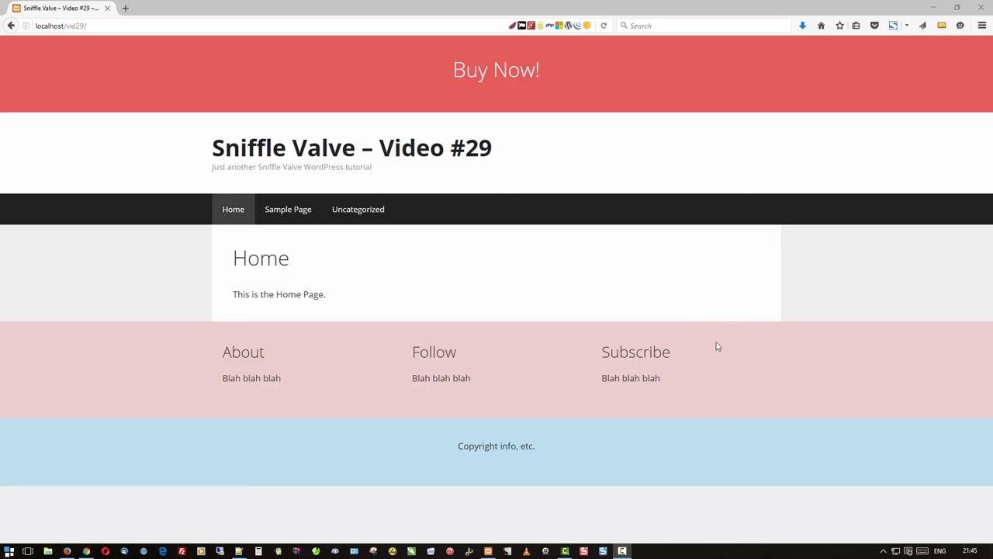
pyautogui.moveTo(615, 97)
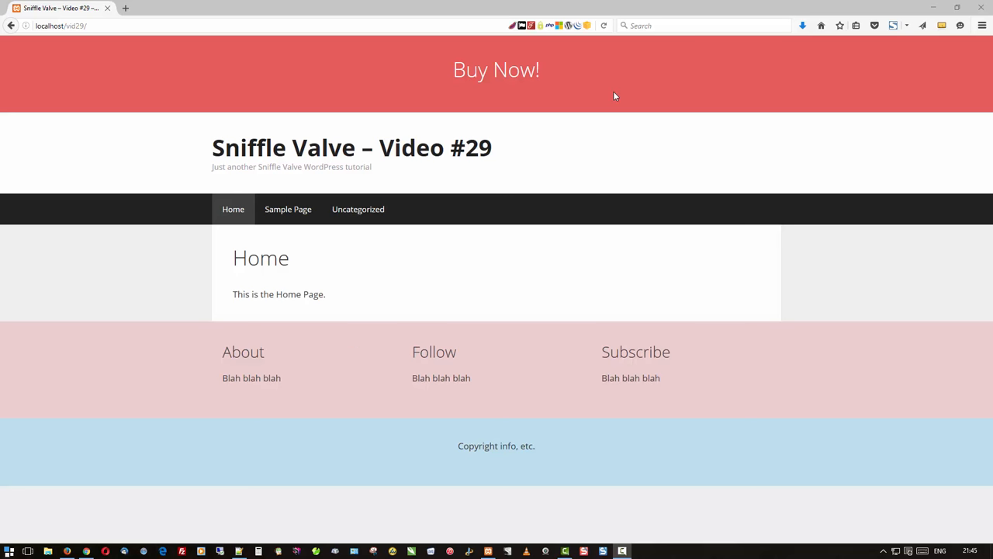
pyautogui.moveTo(575, 385)
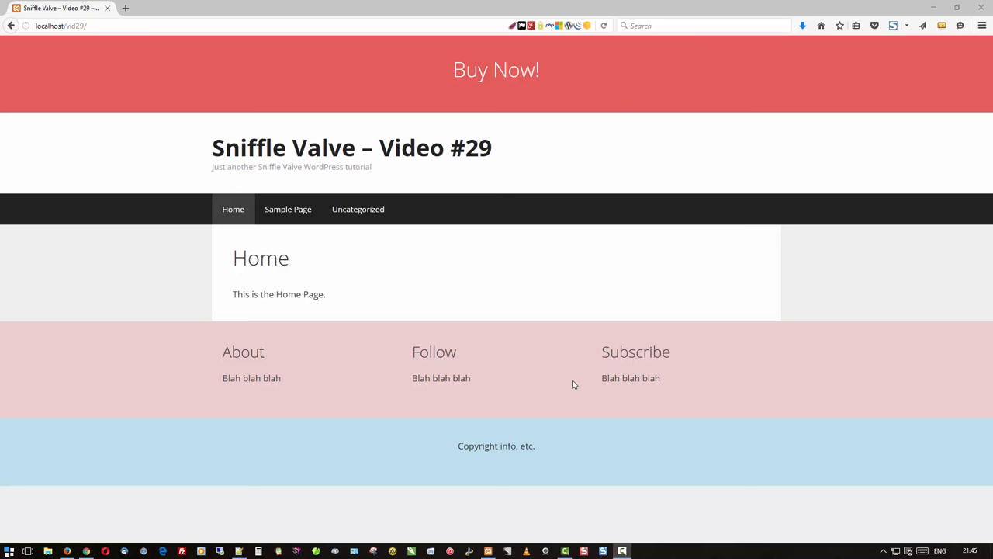
pyautogui.moveTo(366, 314)
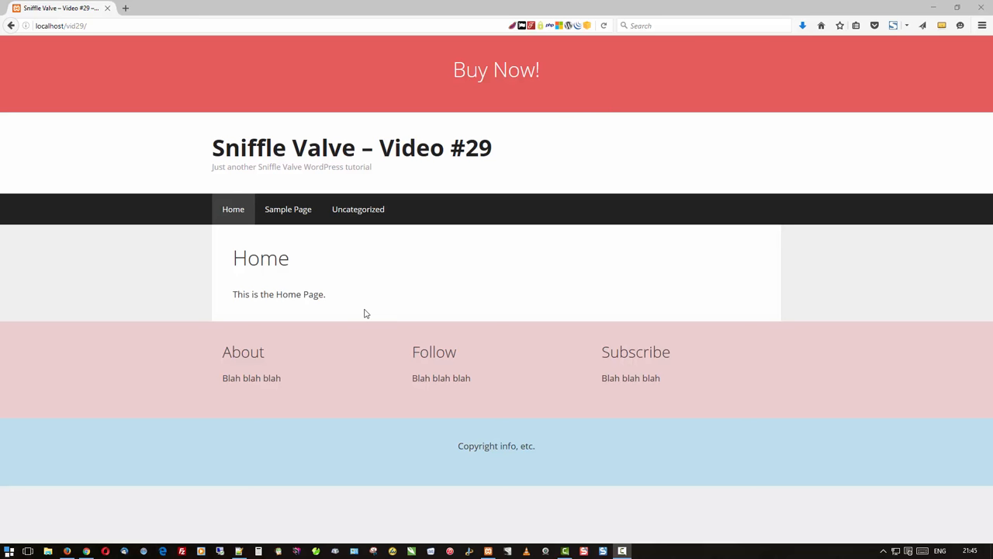
pyautogui.moveTo(95, 543)
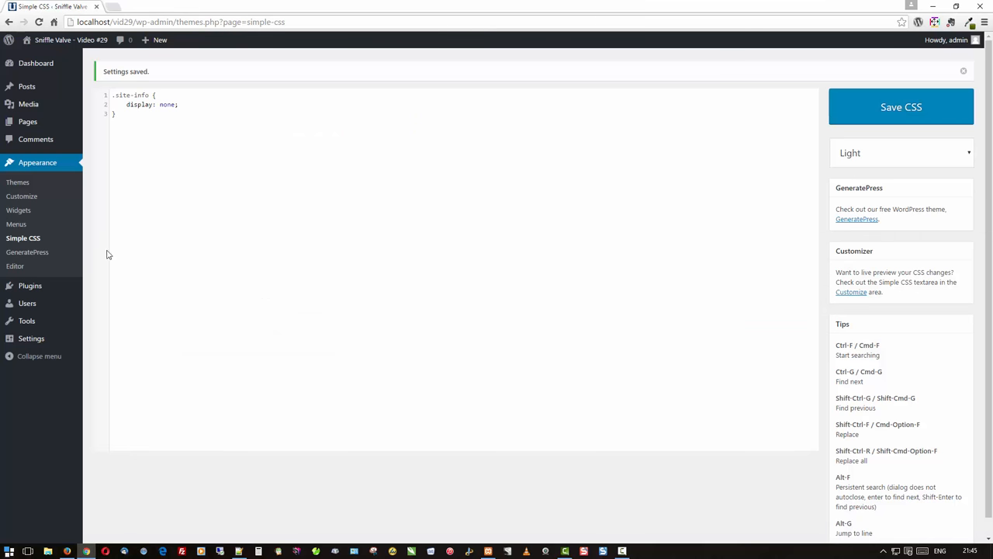
# - Show Pages > All Pages listing Footer, Home, Sample Page and Topbar
pyautogui.click(28, 121)
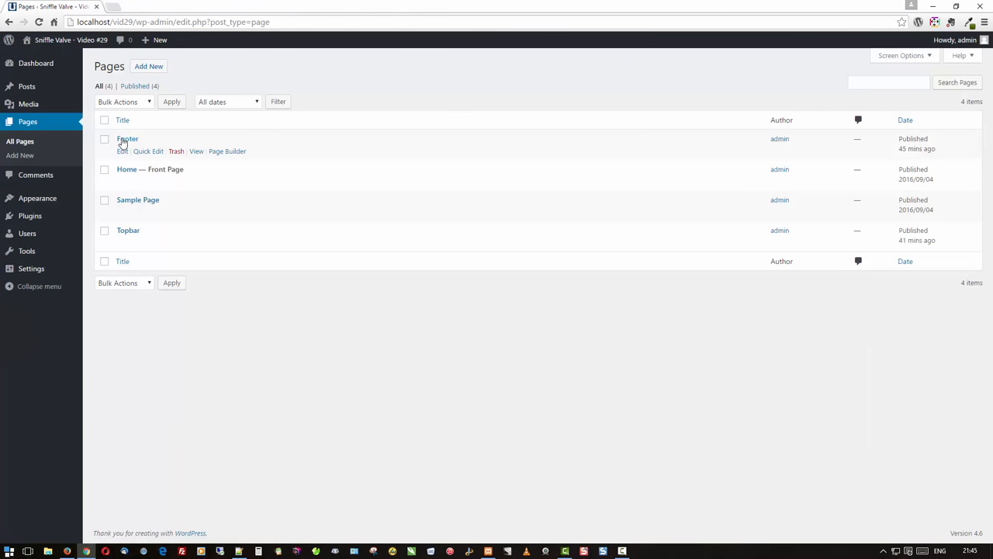
pyautogui.moveTo(226, 242)
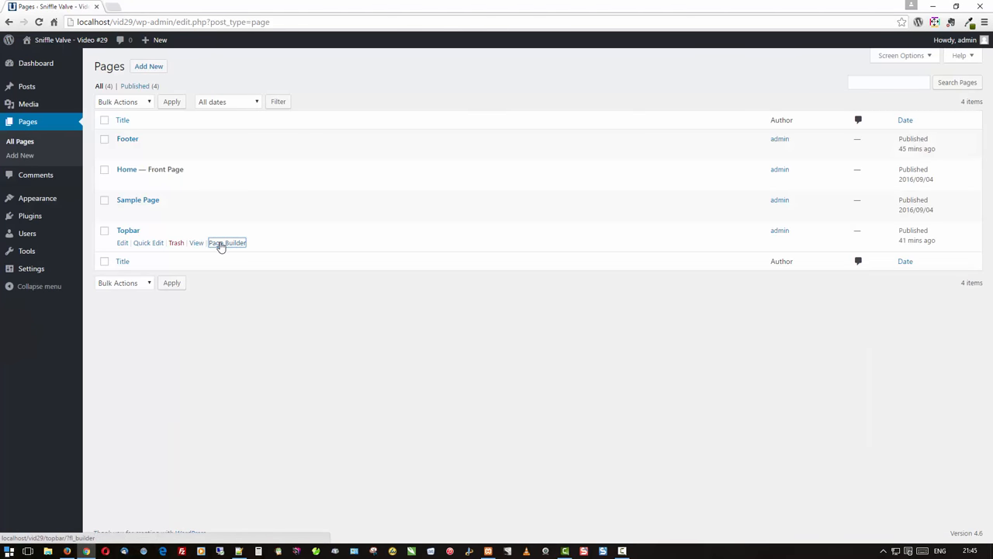
# - In Page Builder, set the Buy Now row's background colour to blue and save
pyautogui.click(227, 242)
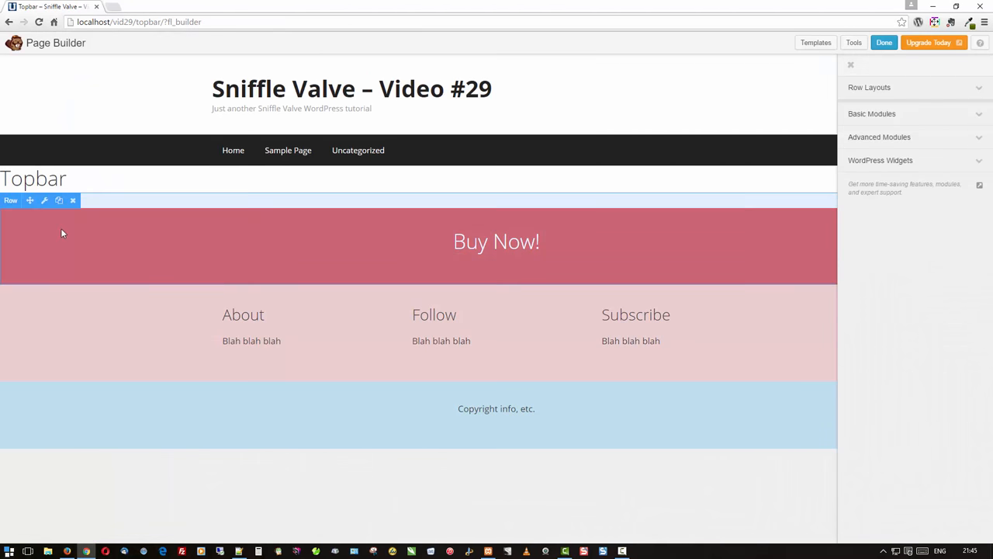
pyautogui.click(44, 201)
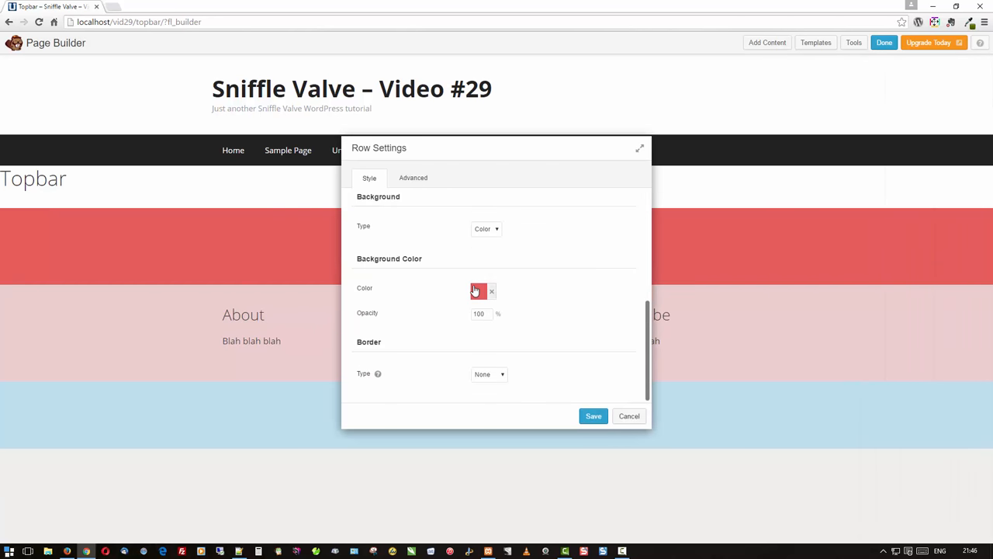
pyautogui.click(478, 292)
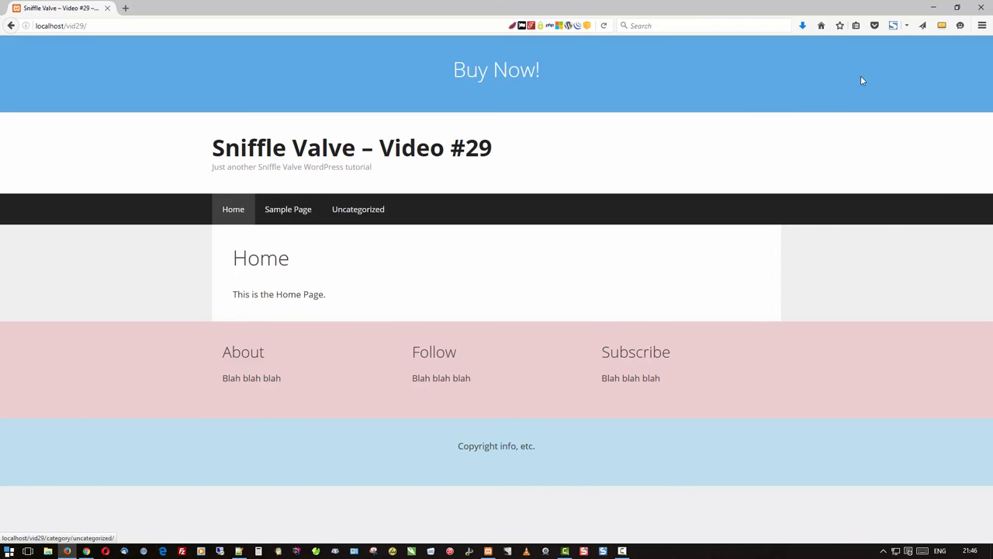
pyautogui.moveTo(373, 63)
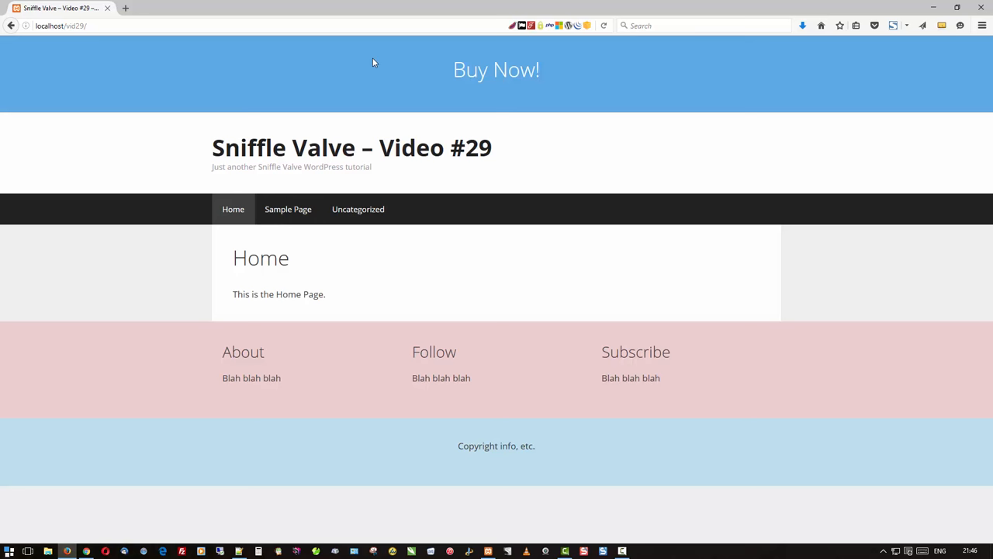
pyautogui.moveTo(301, 422)
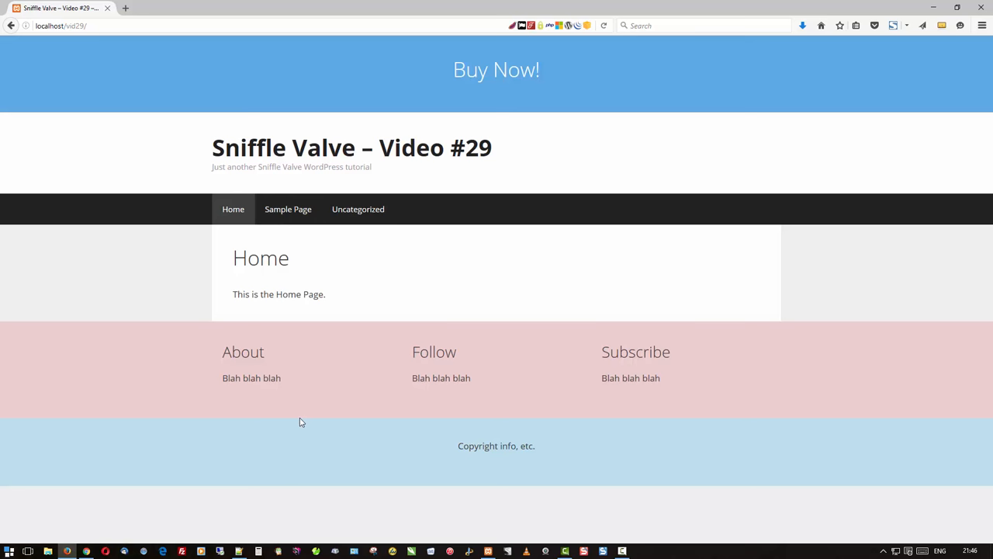
pyautogui.moveTo(291, 407)
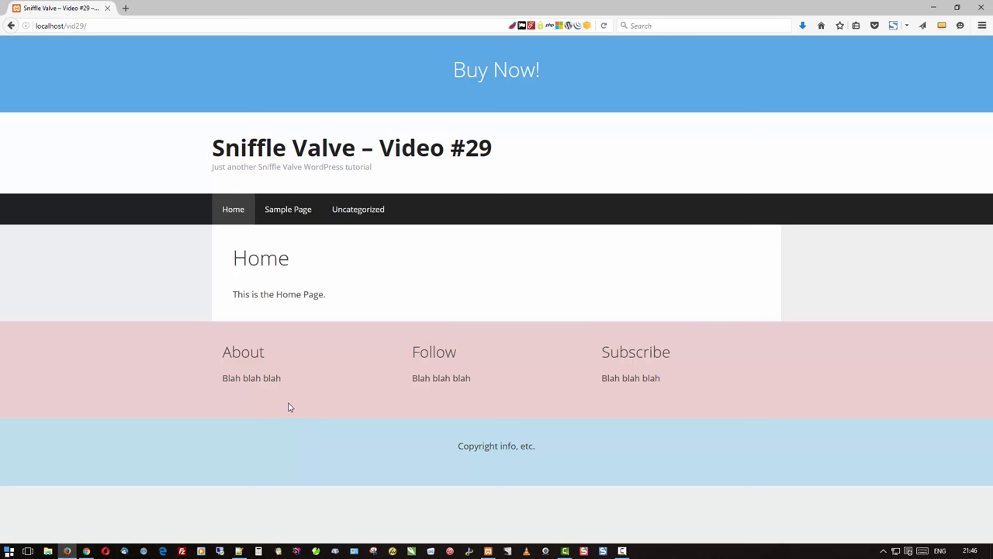
pyautogui.moveTo(267, 410)
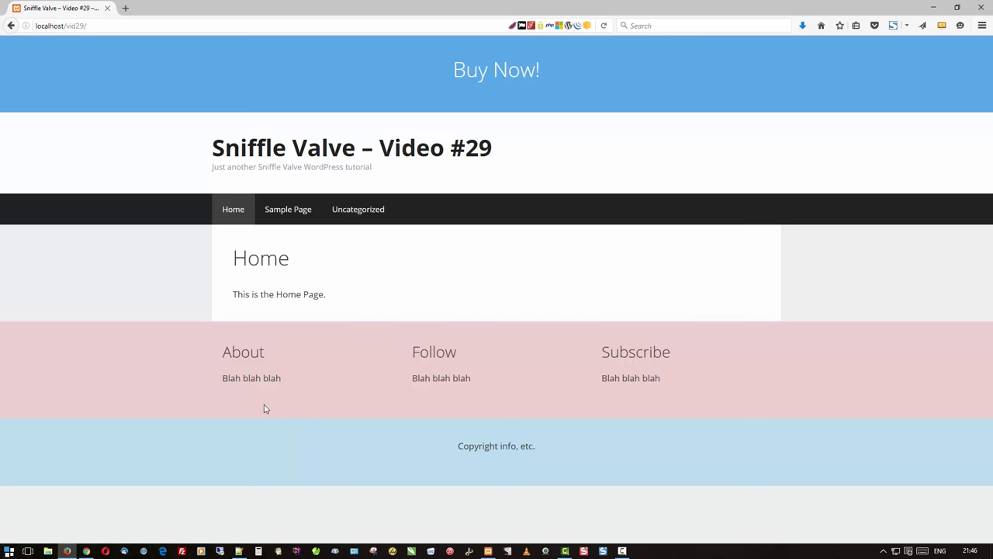
pyautogui.moveTo(254, 400)
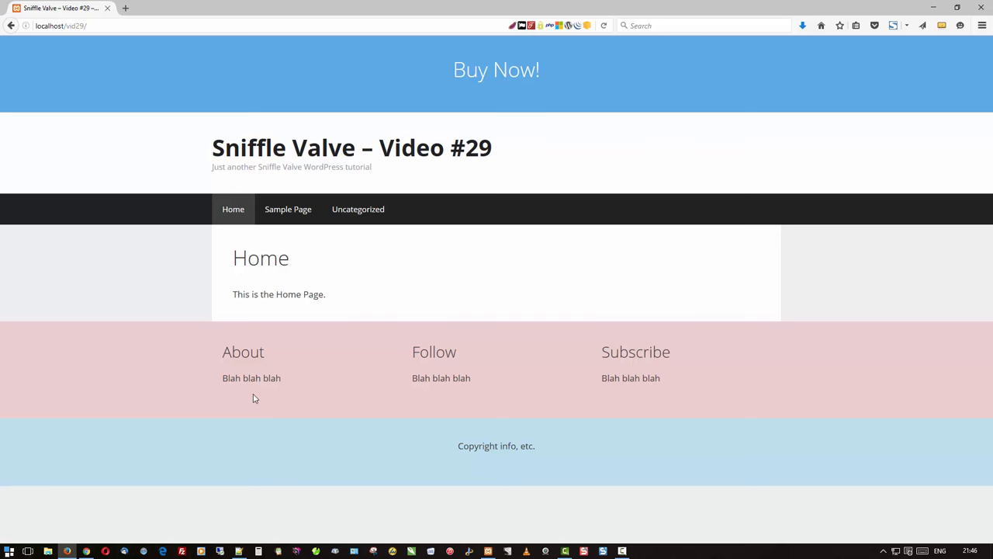
pyautogui.moveTo(139, 511)
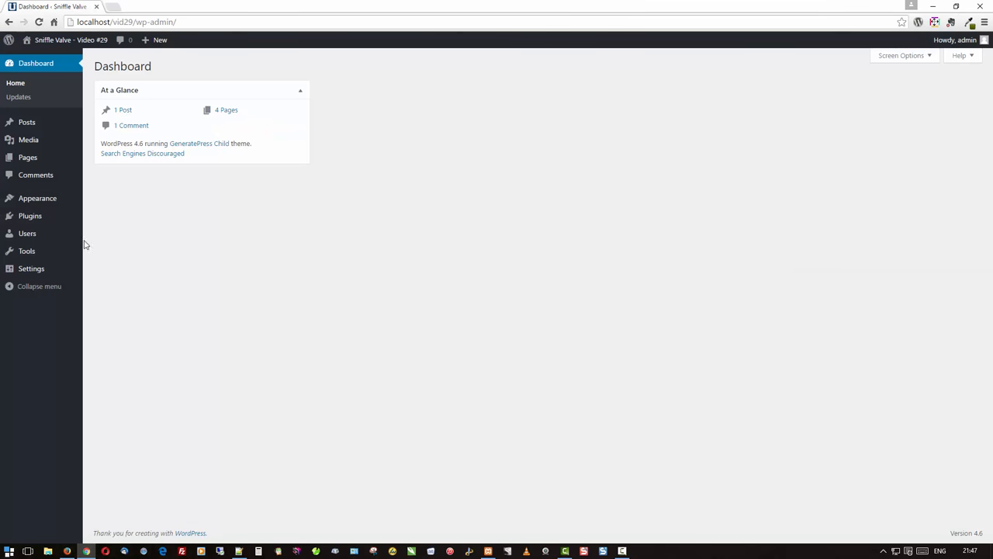
# - Via Appearance > Editor, load the child theme's functions.php showing the my_topbar and my_footer hooks
pyautogui.click(37, 198)
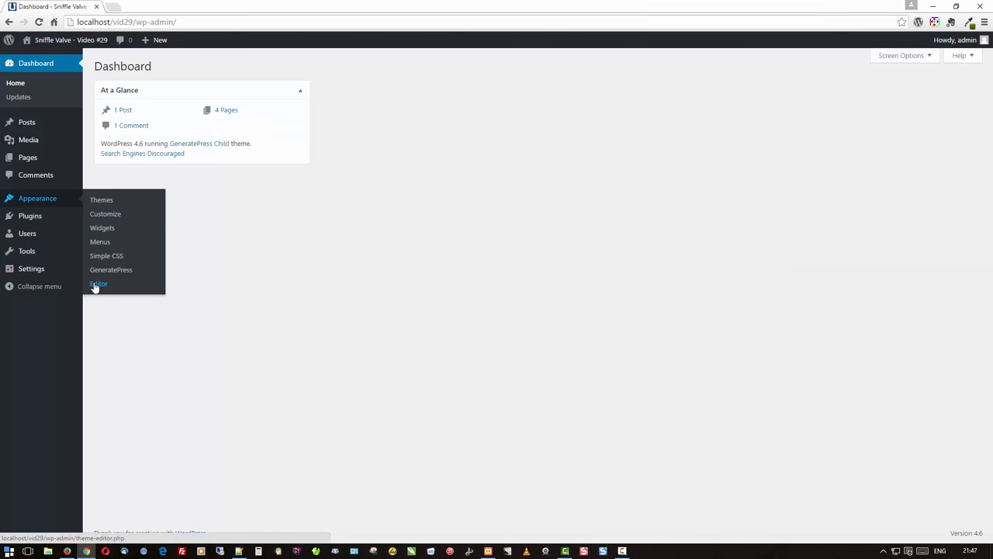
pyautogui.click(100, 283)
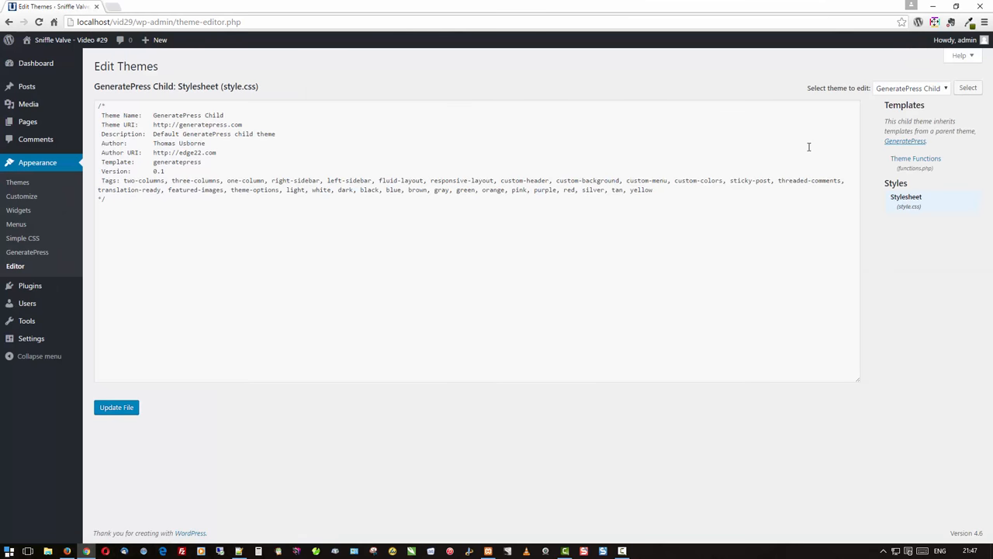
pyautogui.click(916, 158)
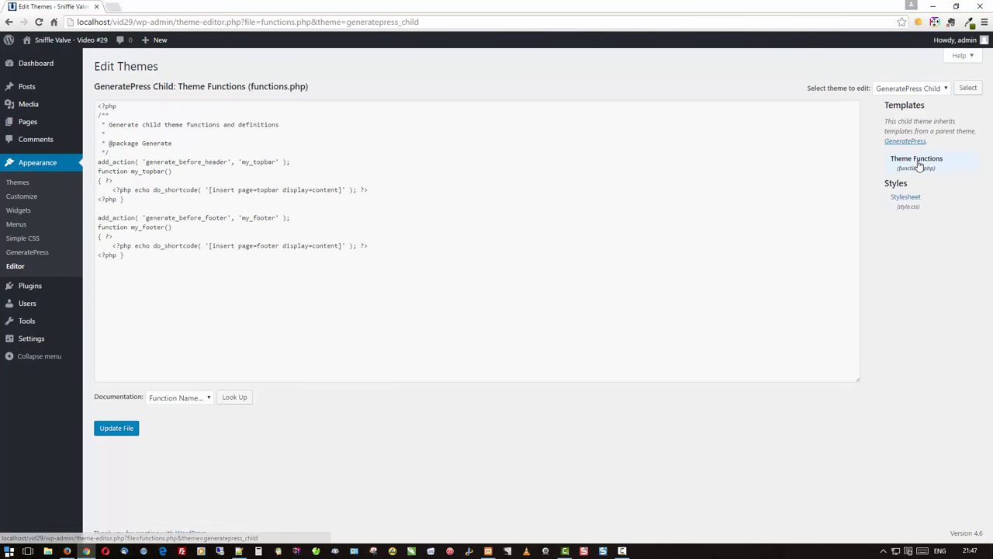
pyautogui.moveTo(267, 304)
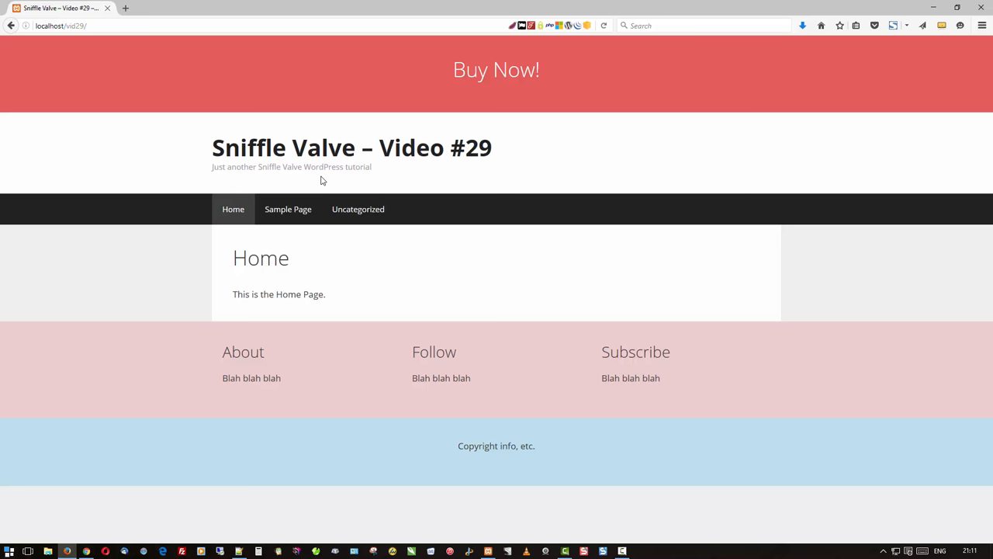
pyautogui.moveTo(247, 380)
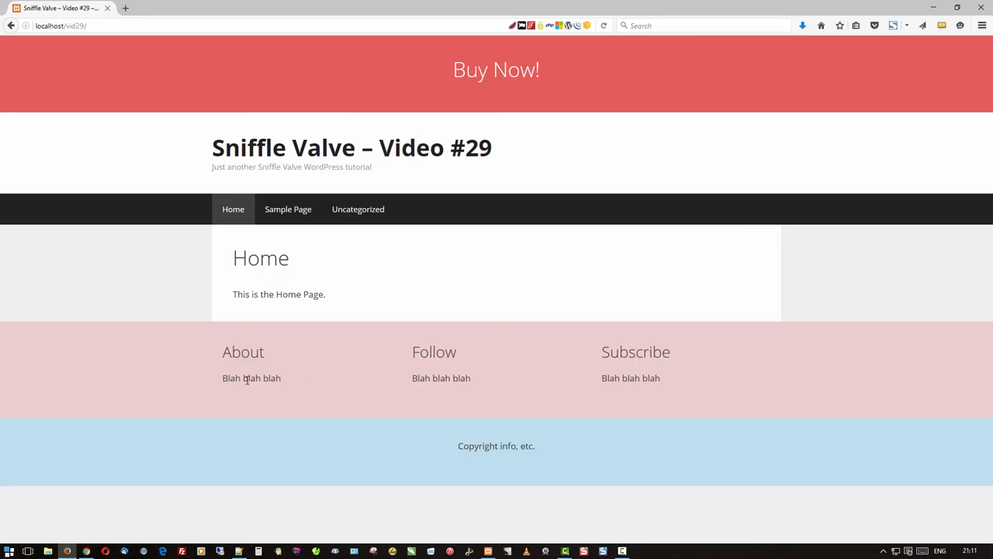
pyautogui.moveTo(149, 369)
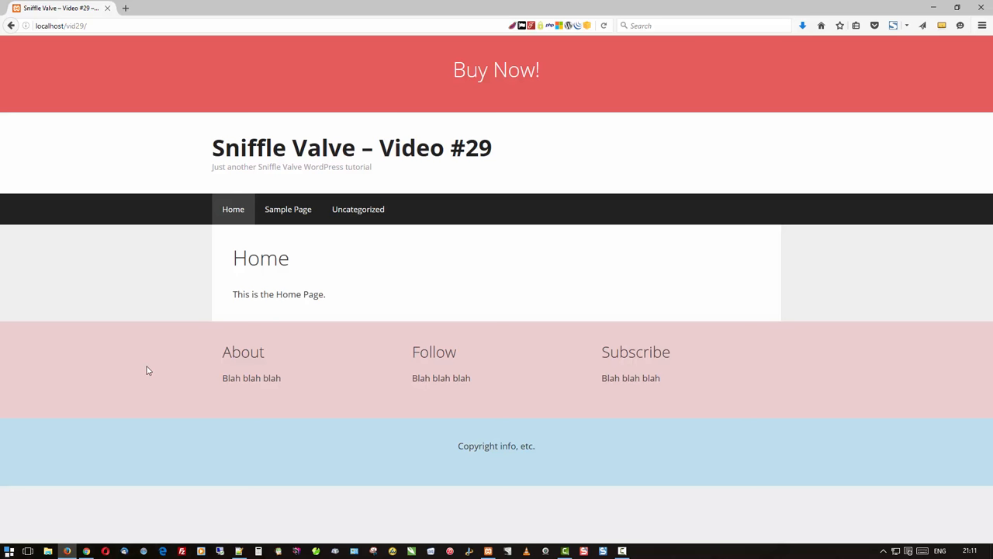
pyautogui.moveTo(332, 369)
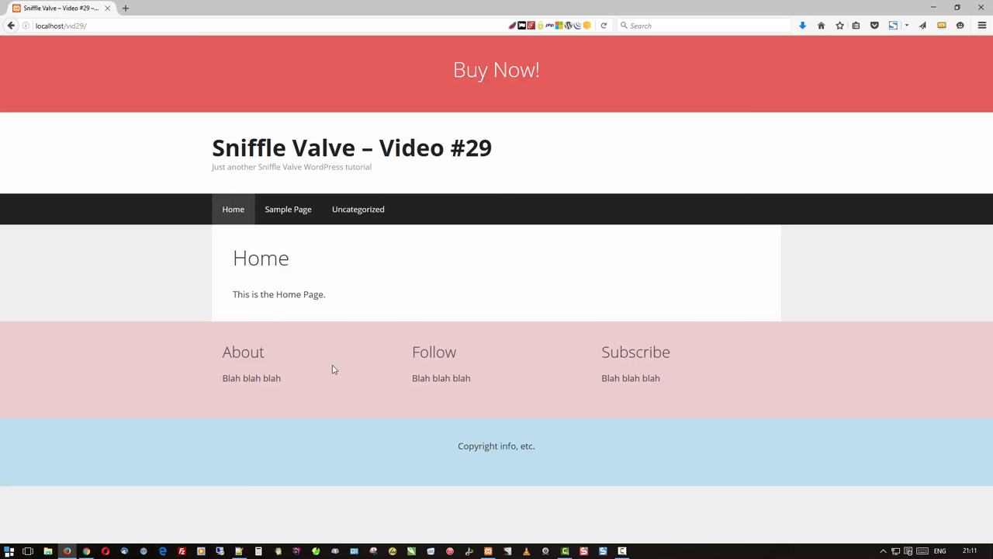
pyautogui.moveTo(833, 112)
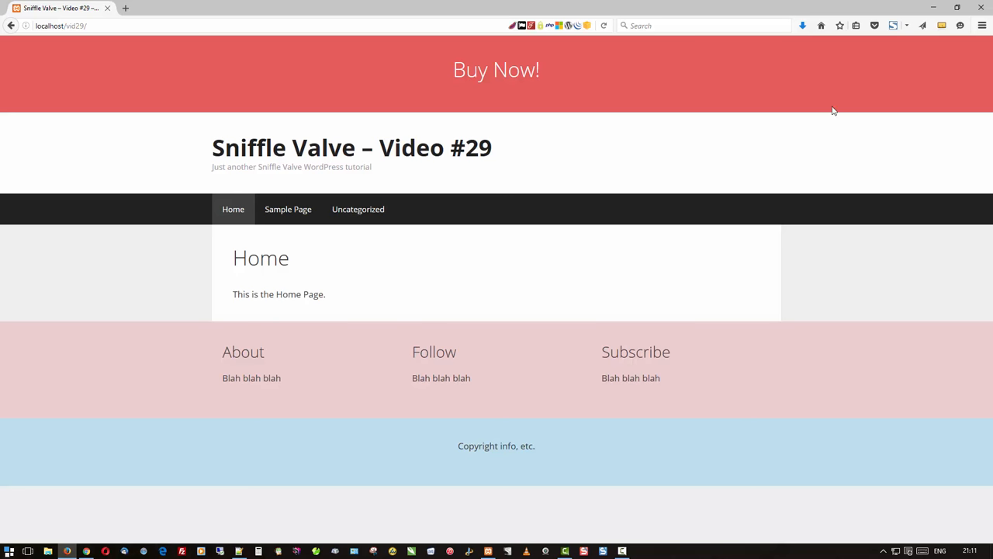
pyautogui.moveTo(613, 217)
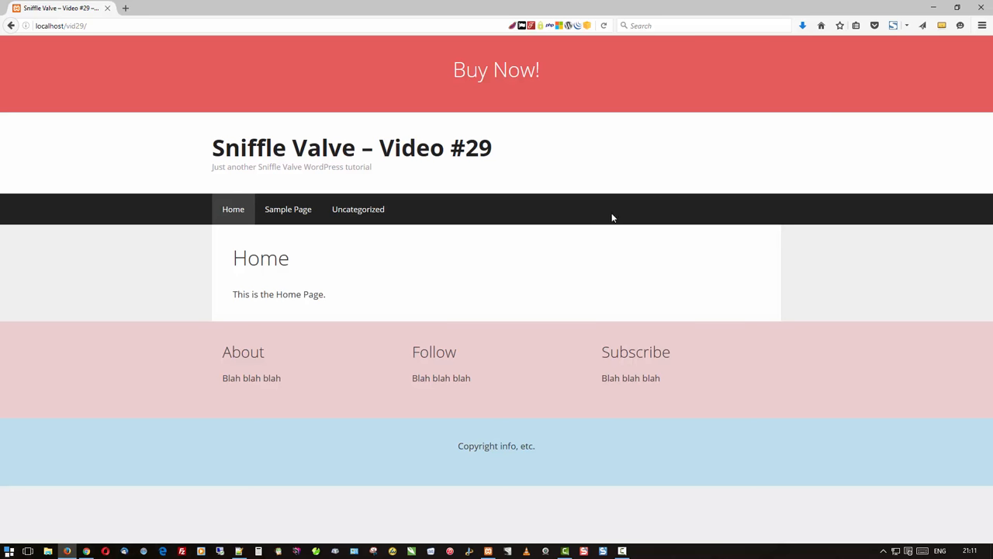
pyautogui.moveTo(621, 231)
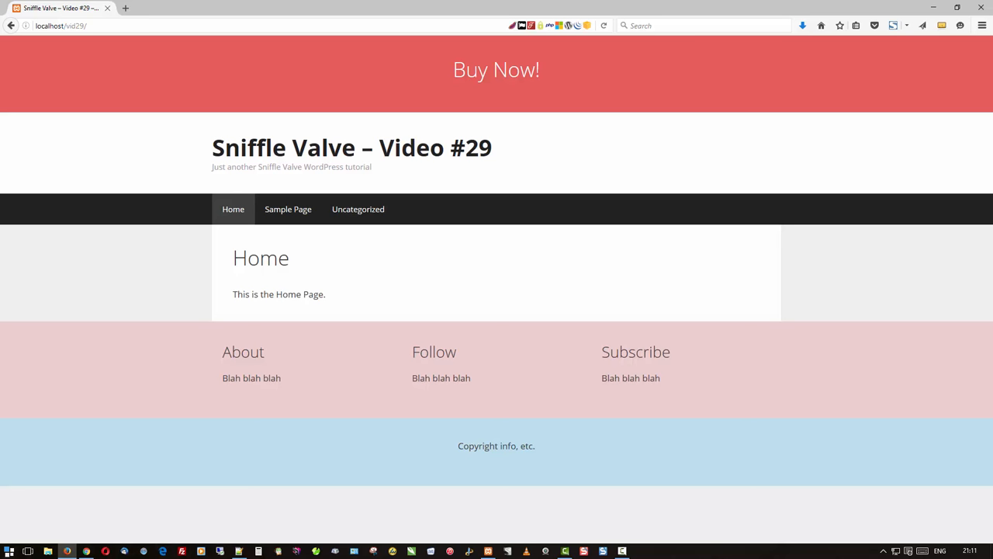
pyautogui.moveTo(919, 284)
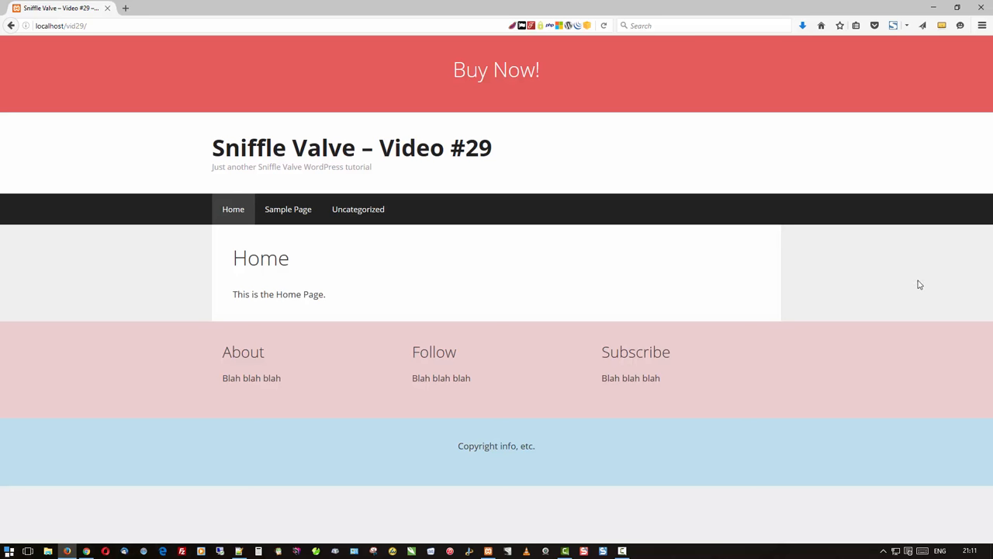
pyautogui.moveTo(925, 274)
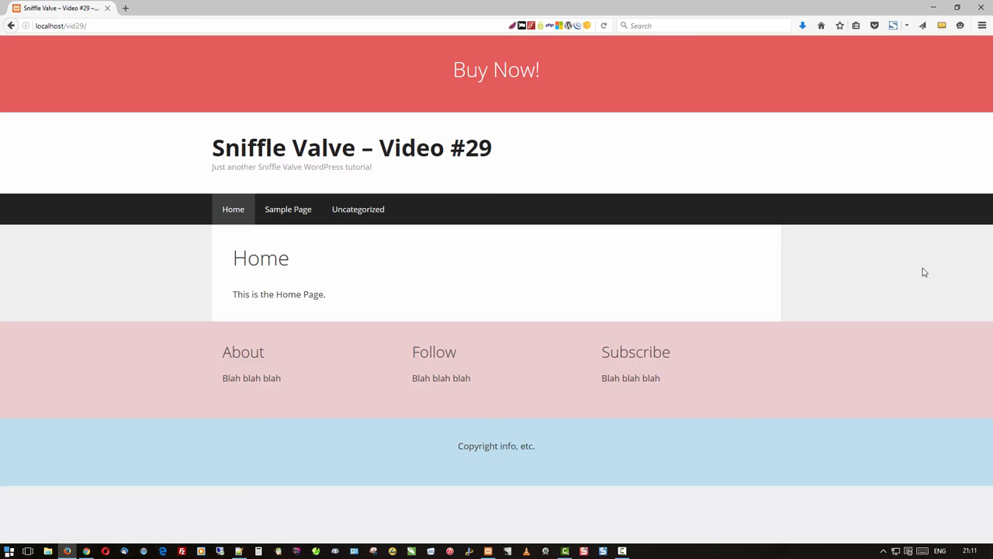
pyautogui.moveTo(847, 276)
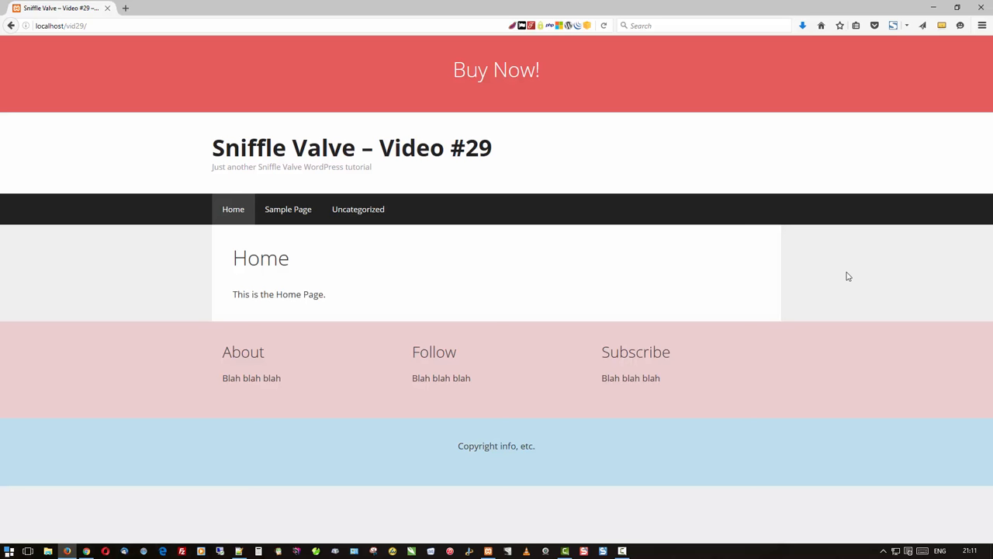
pyautogui.moveTo(288, 208)
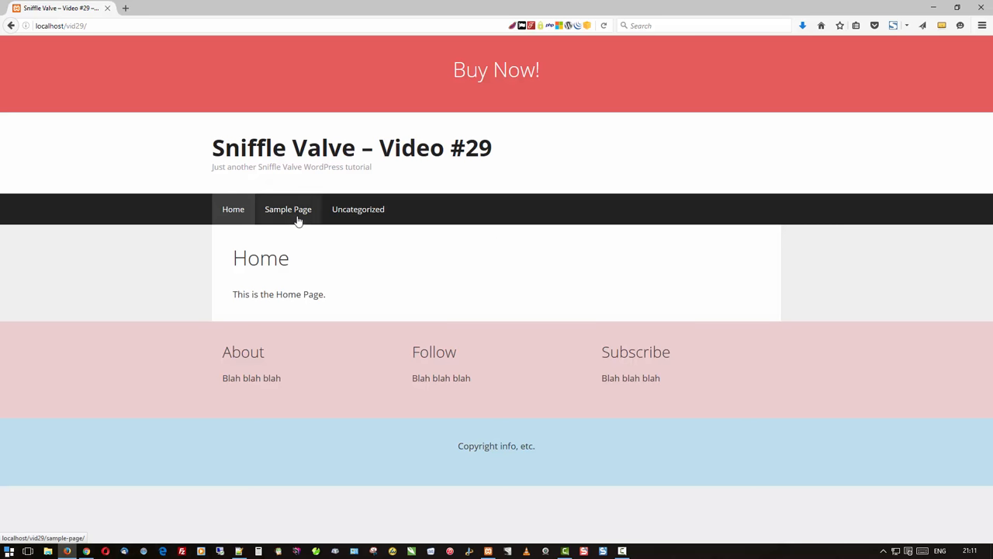
pyautogui.click(289, 208)
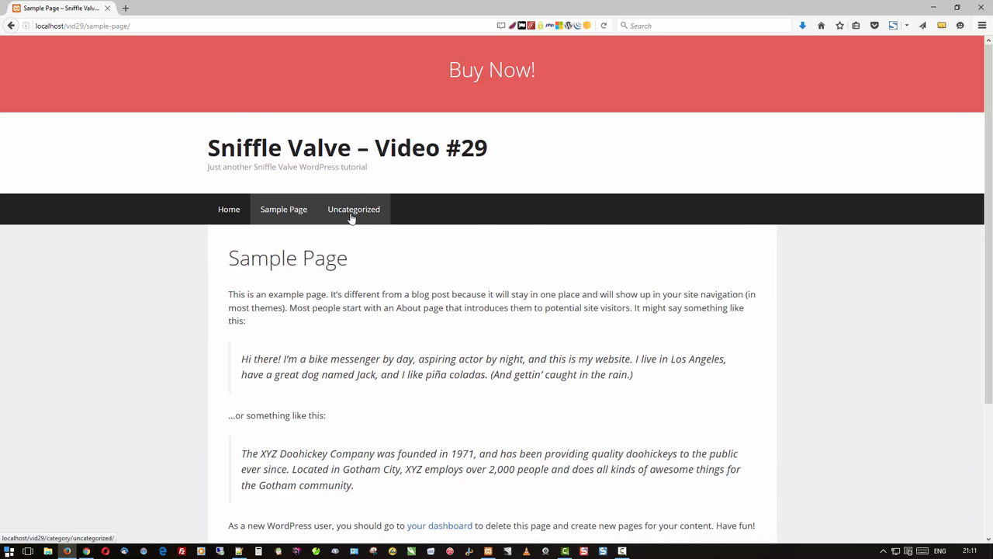
pyautogui.click(353, 208)
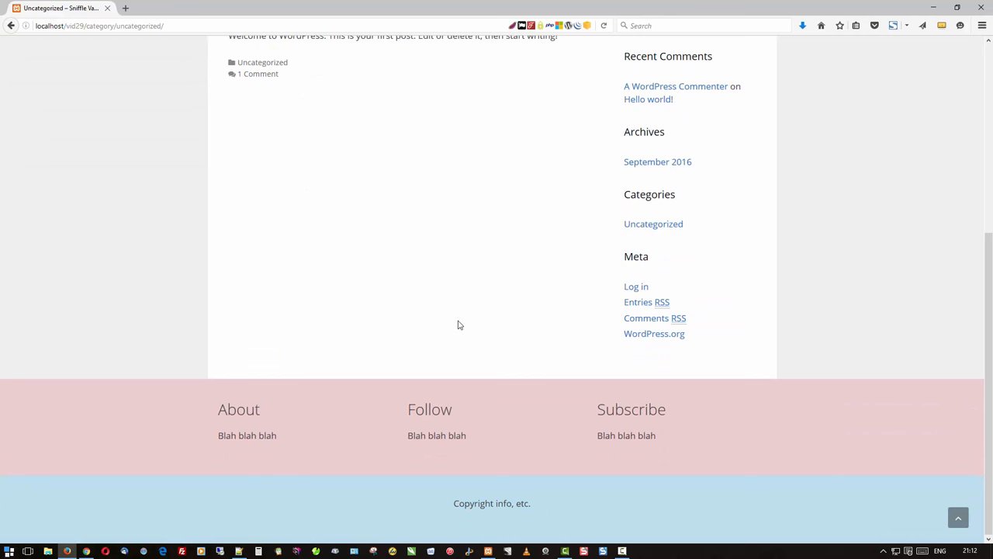
pyautogui.scroll(3)
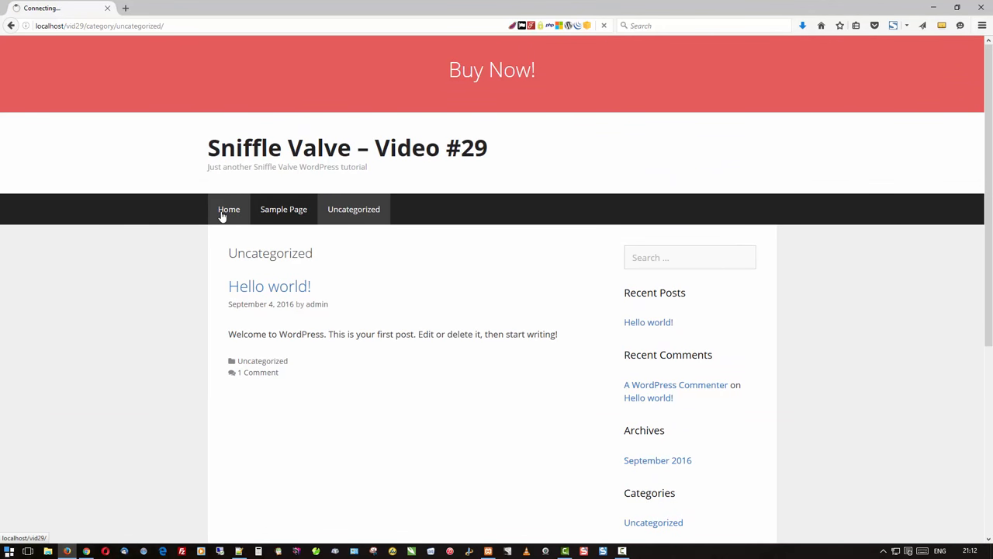
pyautogui.click(228, 208)
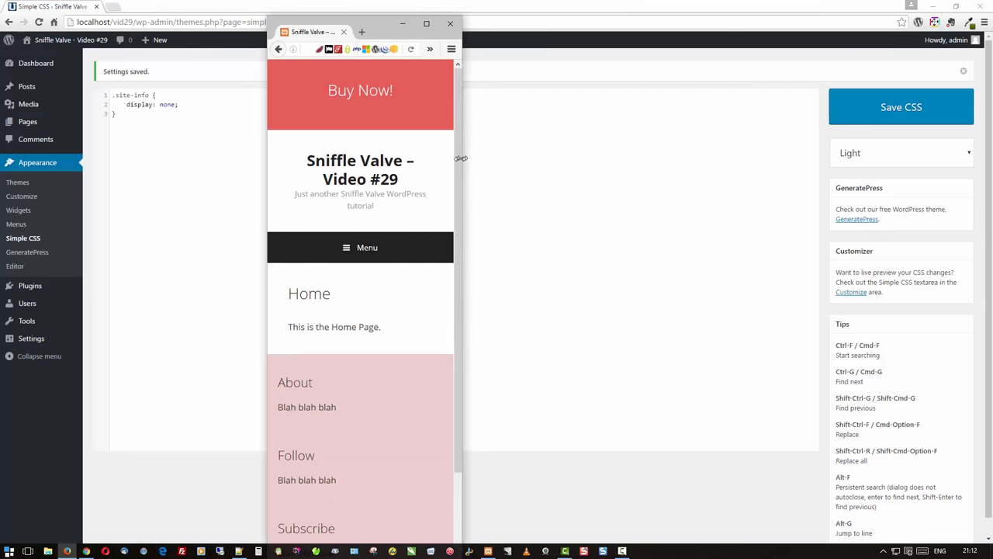
# - Inspect the narrow mobile layout, then maximize the browser back to the desktop layout
pyautogui.scroll(-3)
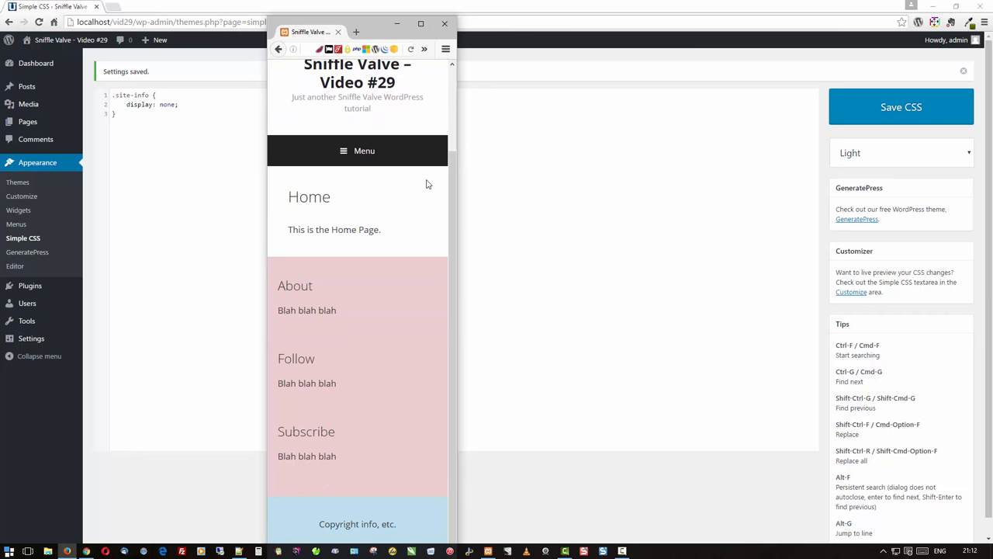
pyautogui.scroll(3)
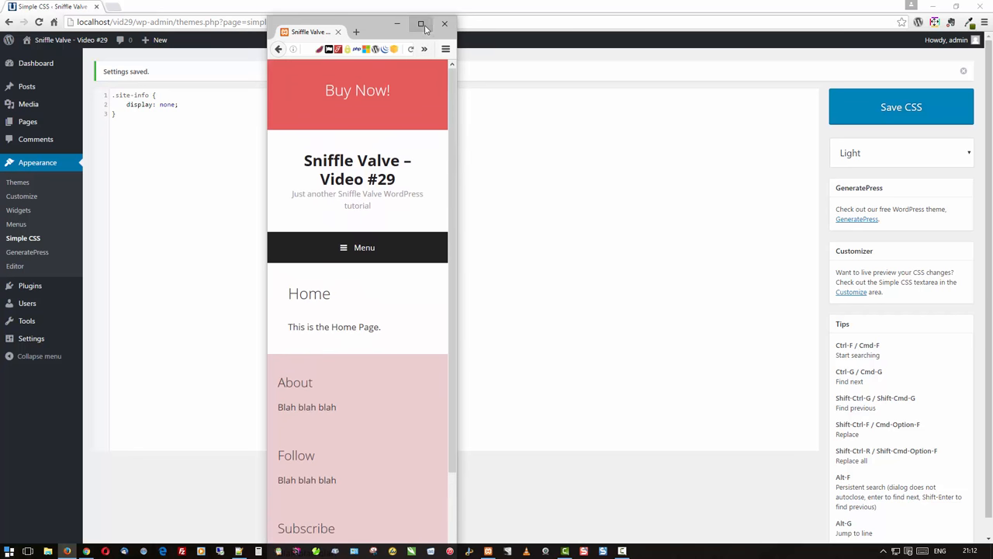
pyautogui.click(423, 24)
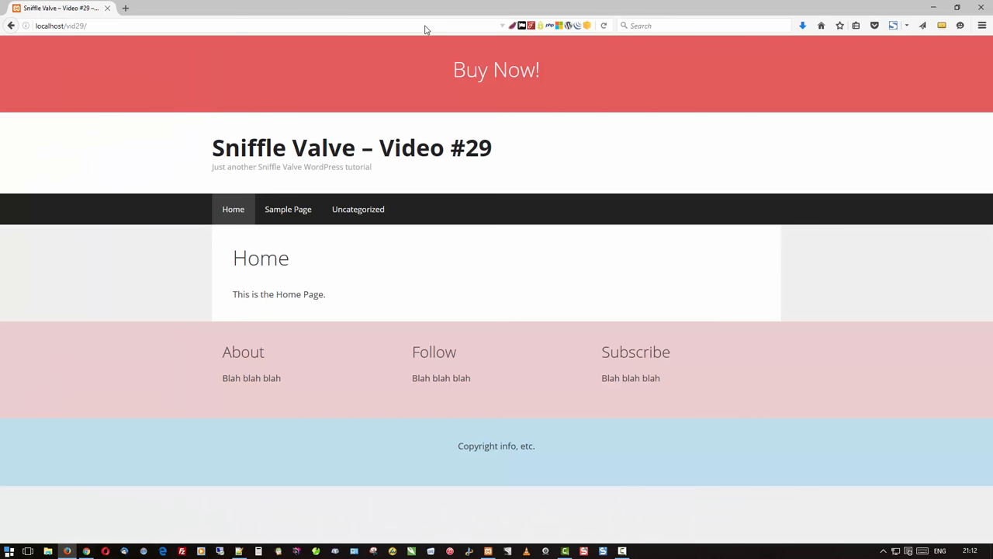
pyautogui.moveTo(434, 58)
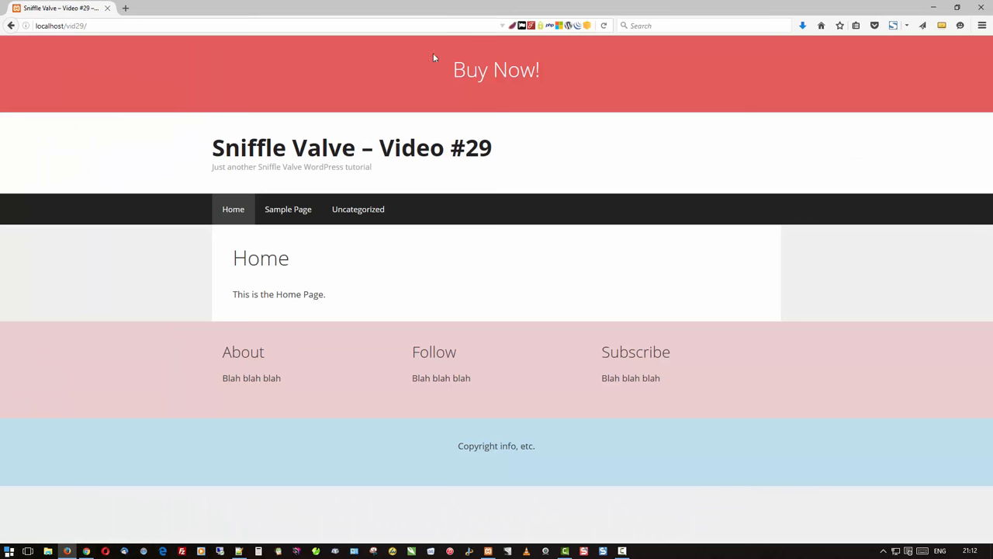
pyautogui.moveTo(531, 187)
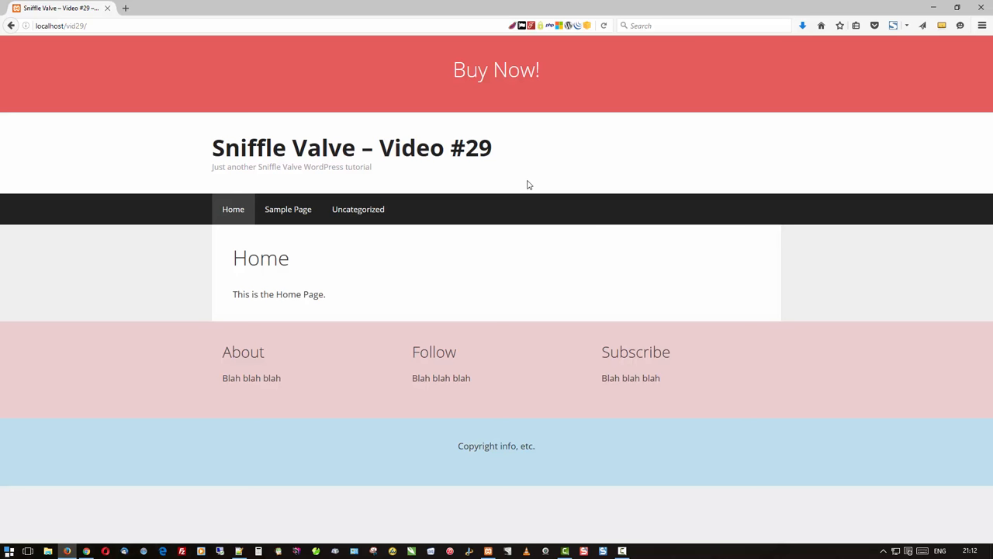
pyautogui.moveTo(518, 191)
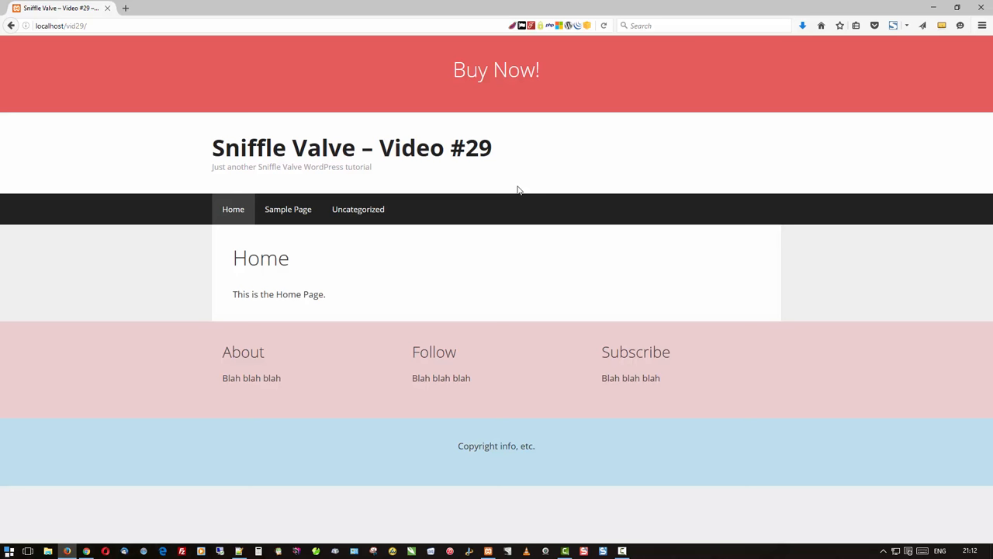
pyautogui.moveTo(587, 217)
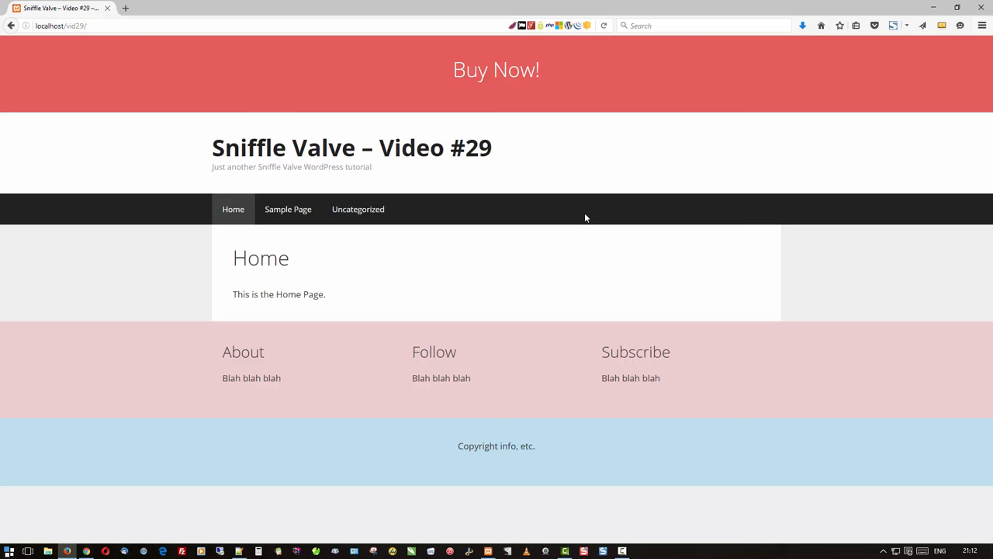
pyautogui.moveTo(606, 176)
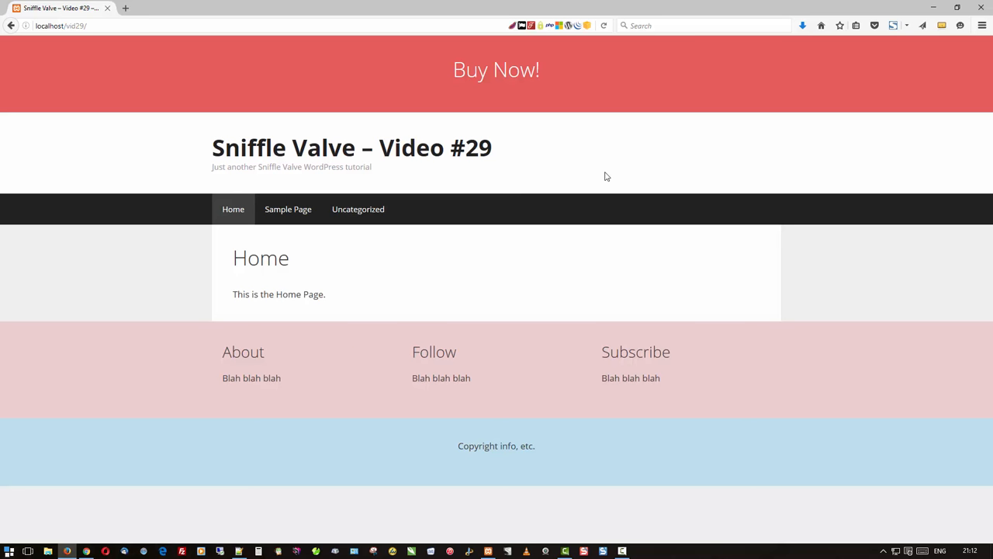